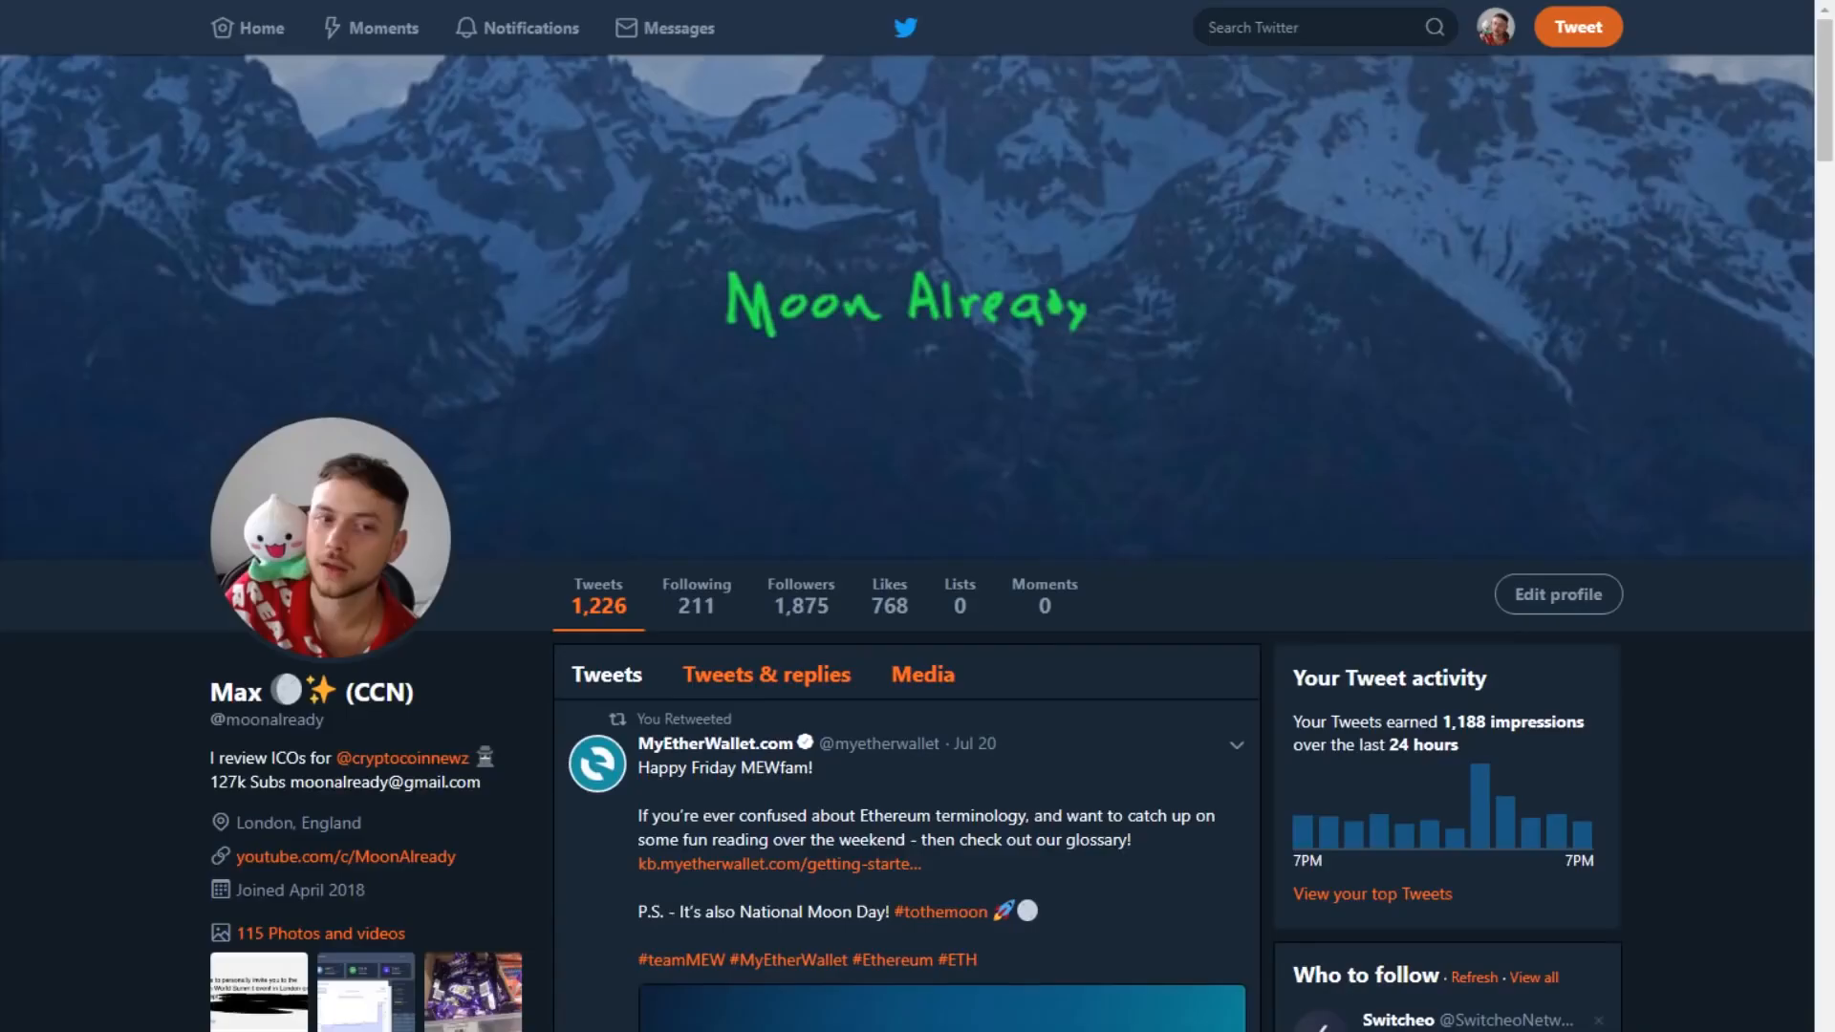
Step: Scroll through the landing page's platform diagrams and back to the TMTG overview, then into the whitepaper
{"action": "scroll", "scroll_direction": "down", "scroll_amount": 3}
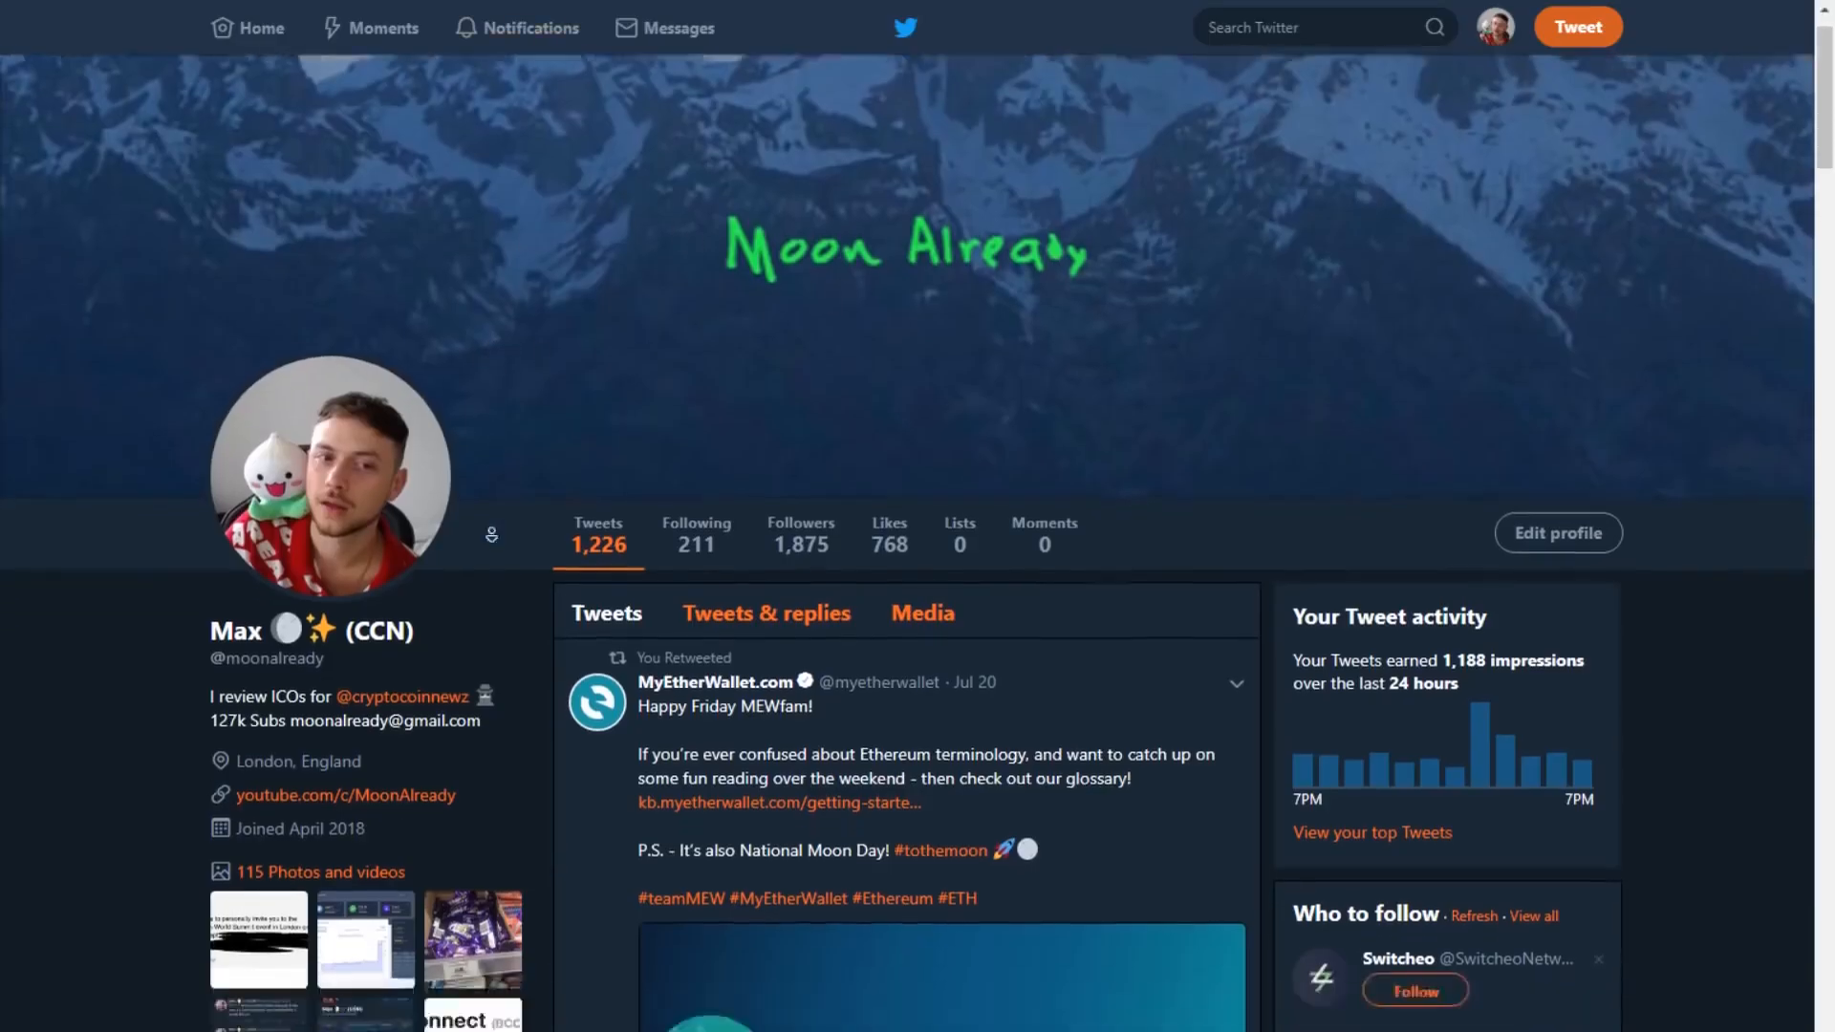
{"action": "scroll", "scroll_direction": "down", "scroll_amount": 3}
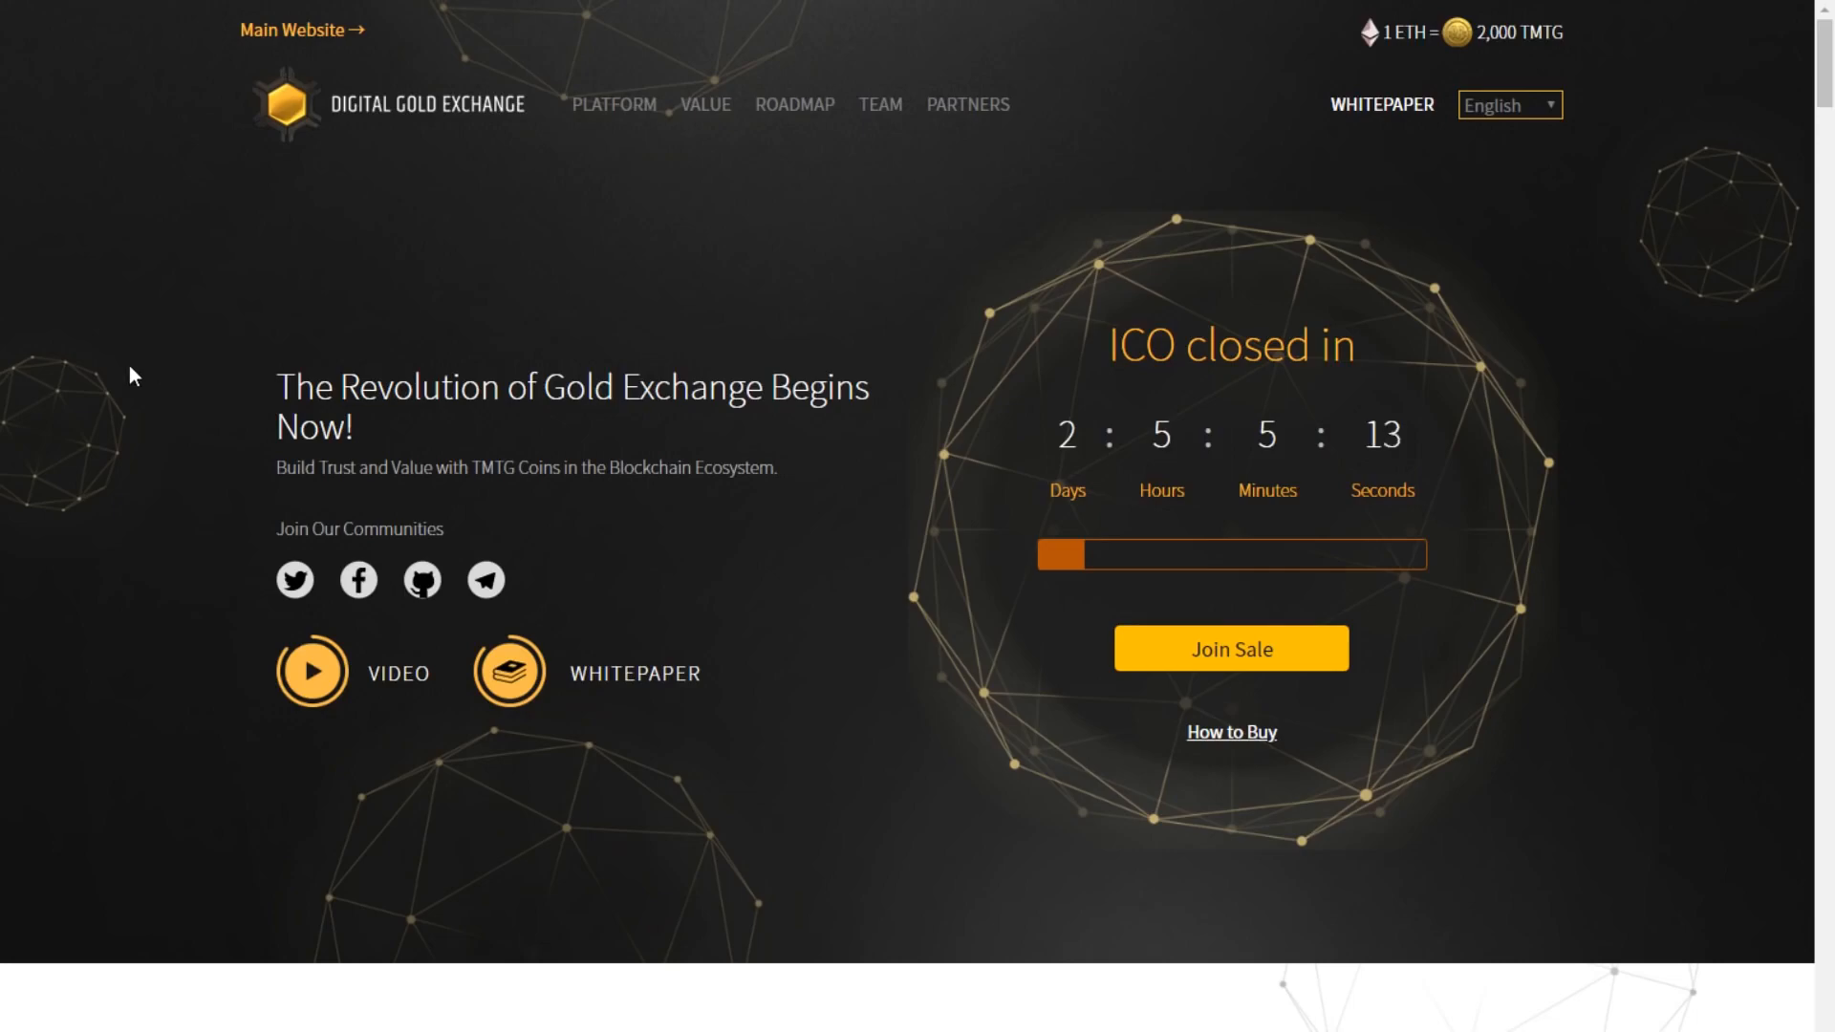
{"action": "scroll", "scroll_direction": "down", "scroll_amount": 3}
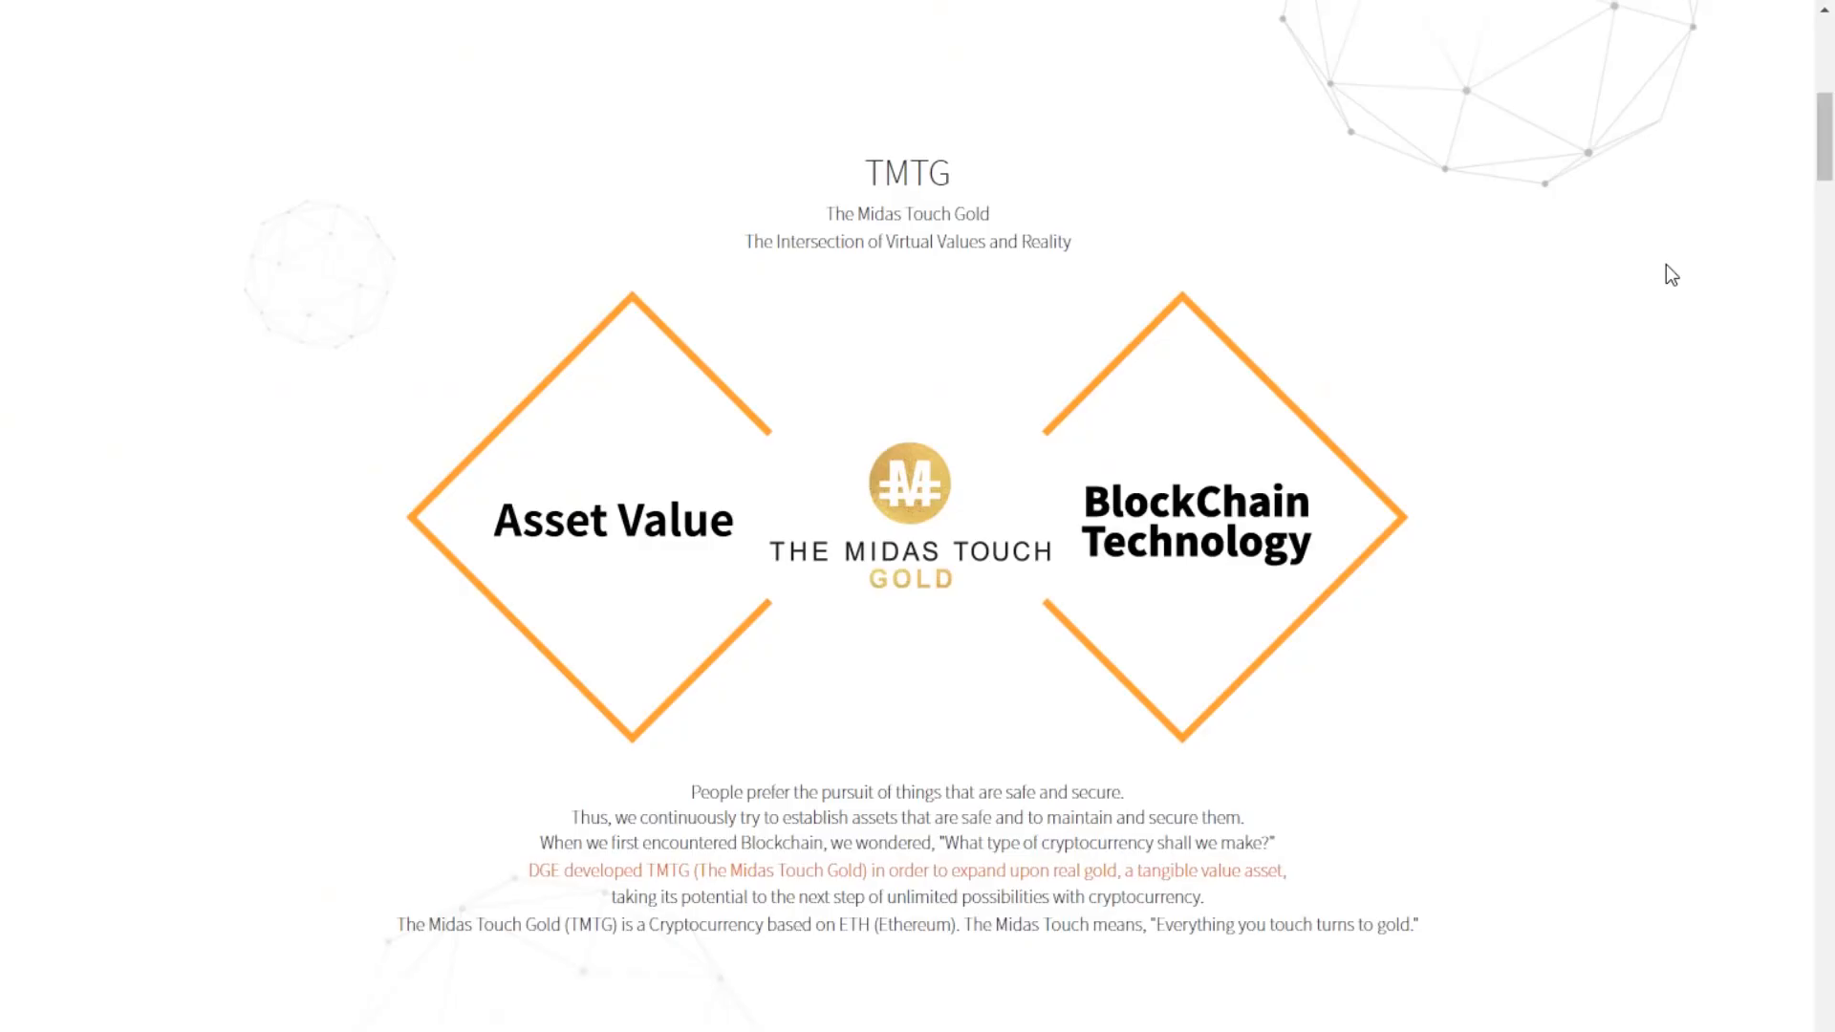
{"action": "mouse_move", "coordinate": [1464, 738]}
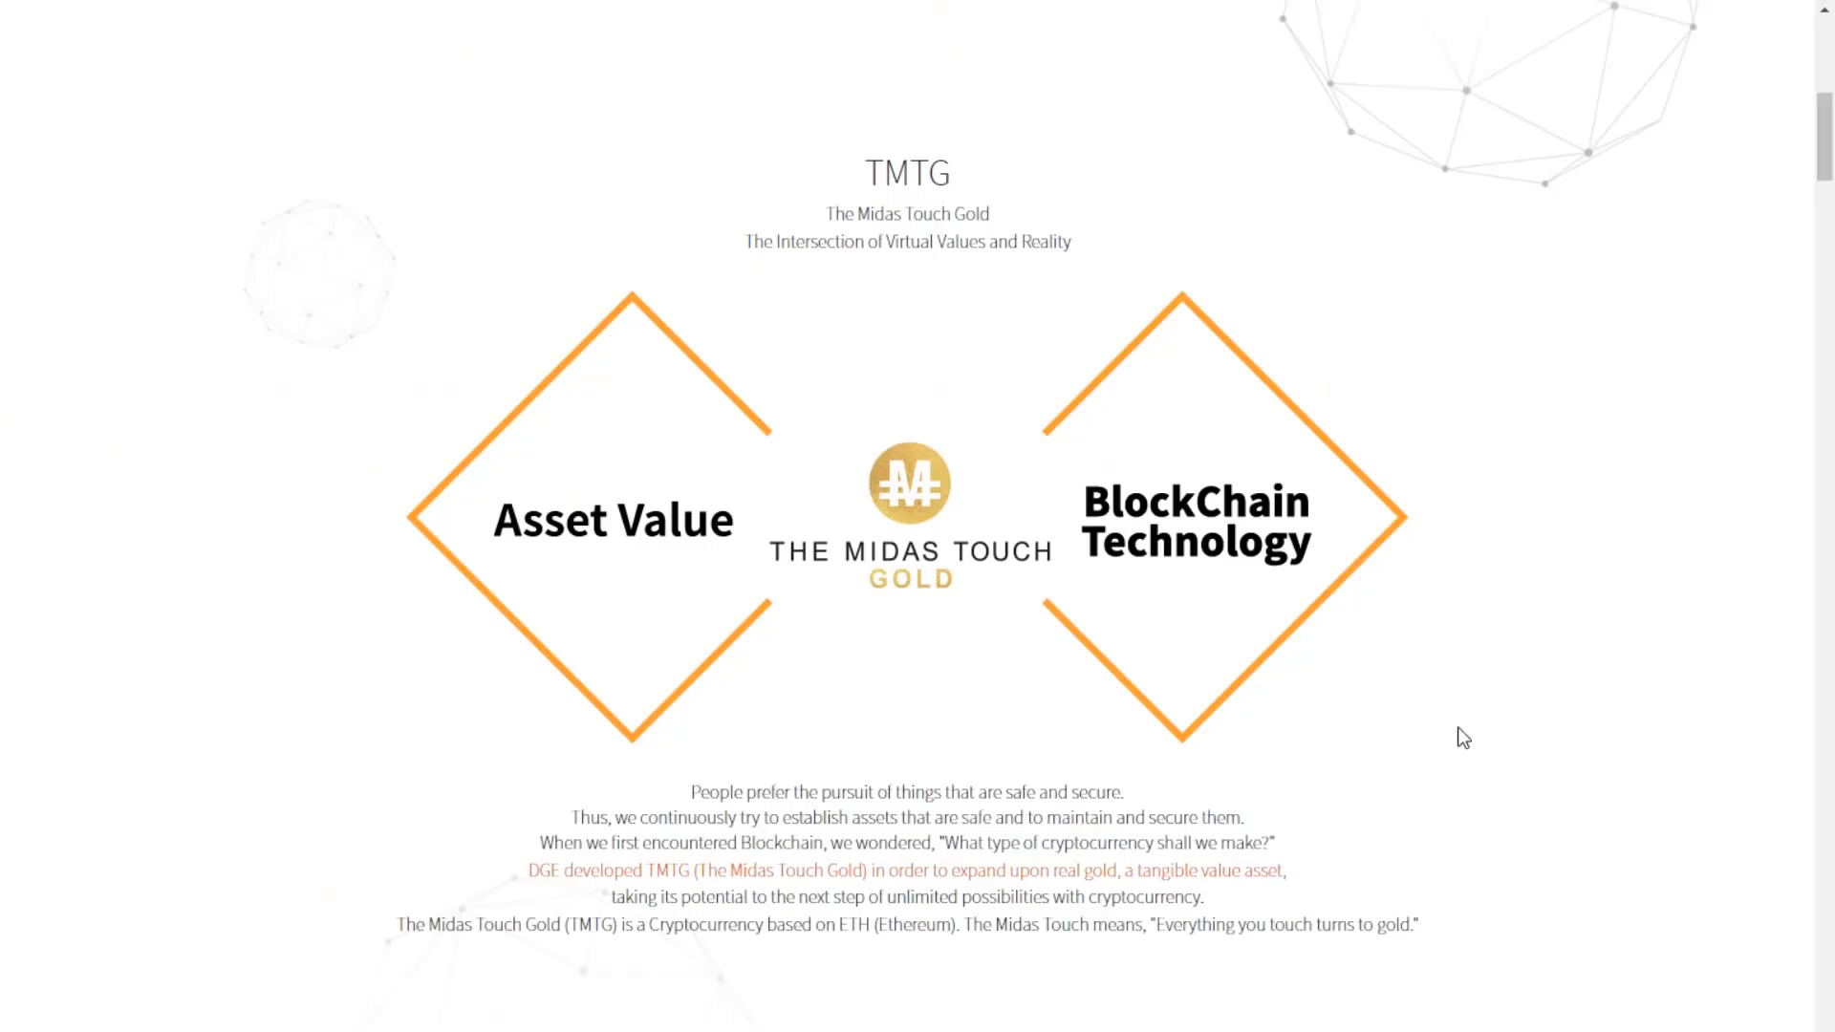
{"action": "mouse_move", "coordinate": [554, 694]}
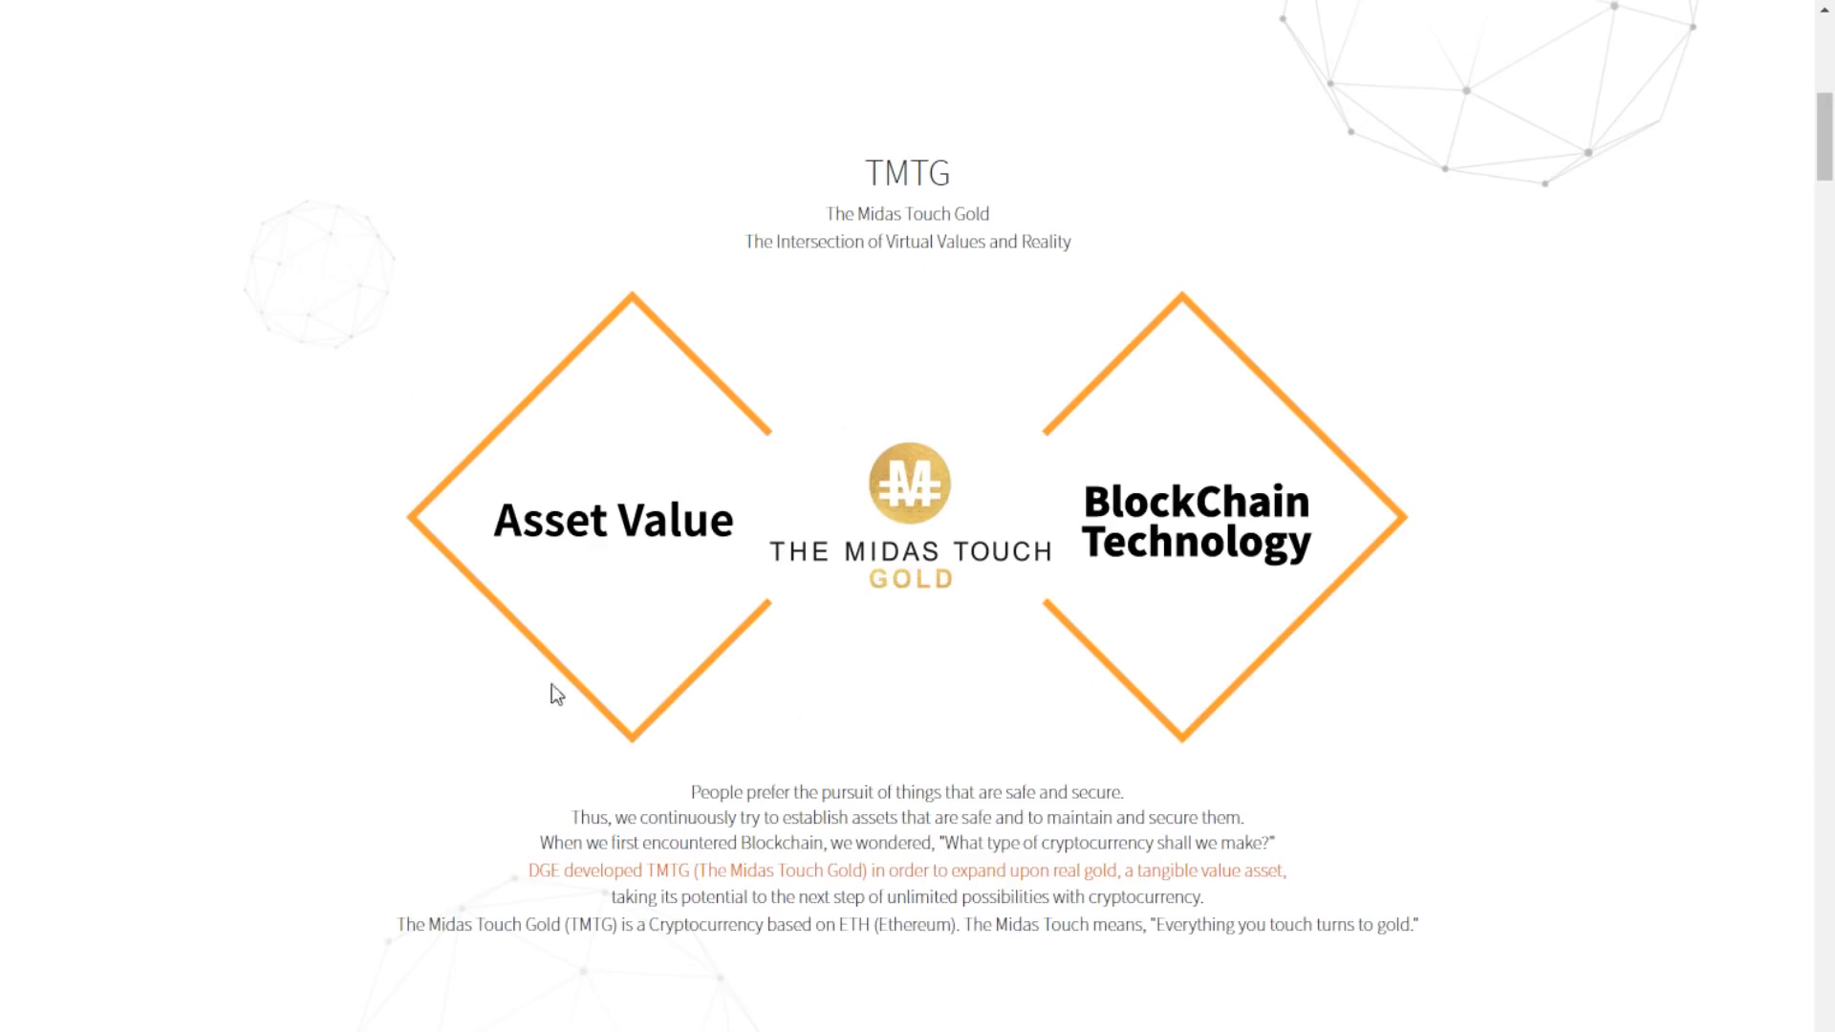
{"action": "mouse_move", "coordinate": [816, 572]}
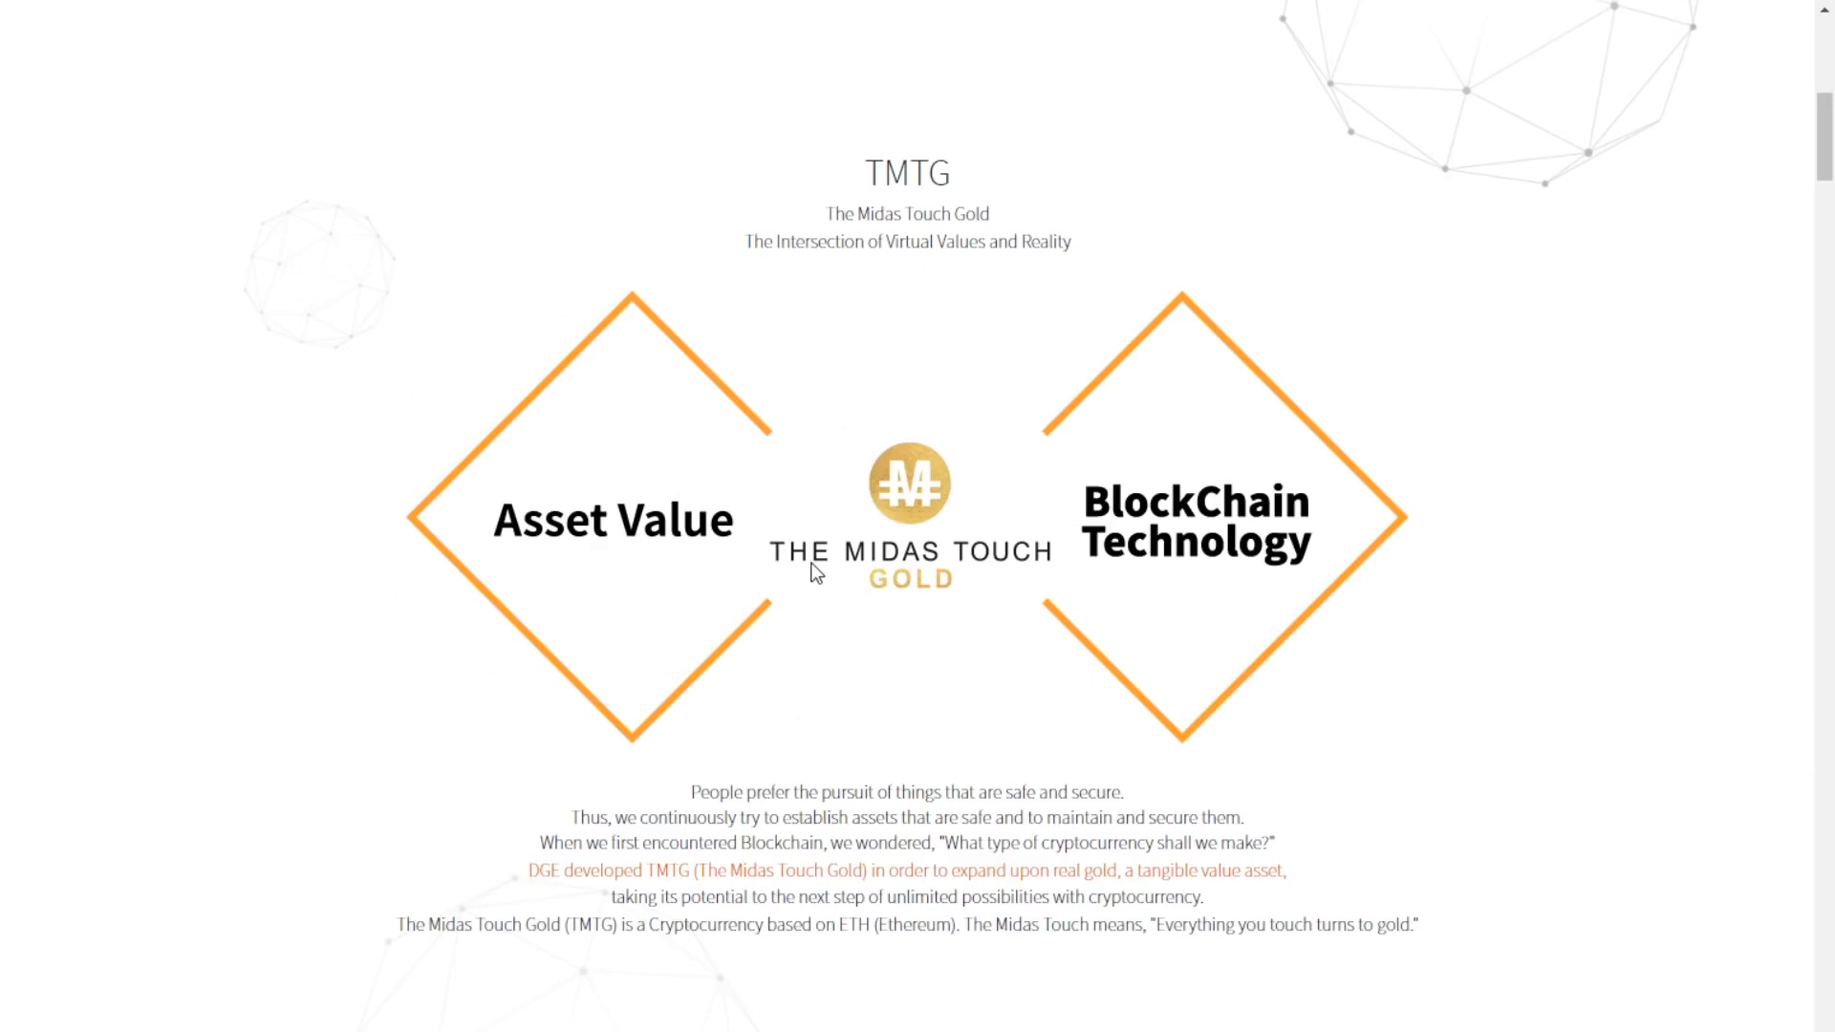
{"action": "mouse_move", "coordinate": [946, 558]}
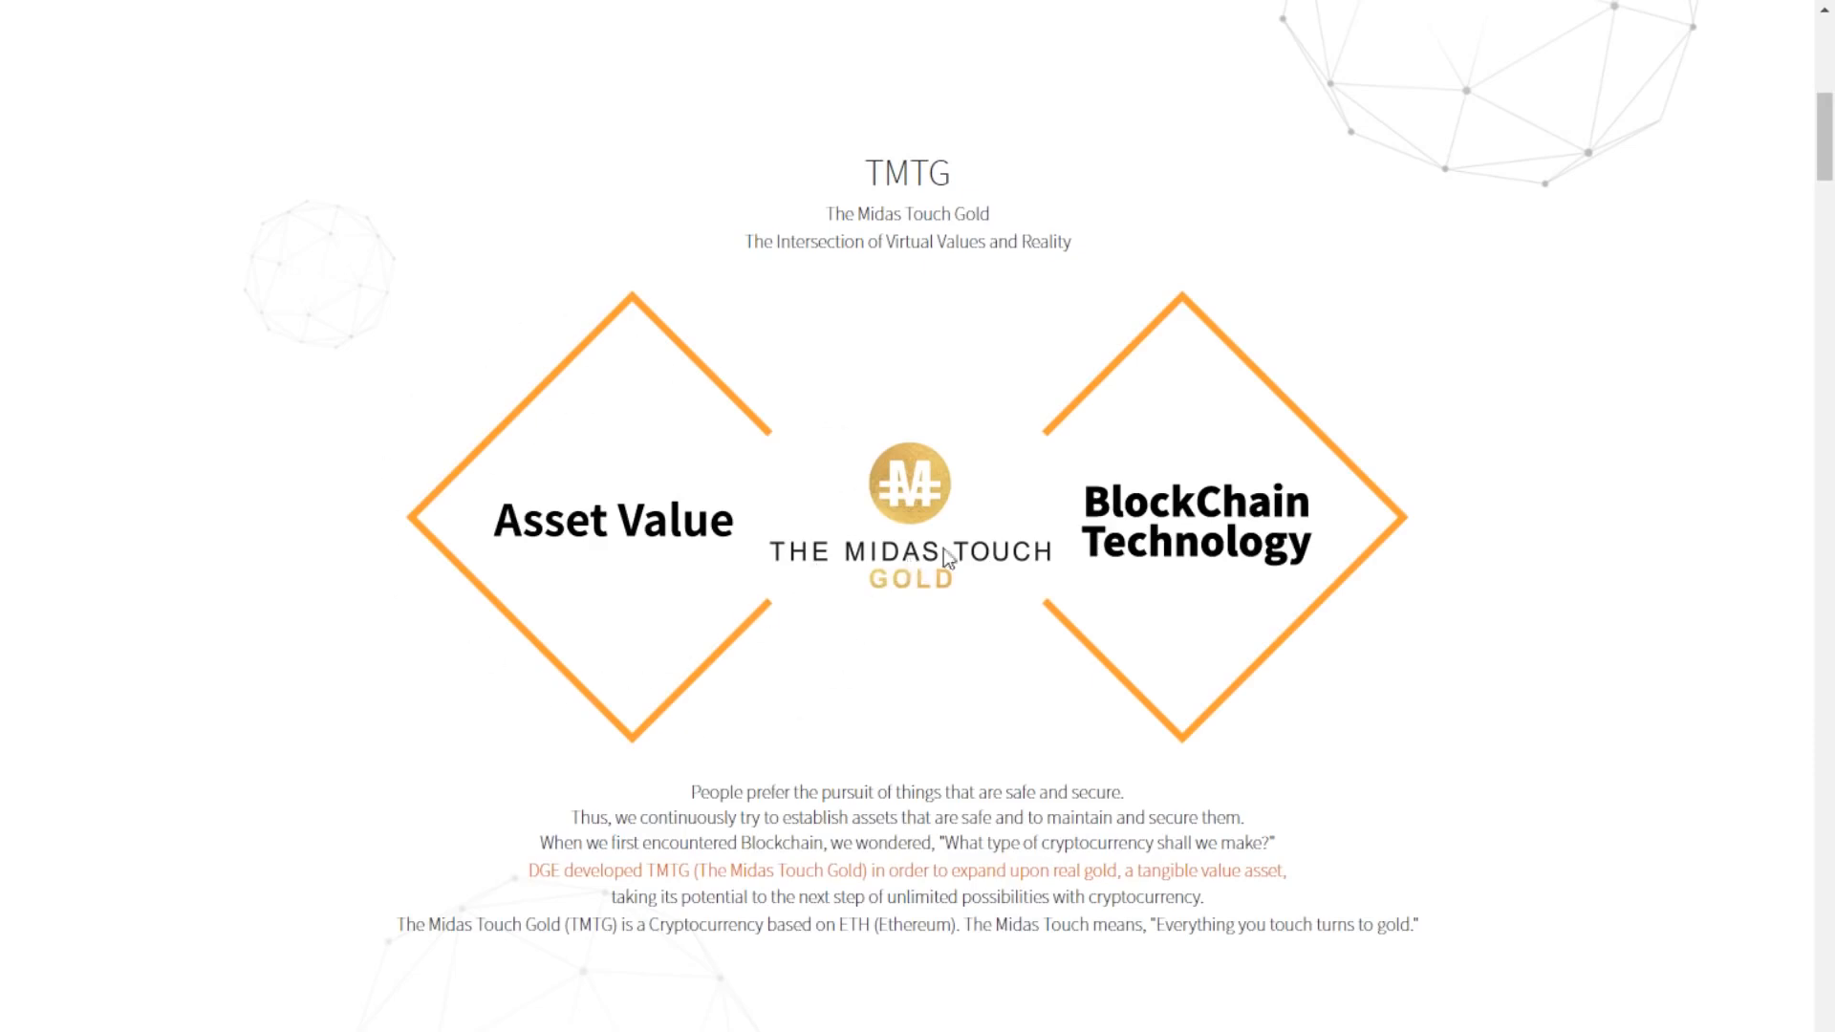
{"action": "mouse_move", "coordinate": [1408, 551]}
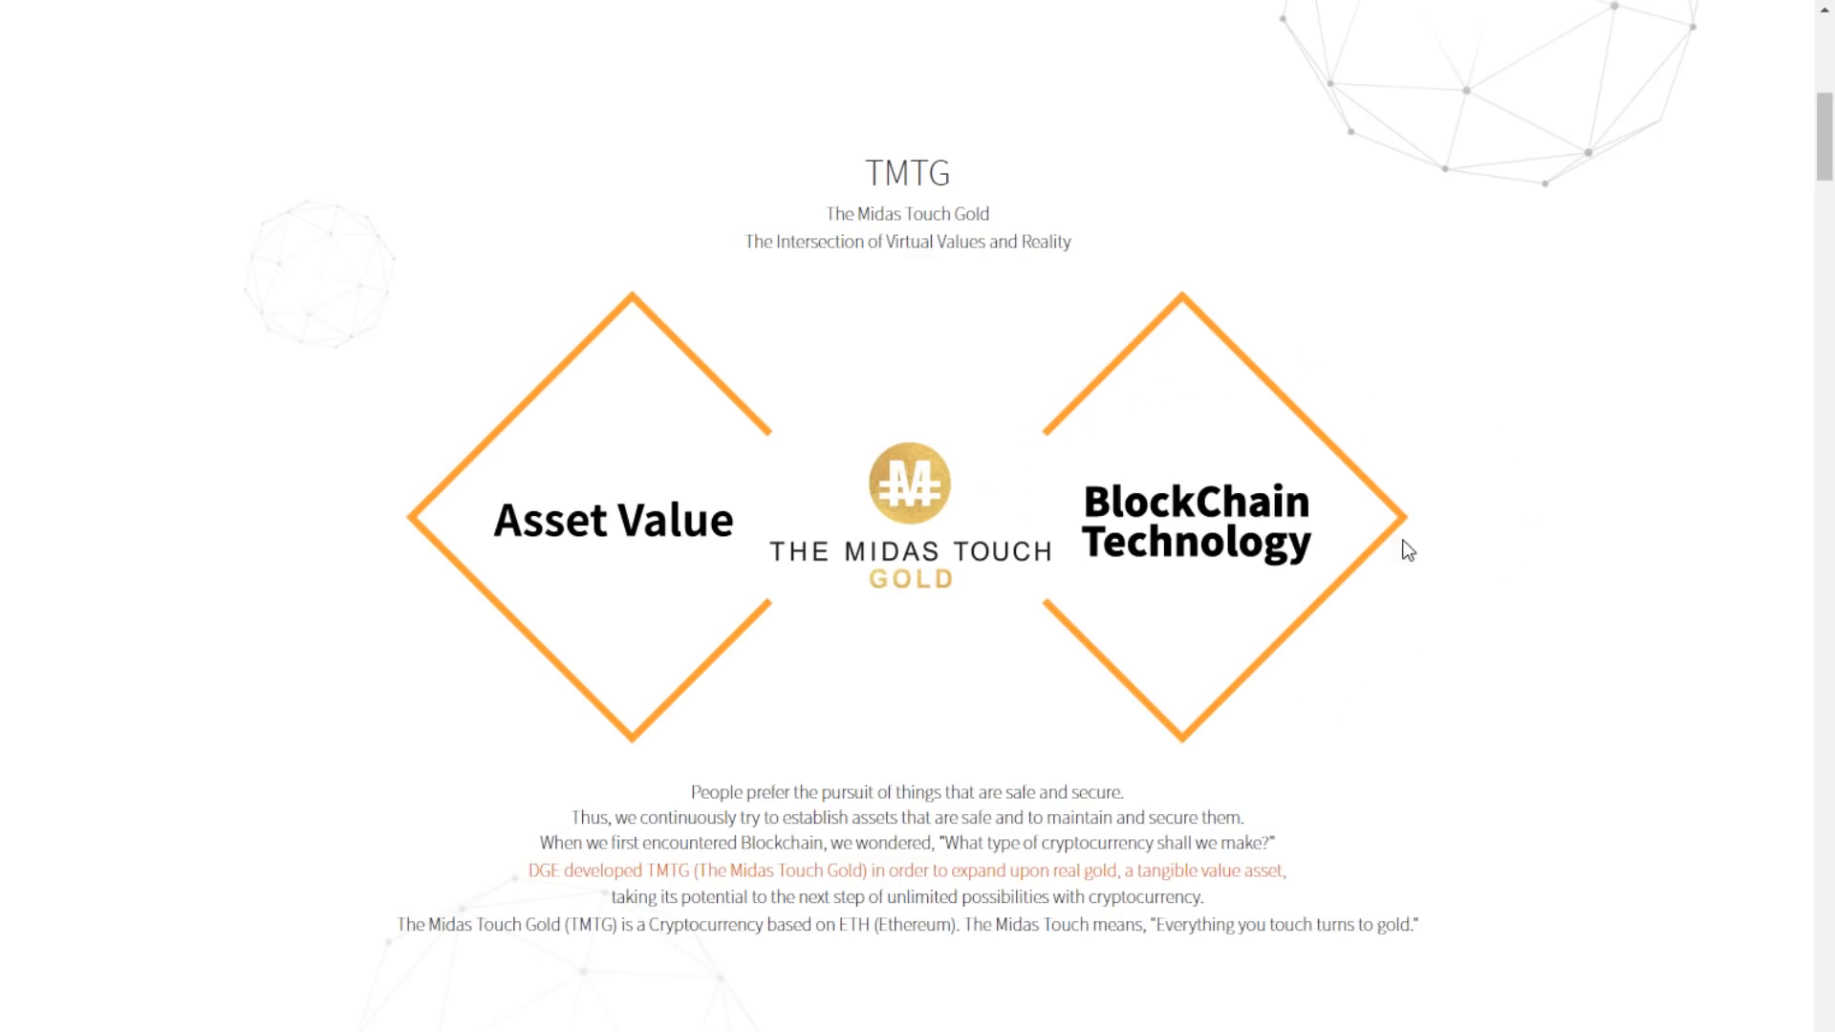
{"action": "scroll", "scroll_direction": "up", "scroll_amount": 3}
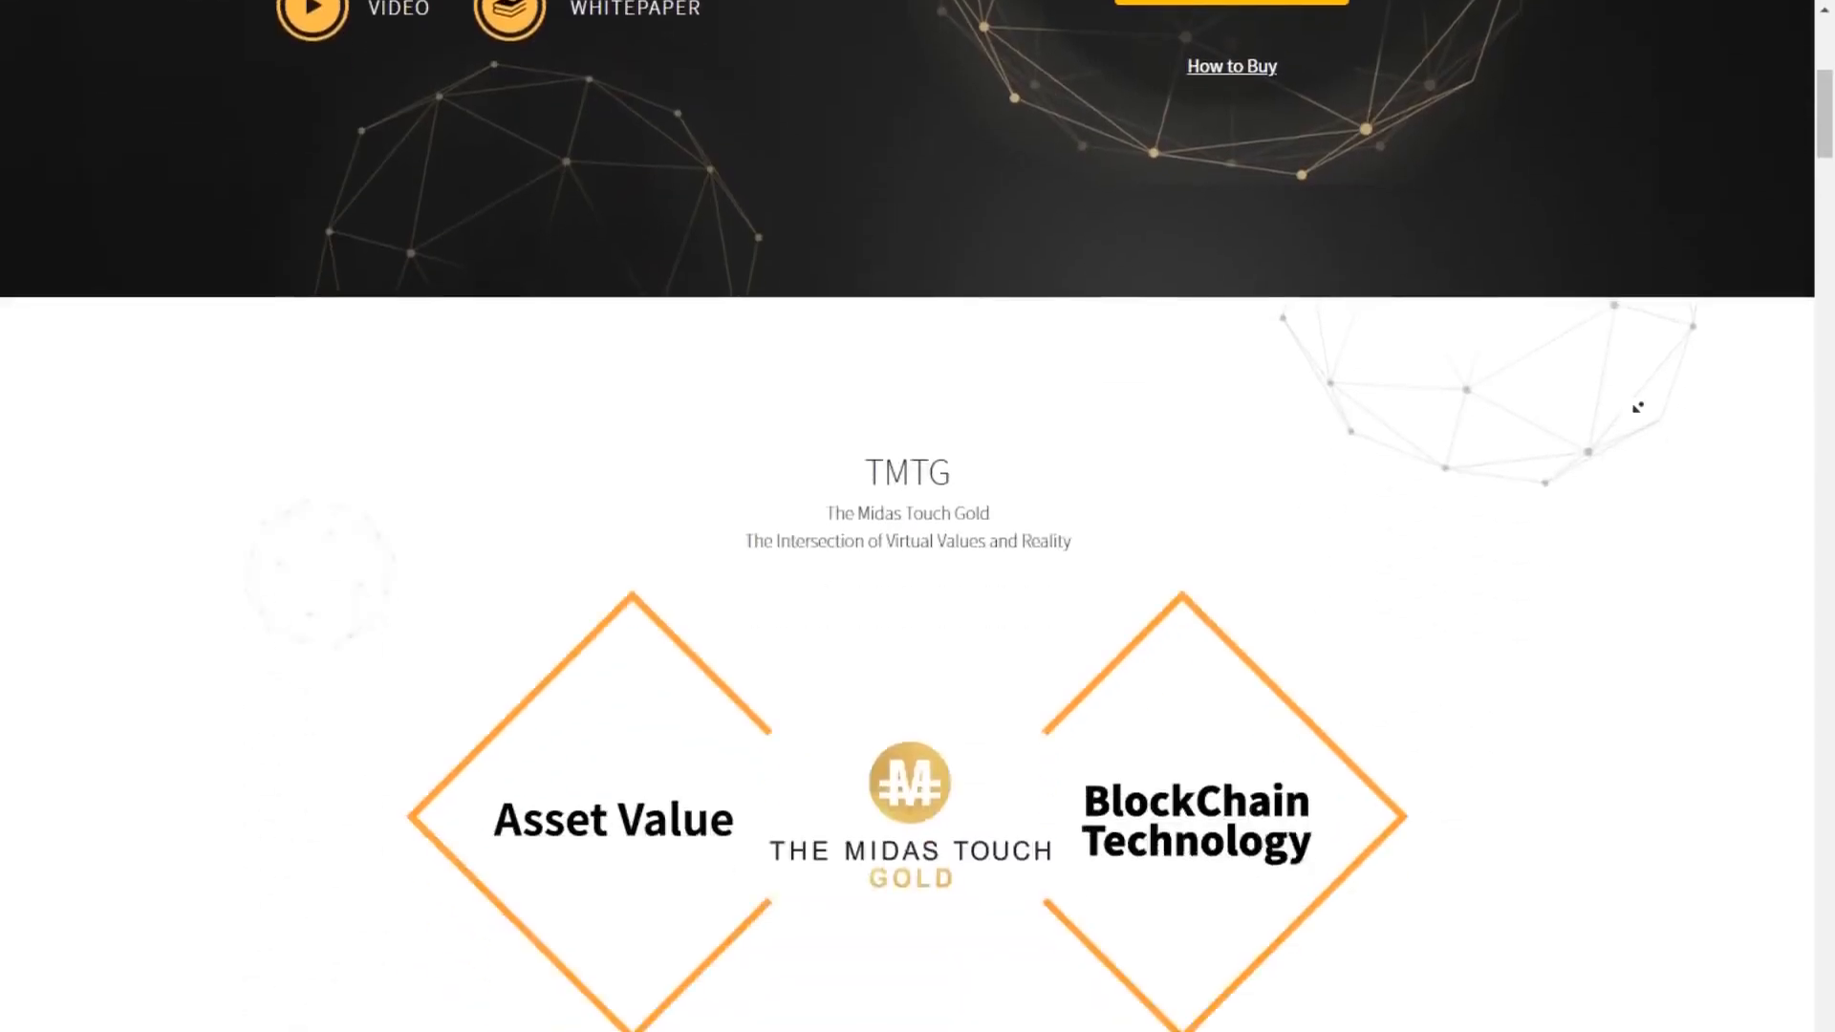
{"action": "scroll", "scroll_direction": "down", "scroll_amount": 3}
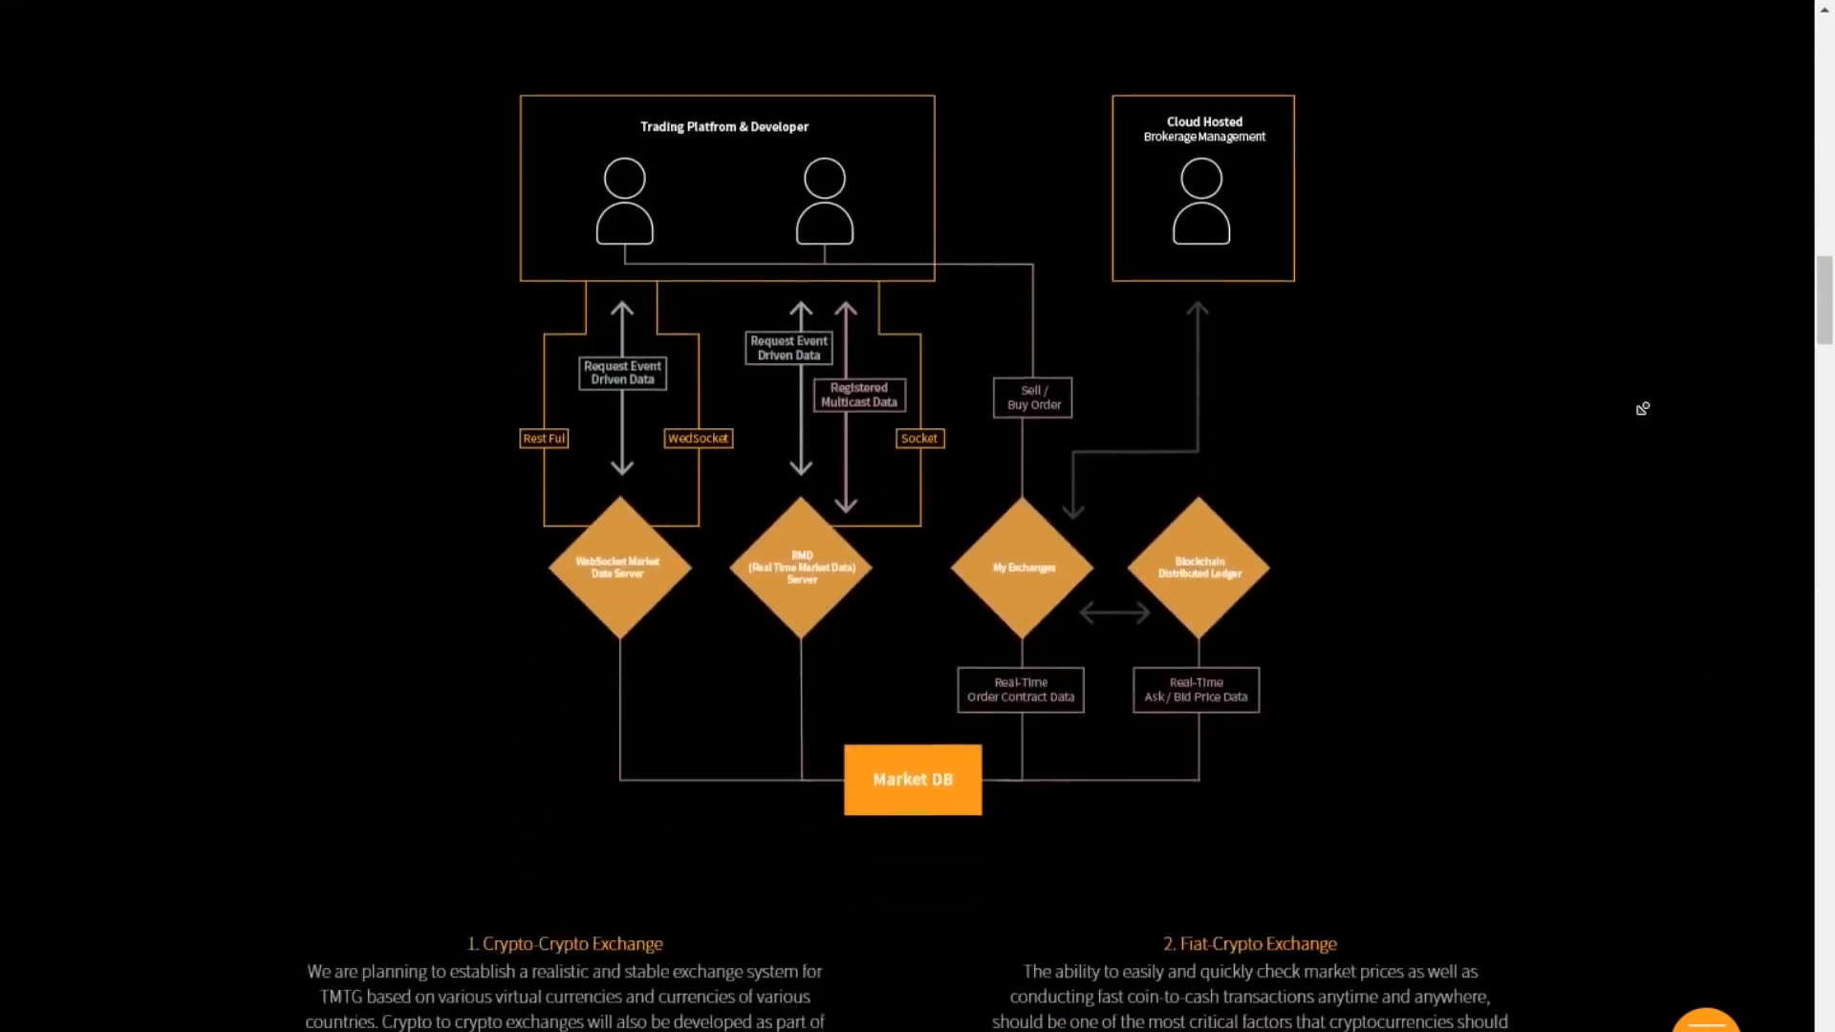
{"action": "scroll", "scroll_direction": "down", "scroll_amount": 3}
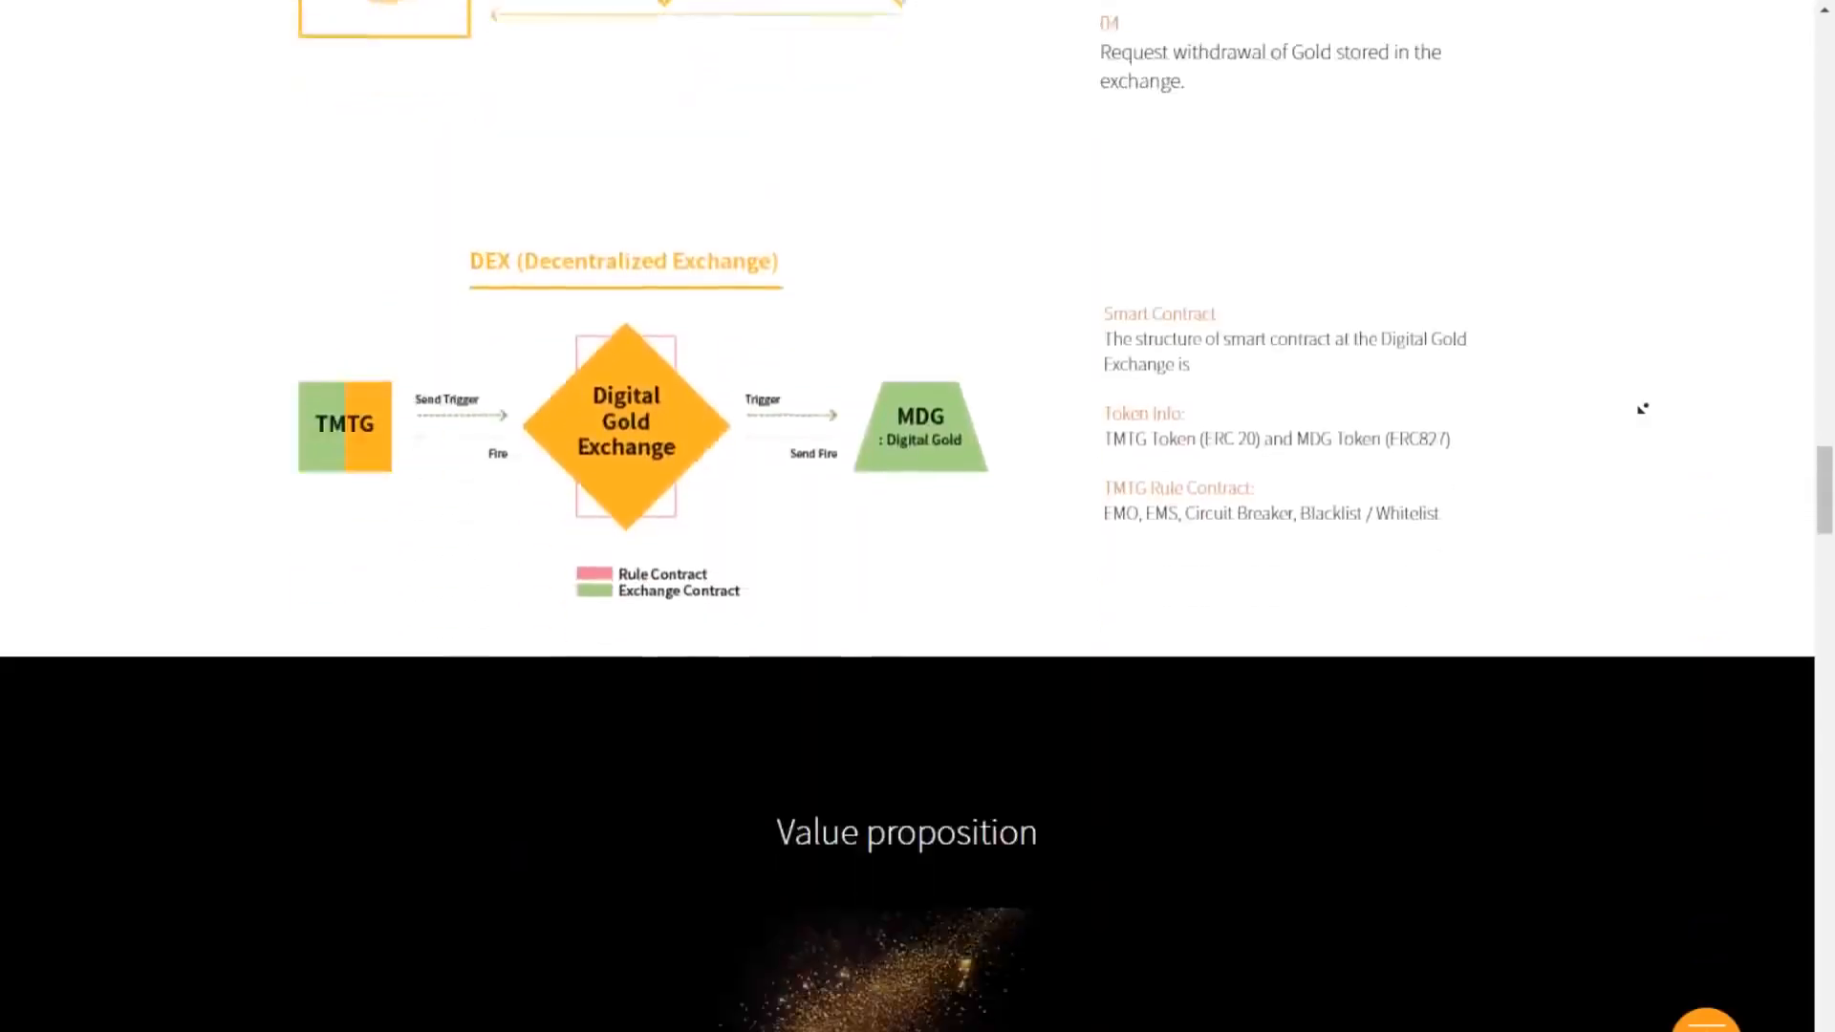
{"action": "scroll", "scroll_direction": "up", "scroll_amount": 3}
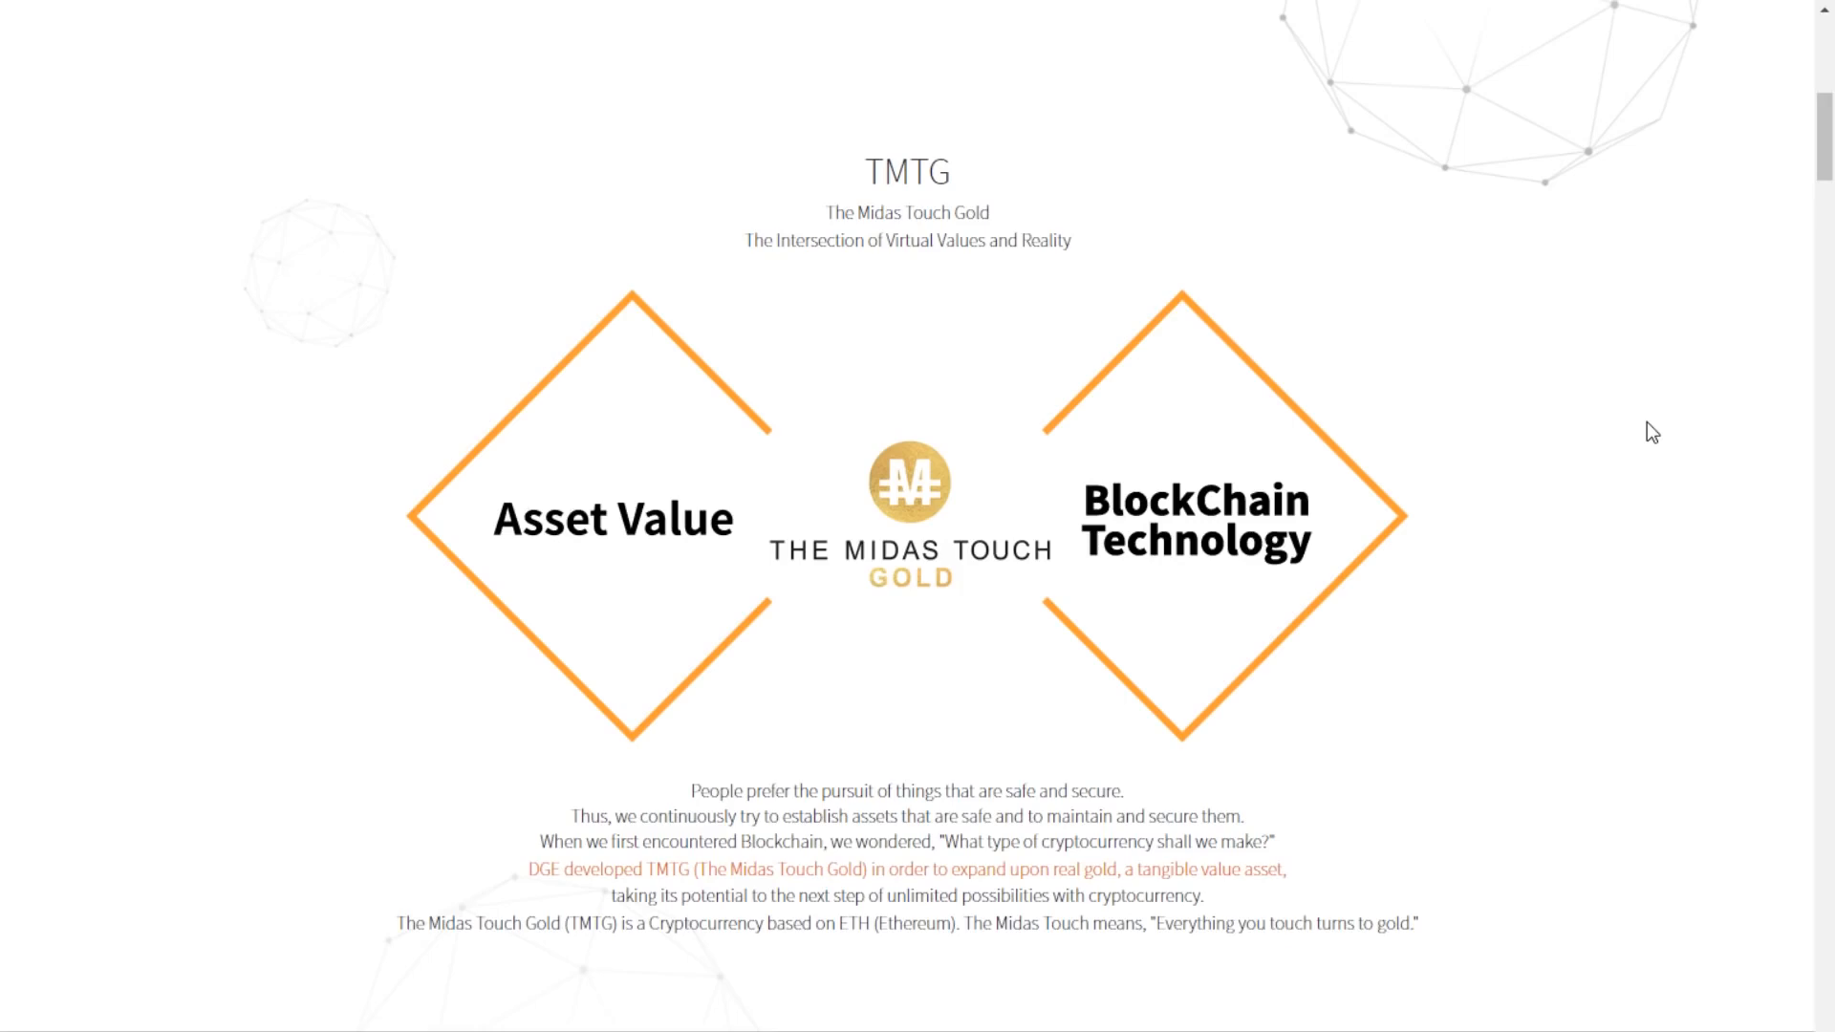
{"action": "double_click", "coordinate": [988, 923]}
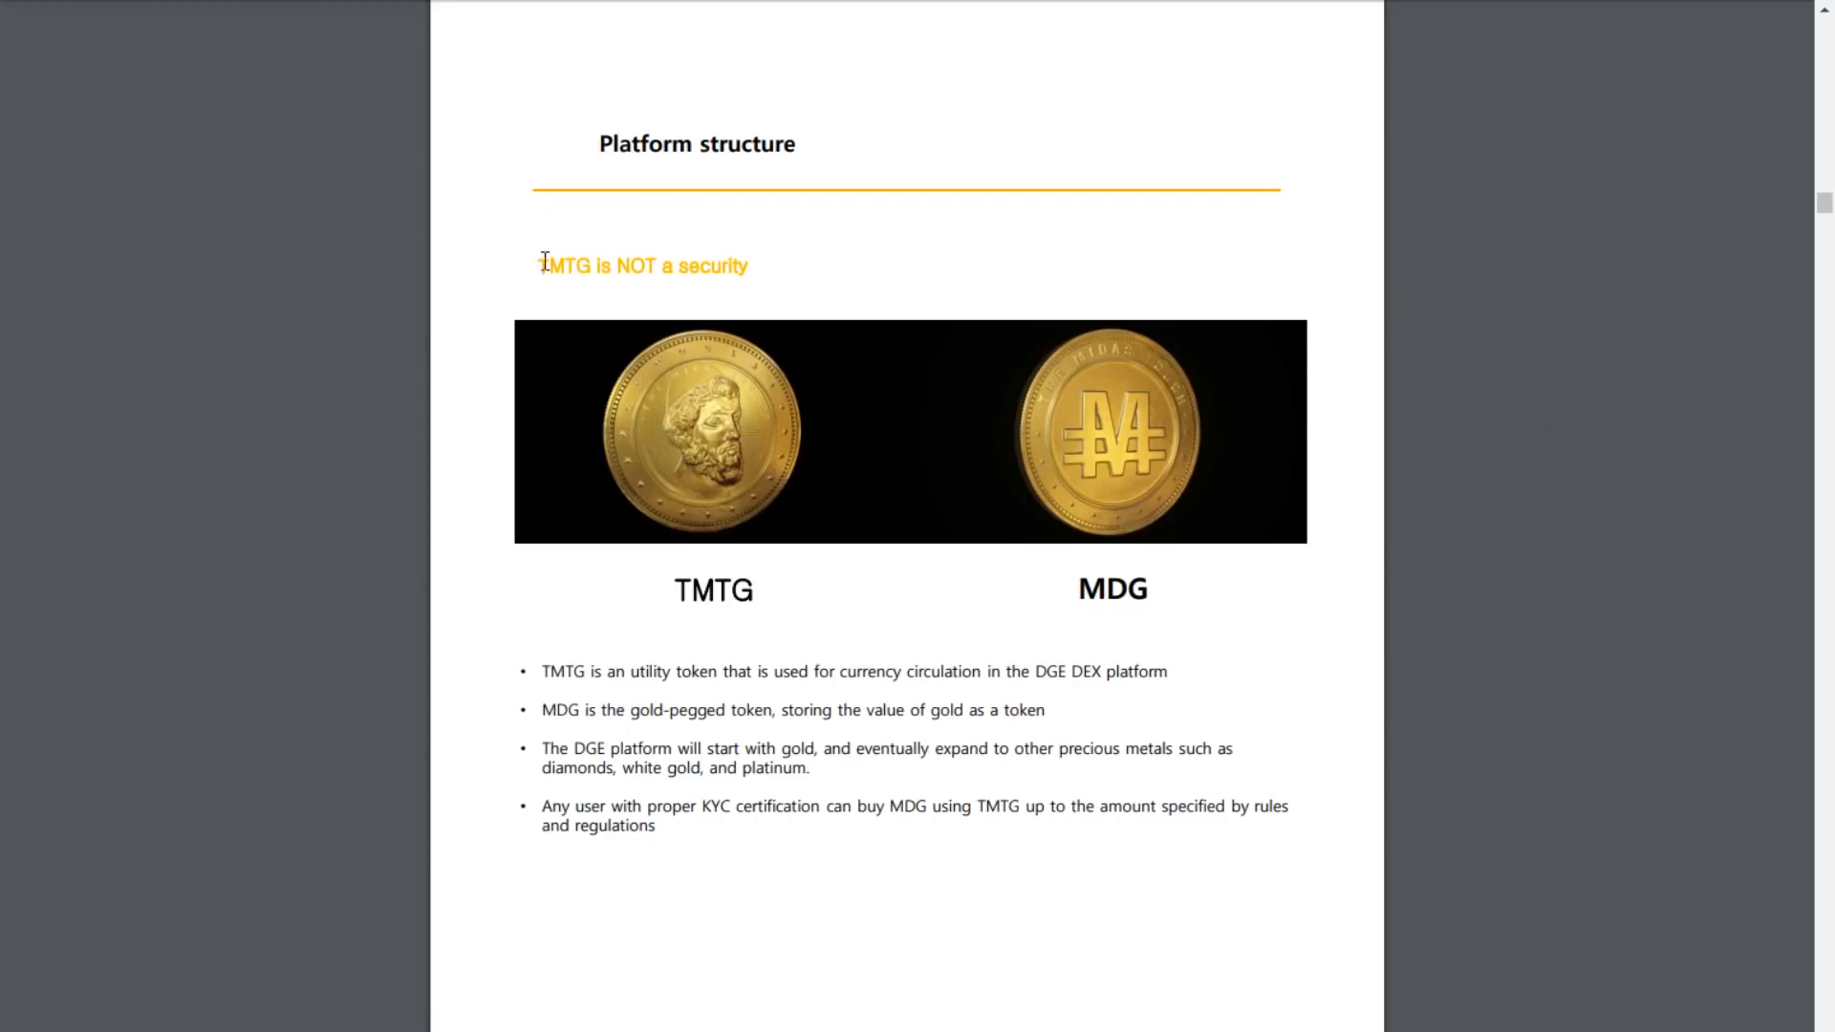
{"action": "mouse_move", "coordinate": [709, 665]}
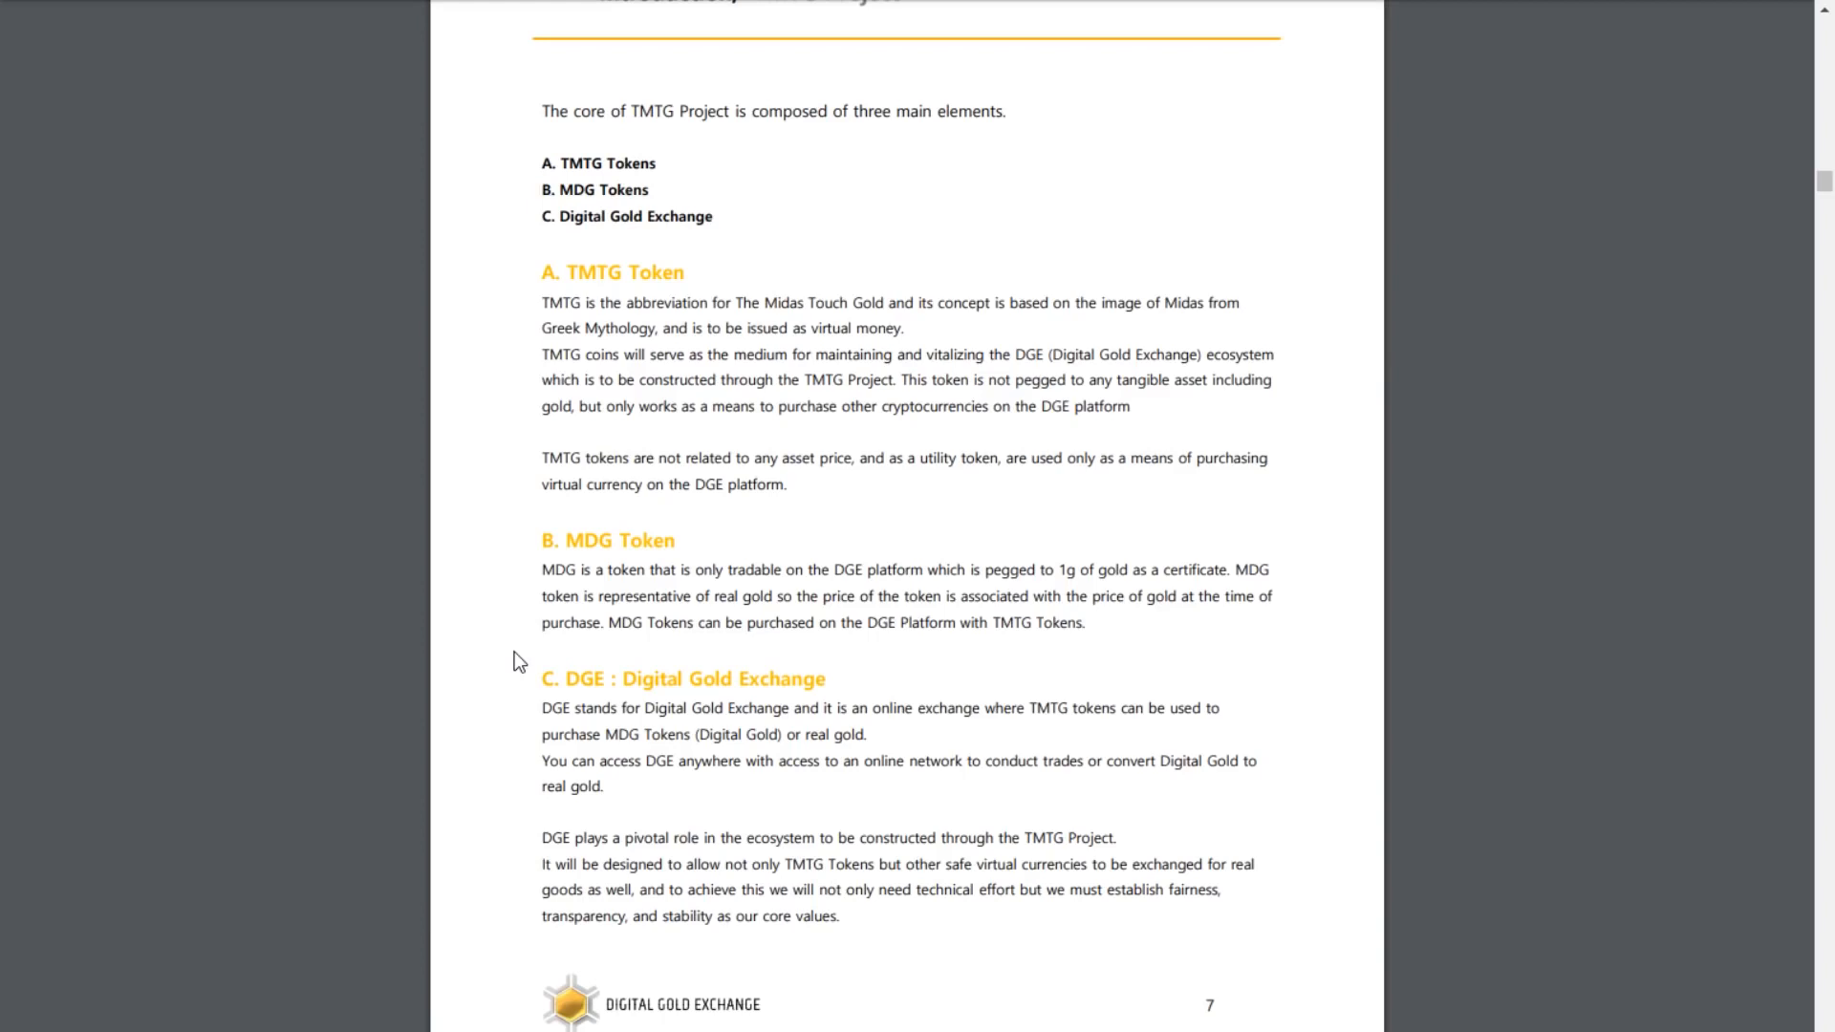
{"action": "mouse_move", "coordinate": [523, 361]}
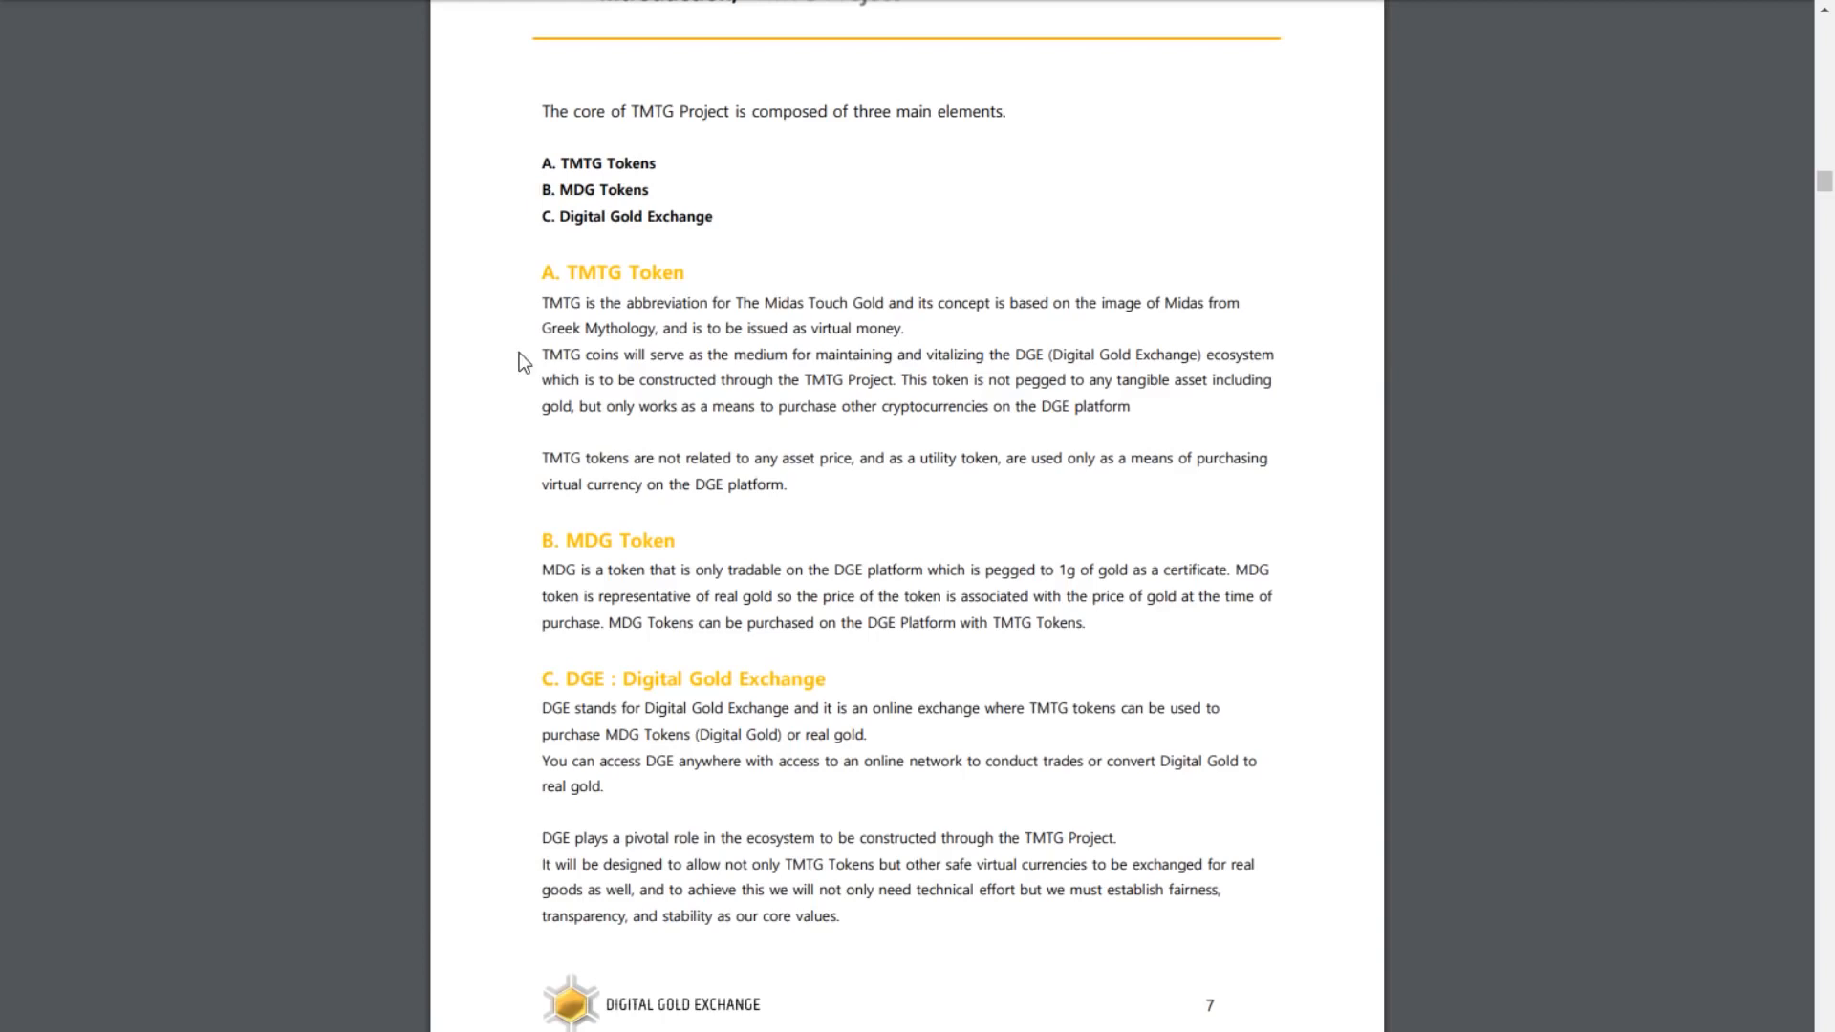
{"action": "mouse_move", "coordinate": [501, 369]}
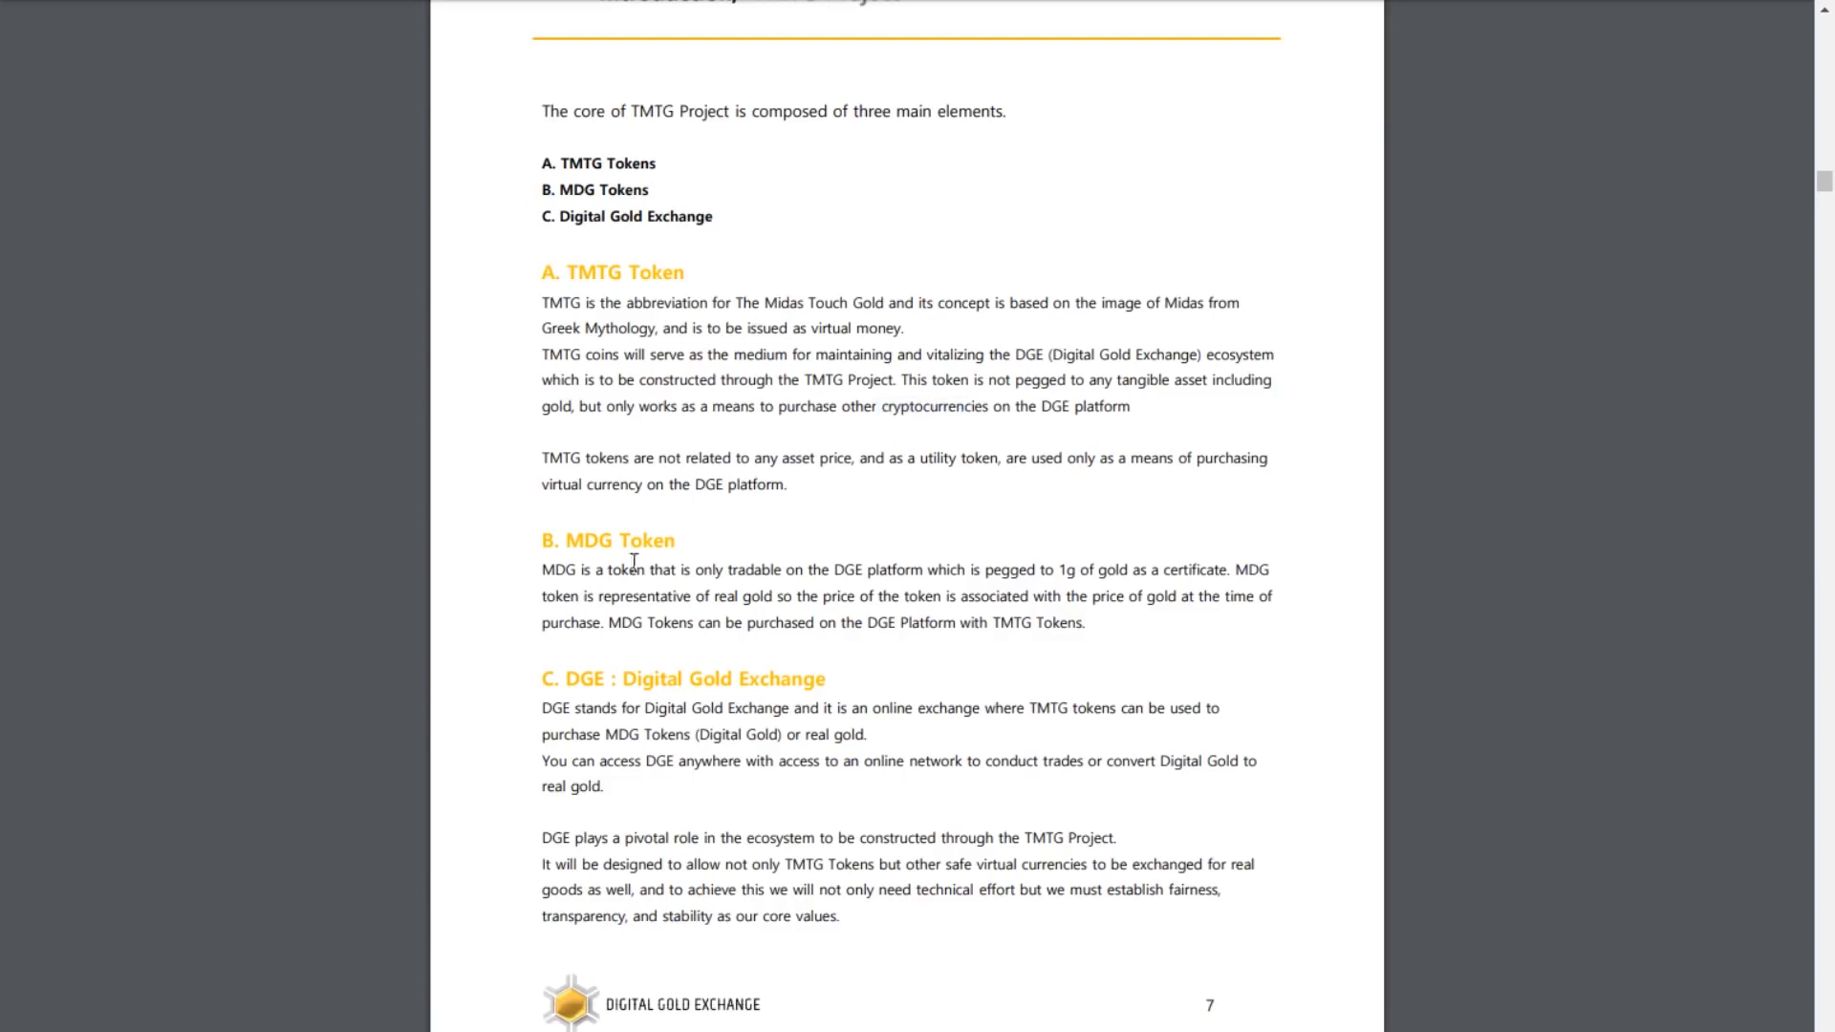
Step: Scroll the whitepaper to the Platform structure page on TMTG and MDG tokens and select a bullet
{"action": "scroll", "scroll_direction": "down", "scroll_amount": 3}
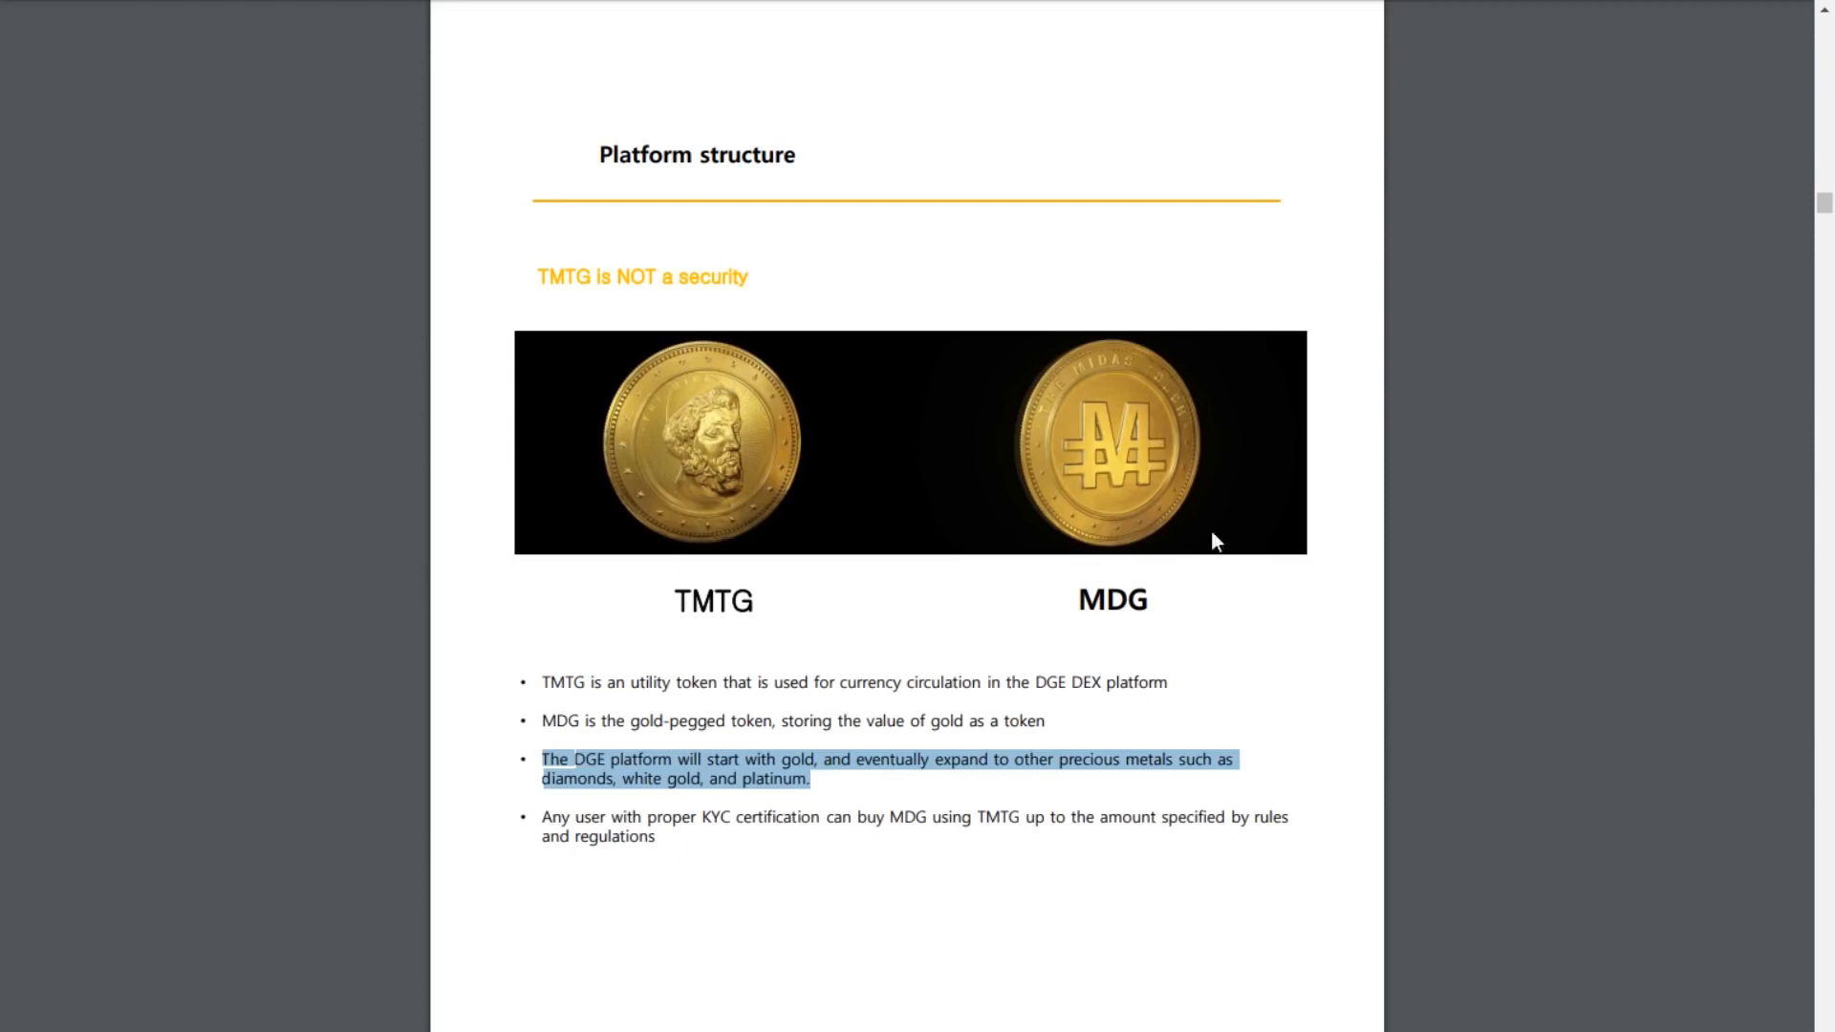
{"action": "mouse_move", "coordinate": [1186, 623]}
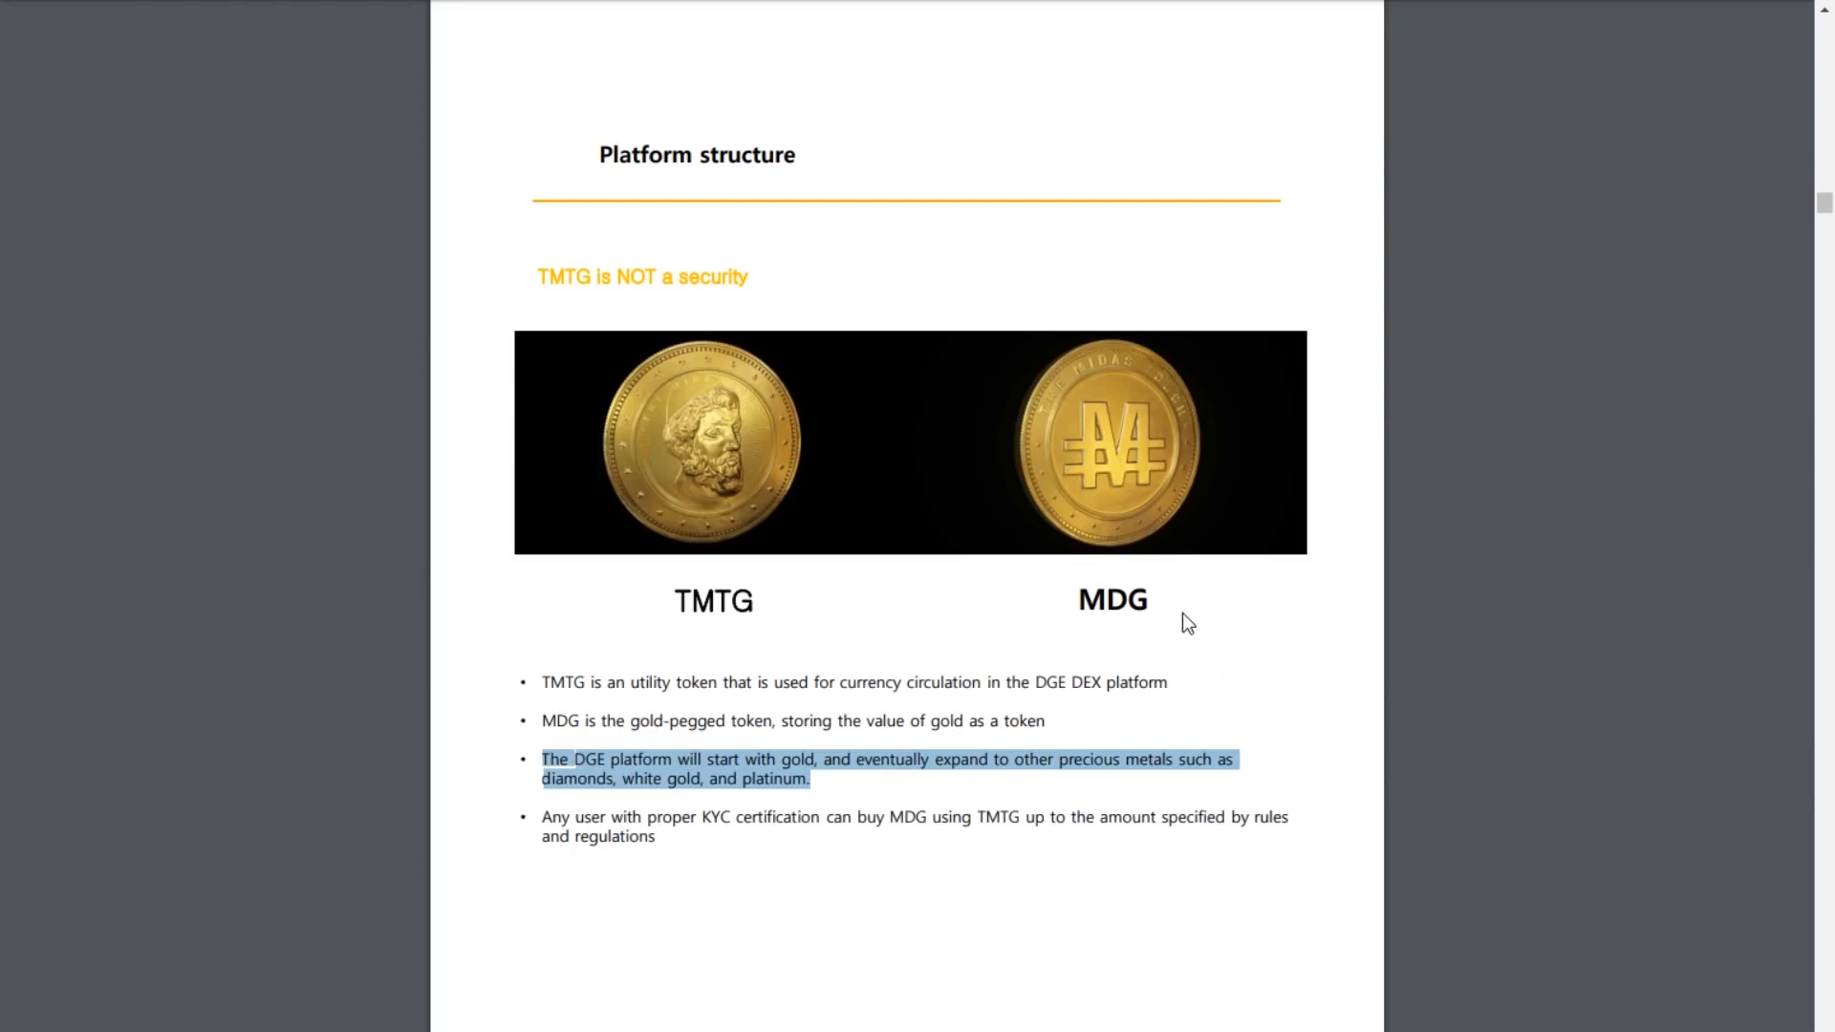
{"action": "mouse_move", "coordinate": [958, 616]}
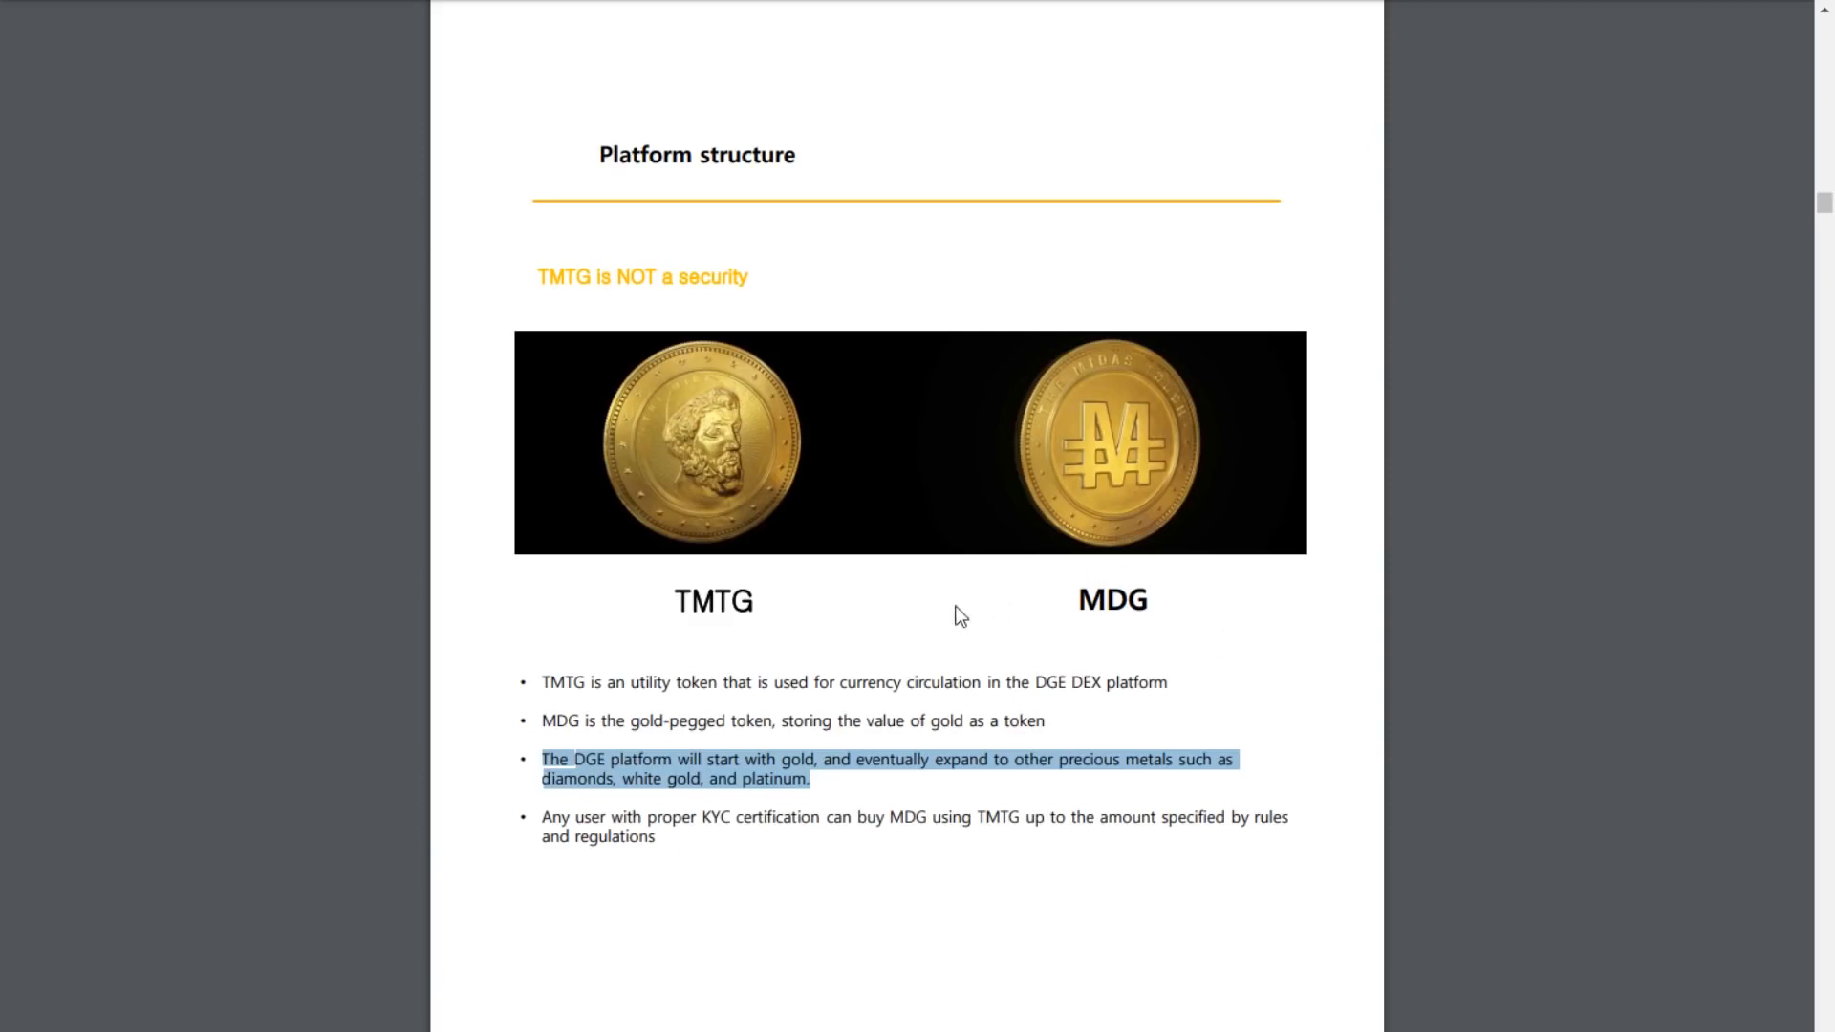
{"action": "left_click", "coordinate": [713, 873]}
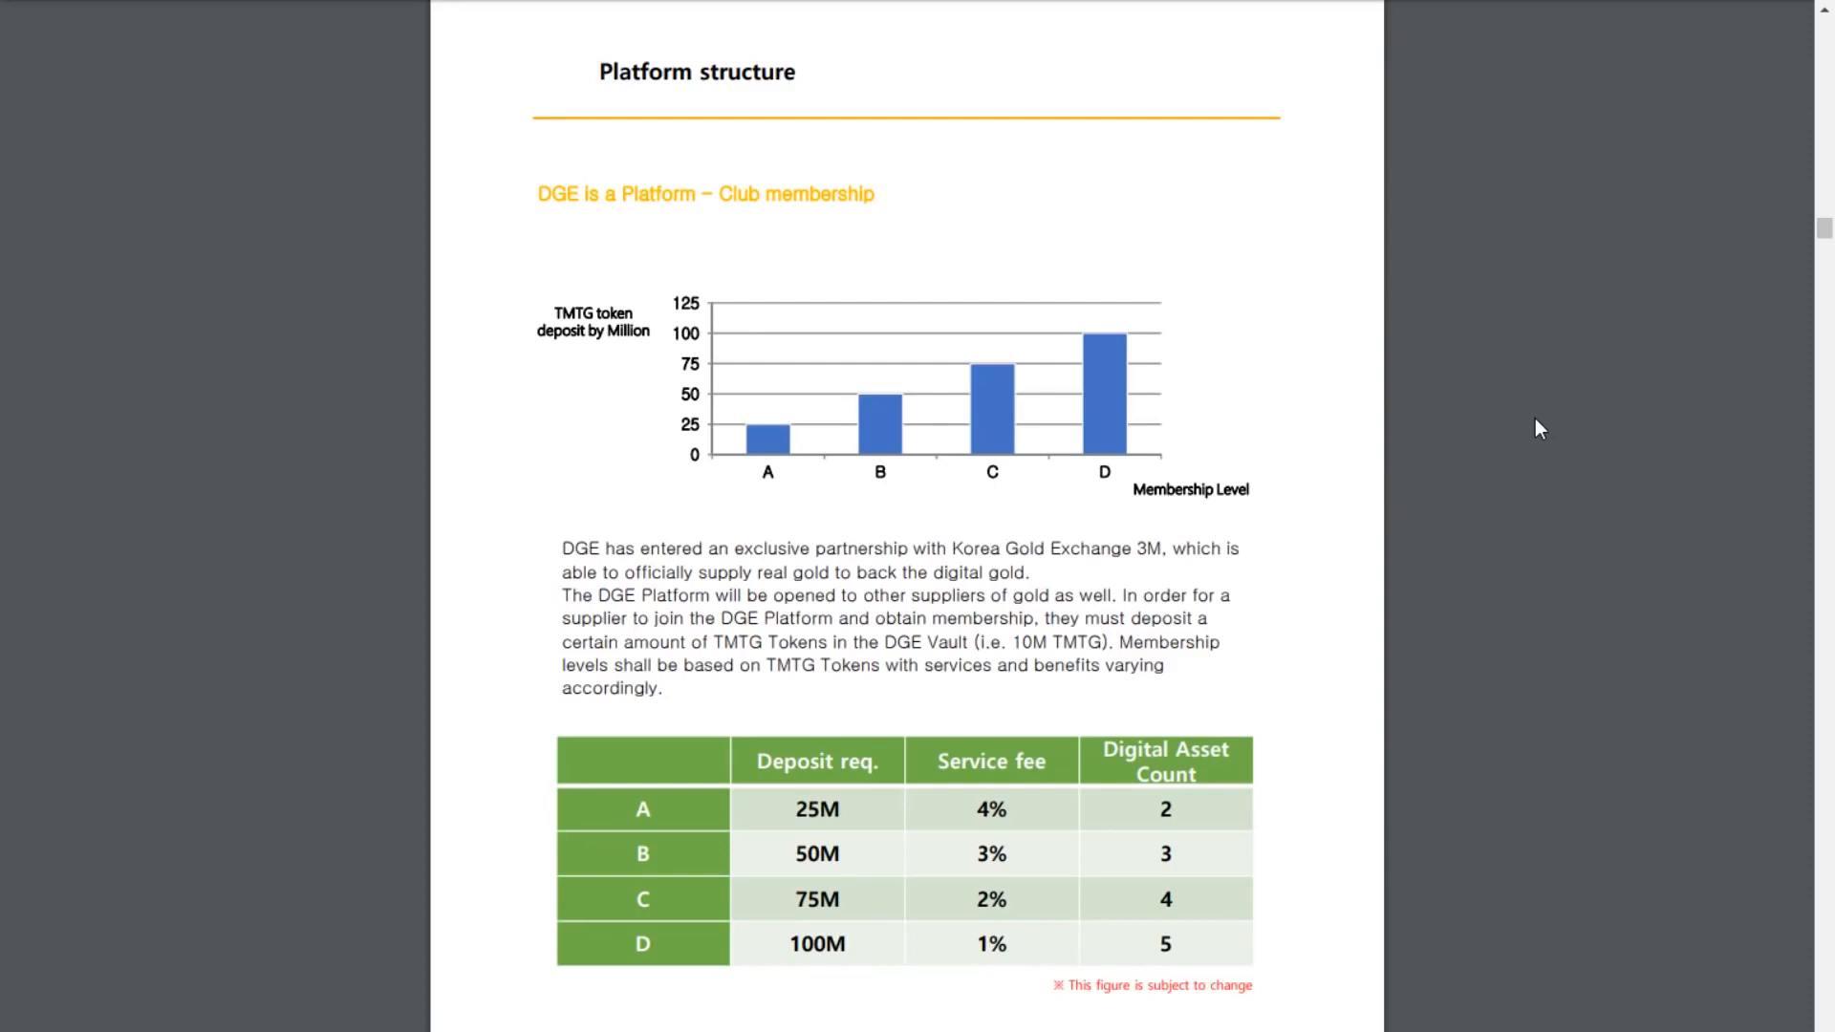
{"action": "mouse_move", "coordinate": [1423, 447]}
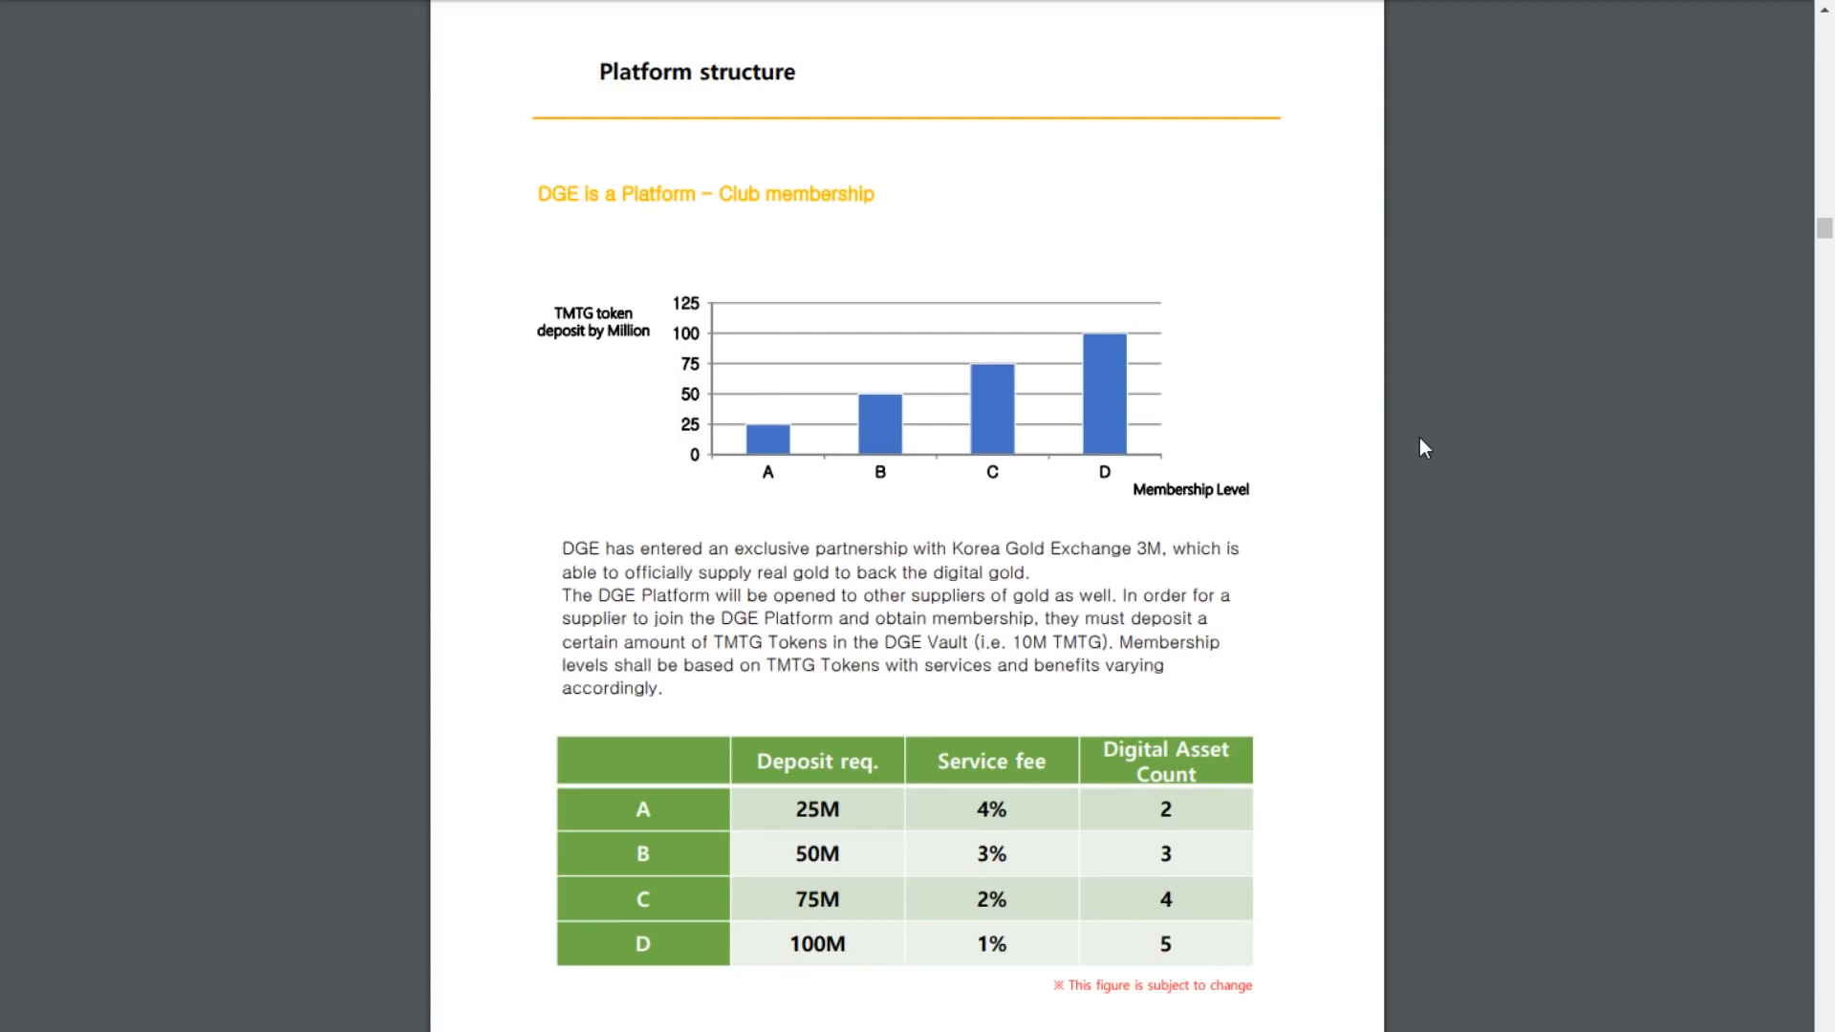
Step: Scroll the whitepaper down to the Club membership page with TMTG deposit tiers and fees
{"action": "scroll", "scroll_direction": "down", "scroll_amount": 3}
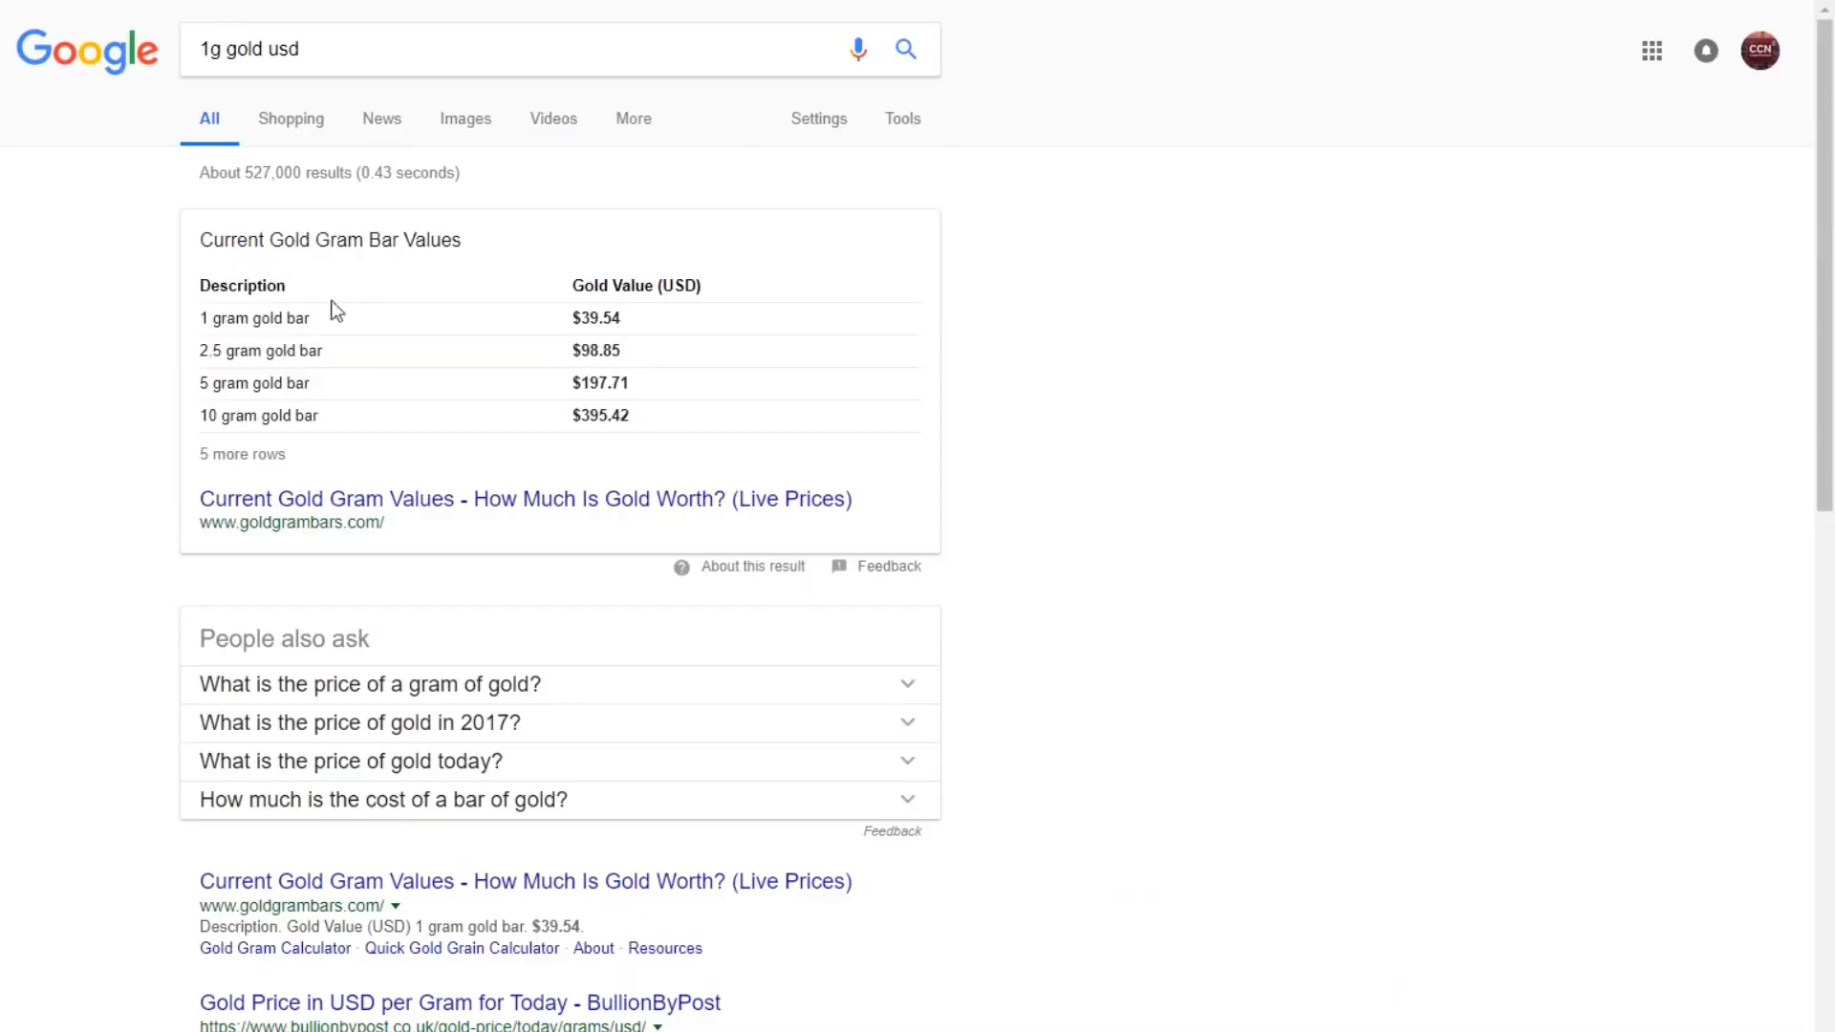
{"action": "mouse_move", "coordinate": [653, 325]}
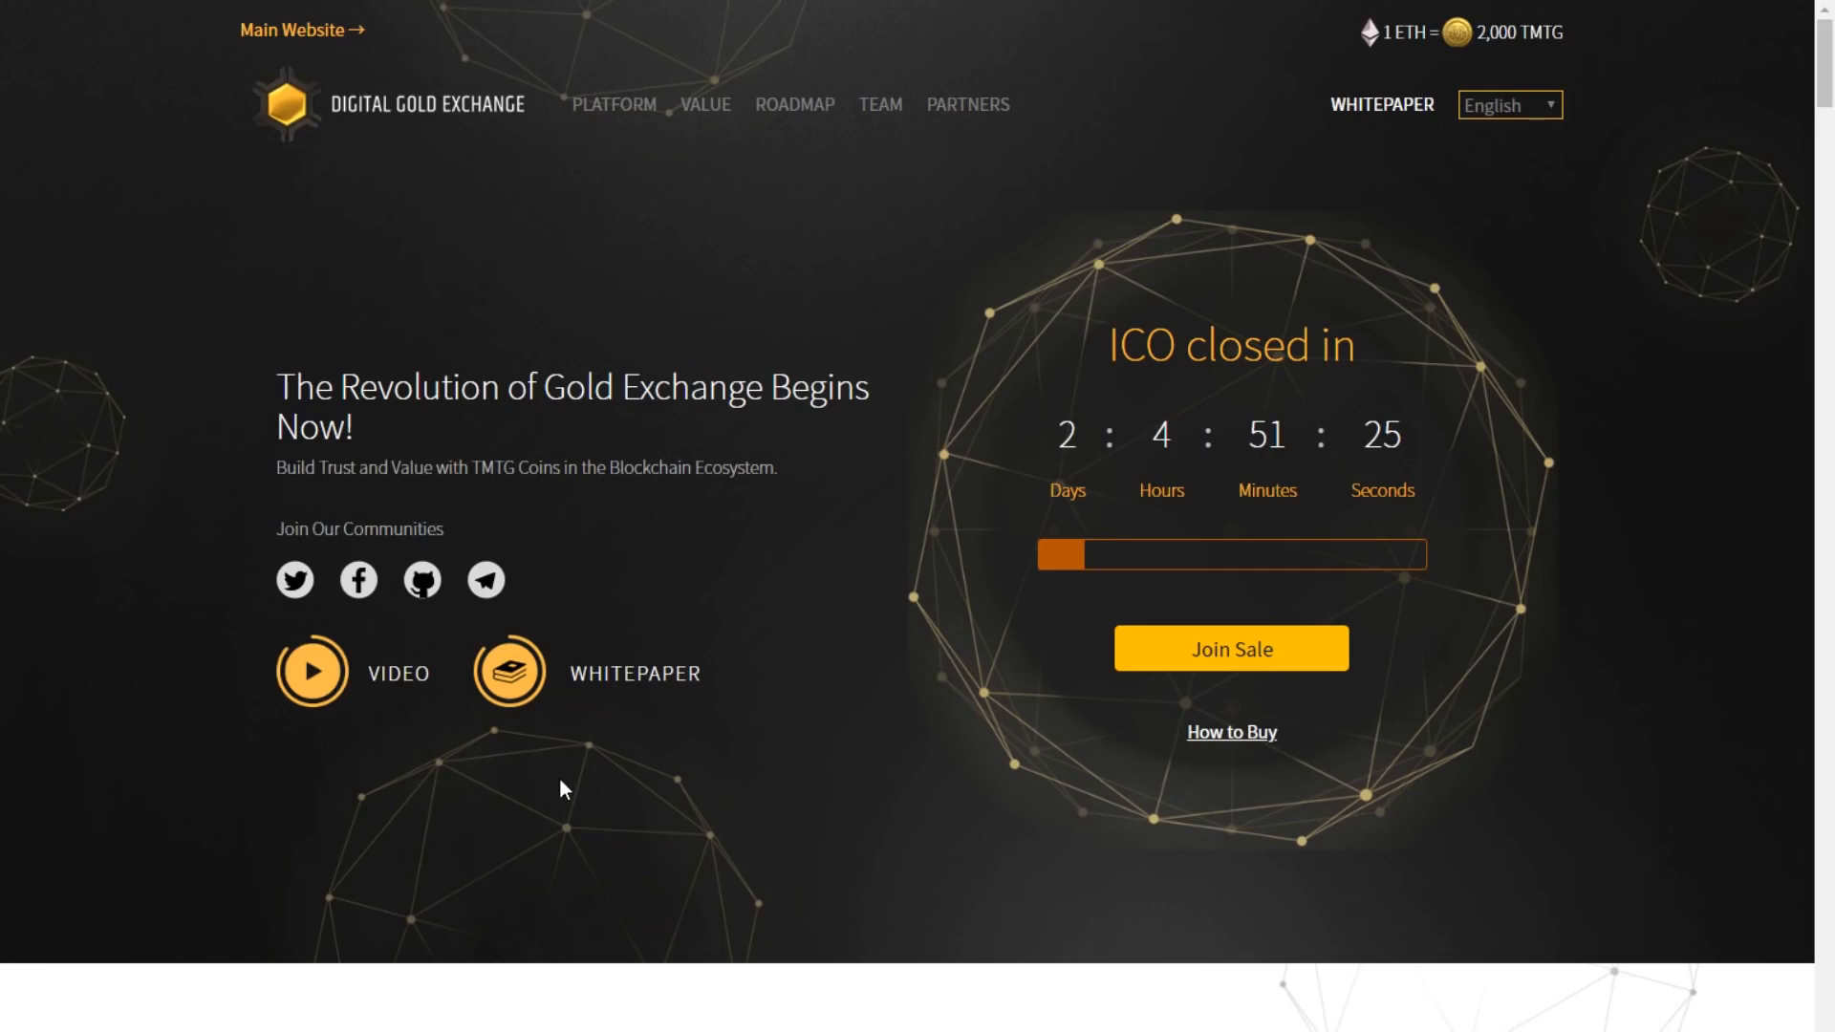
{"action": "mouse_move", "coordinate": [522, 770]}
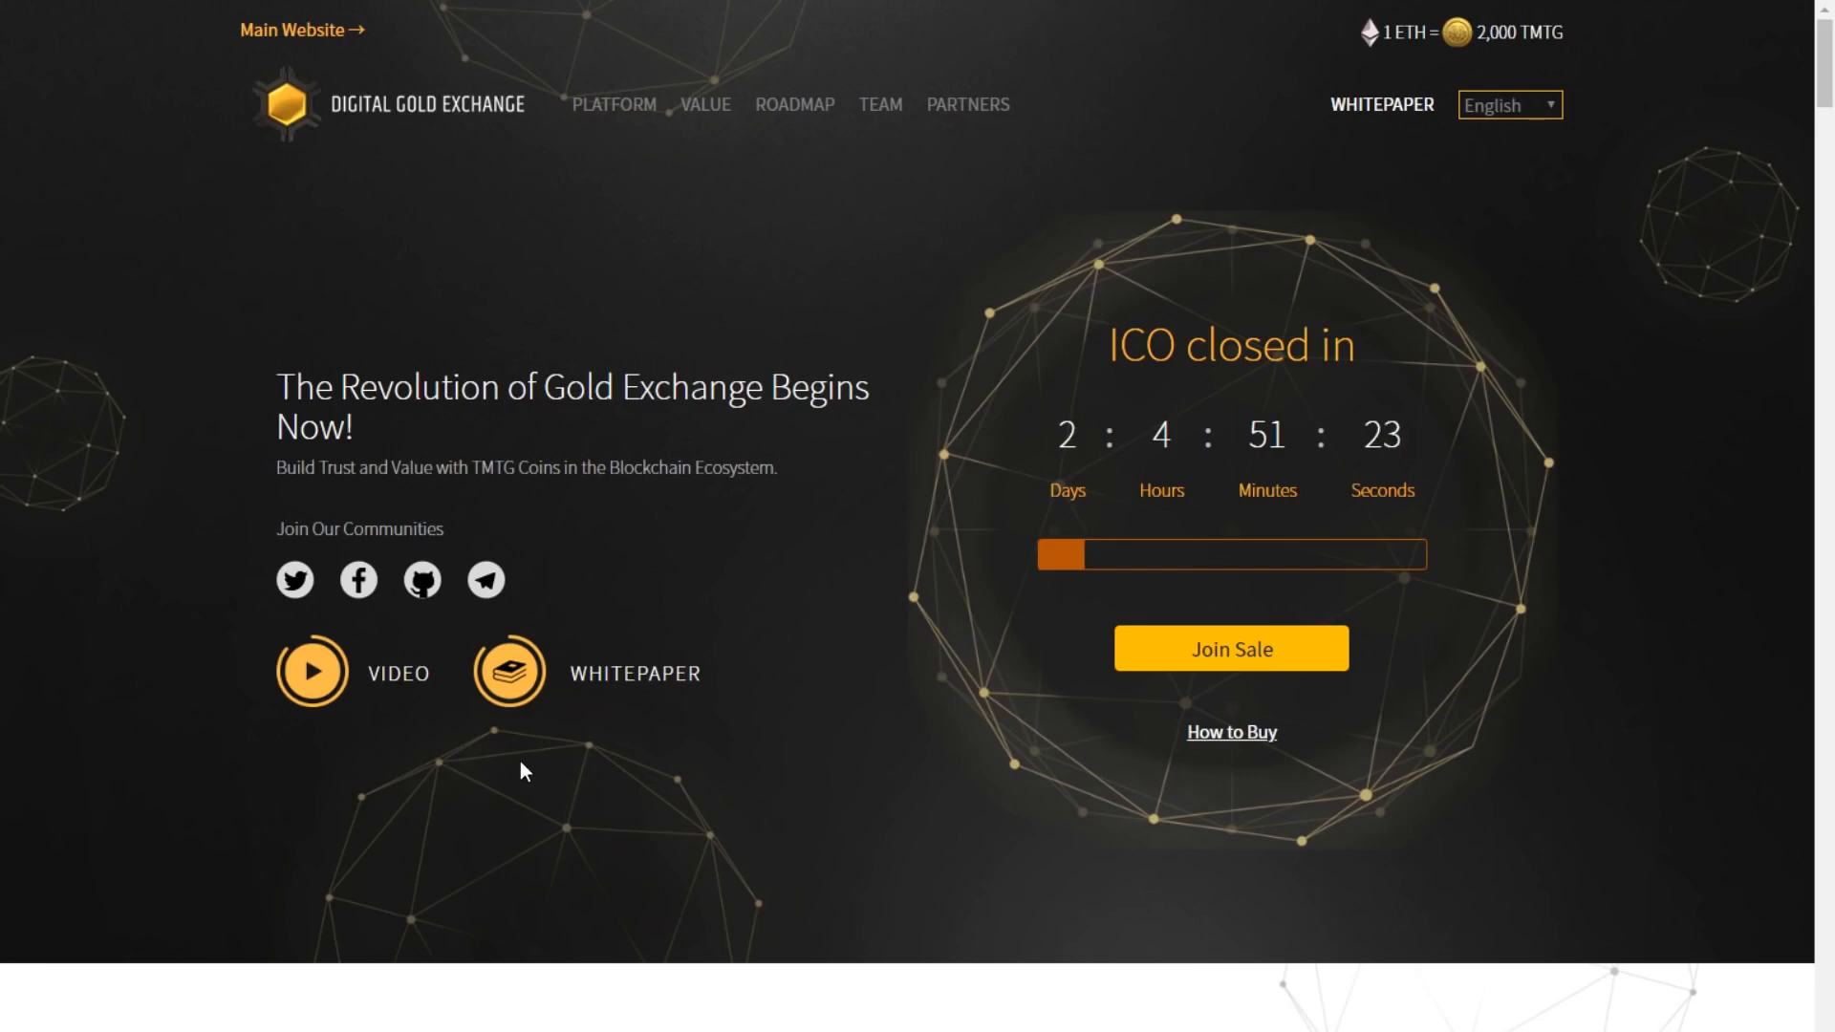
Step: Play the promotional video pop-up, then close it to return to the ICO countdown home page
{"action": "left_click", "coordinate": [311, 671]}
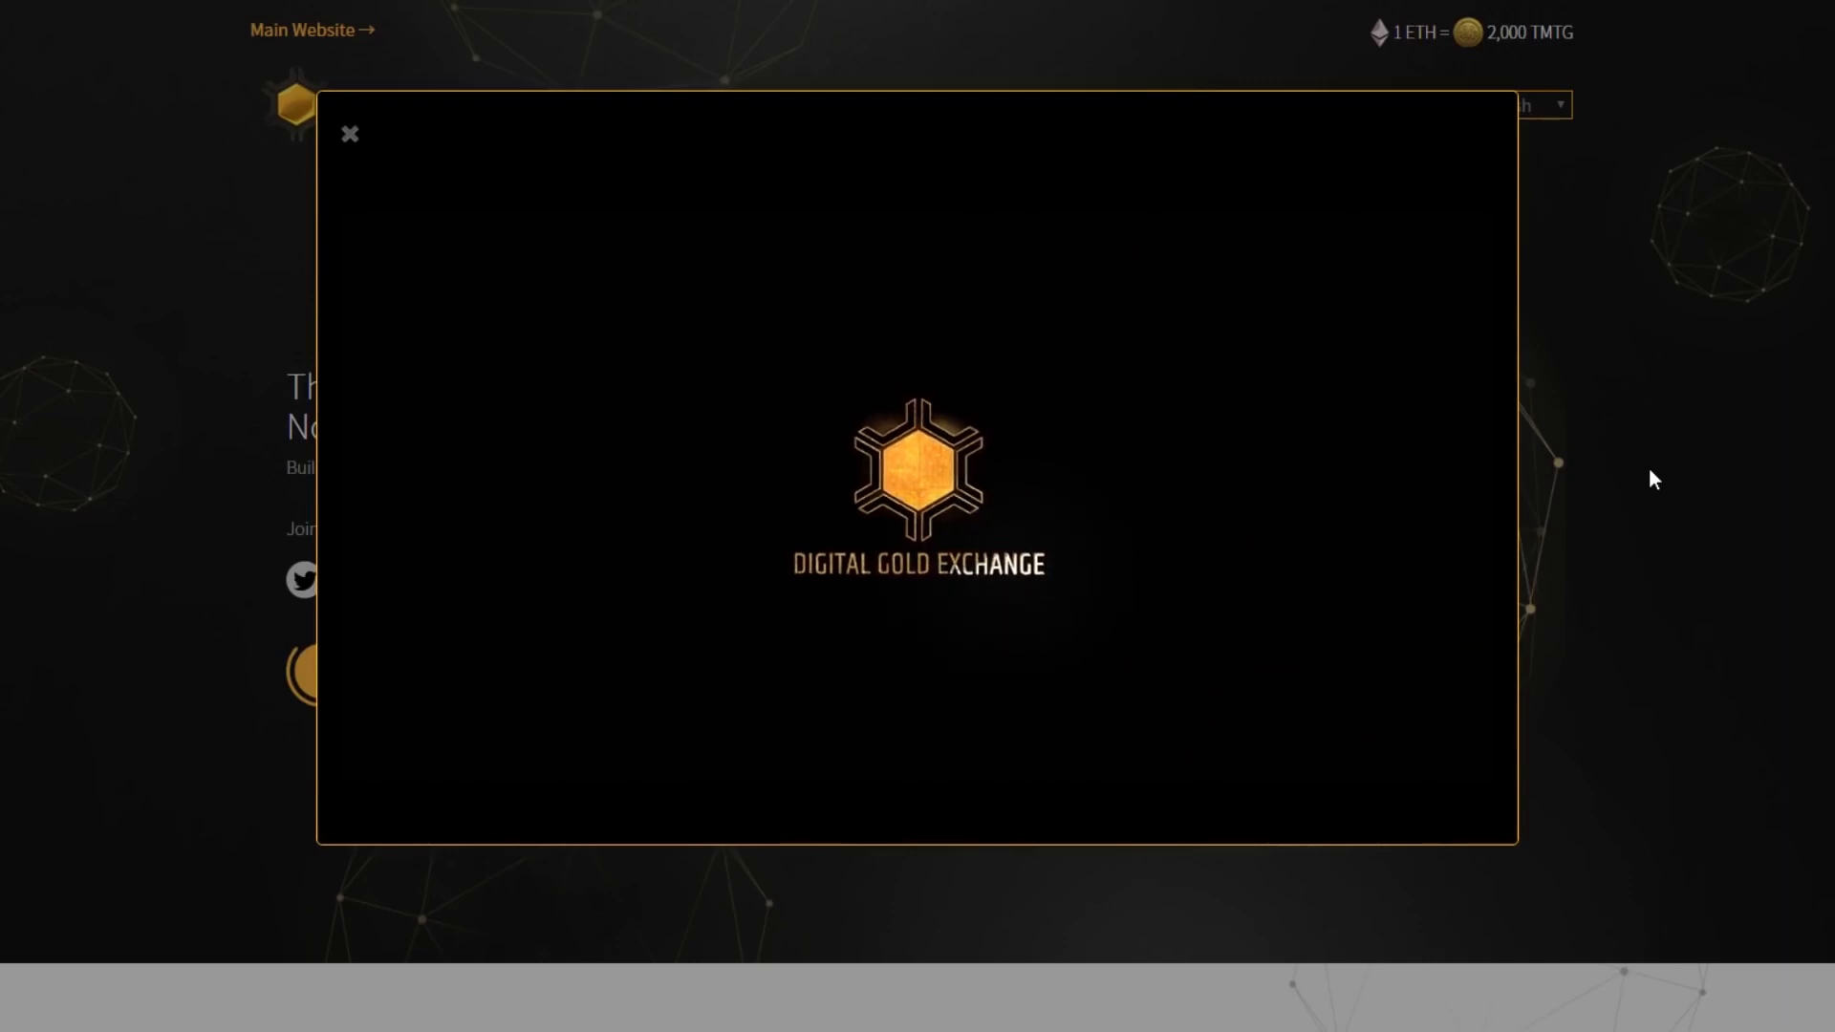
{"action": "left_click", "coordinate": [348, 134]}
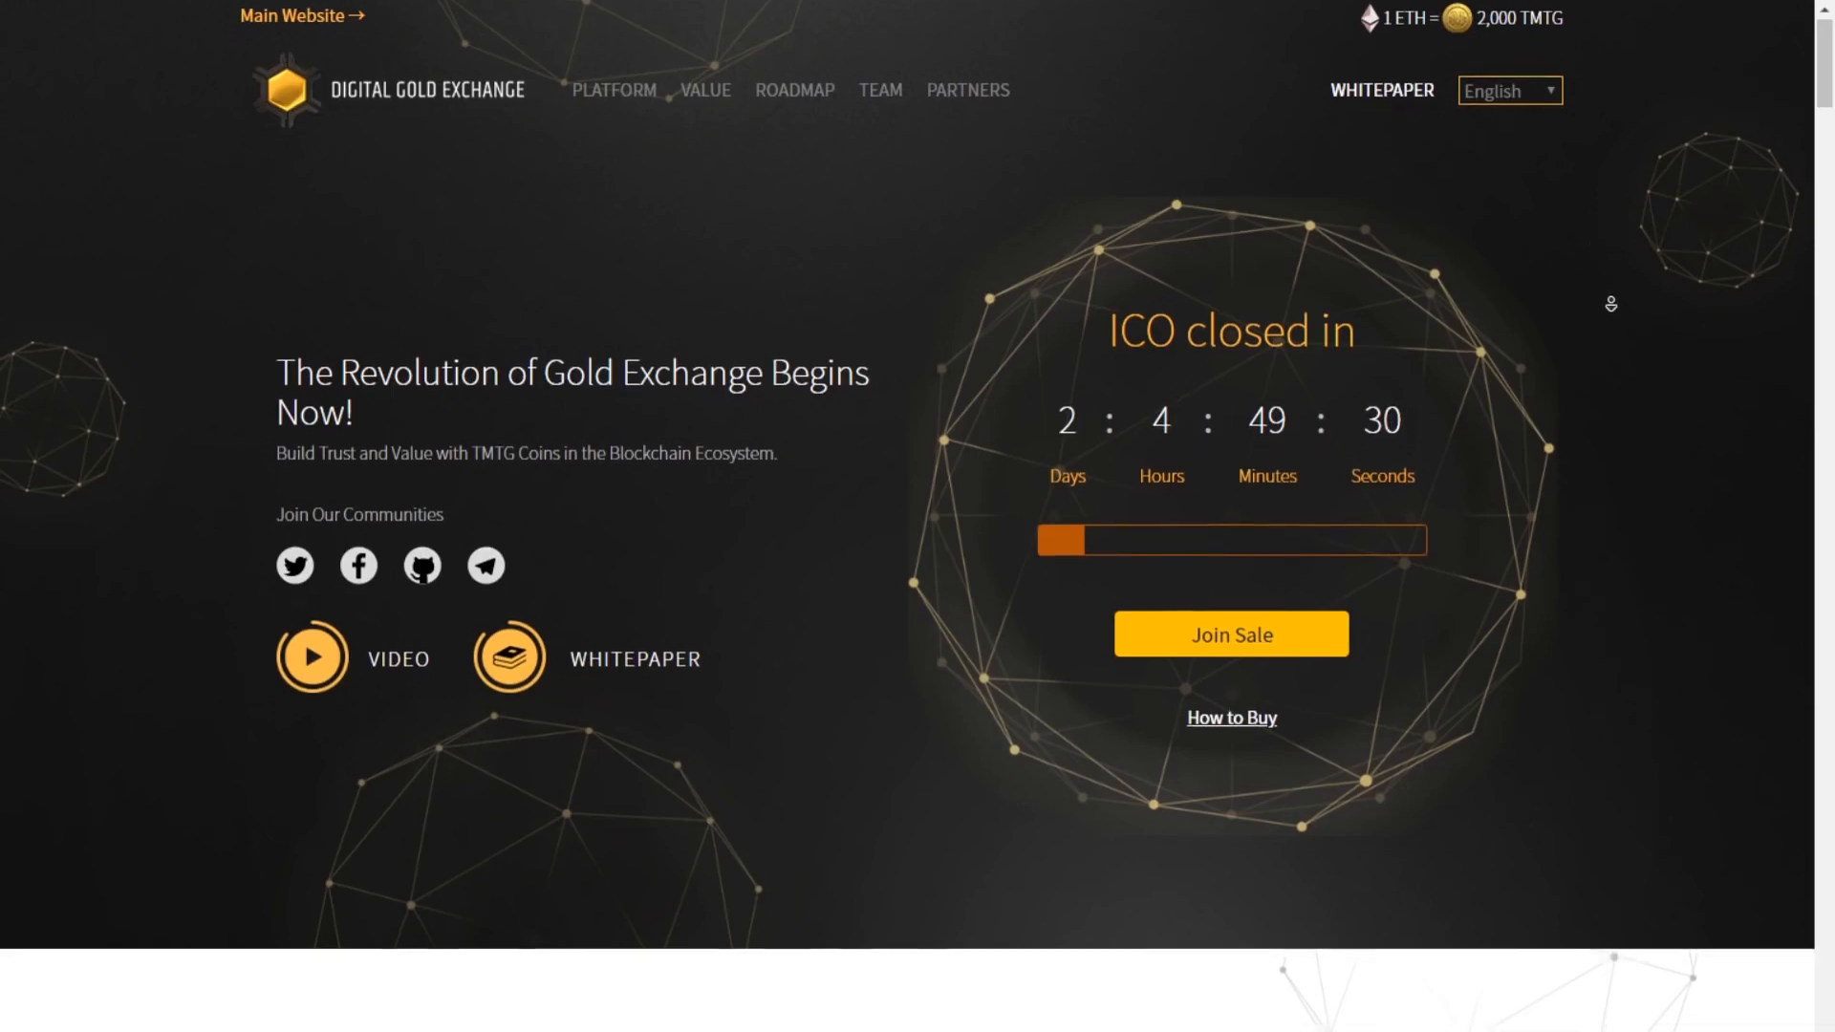
Step: Scroll the whitepaper around page 35 to settle on the Product Road-Map timeline
{"action": "scroll", "scroll_direction": "down", "scroll_amount": 3}
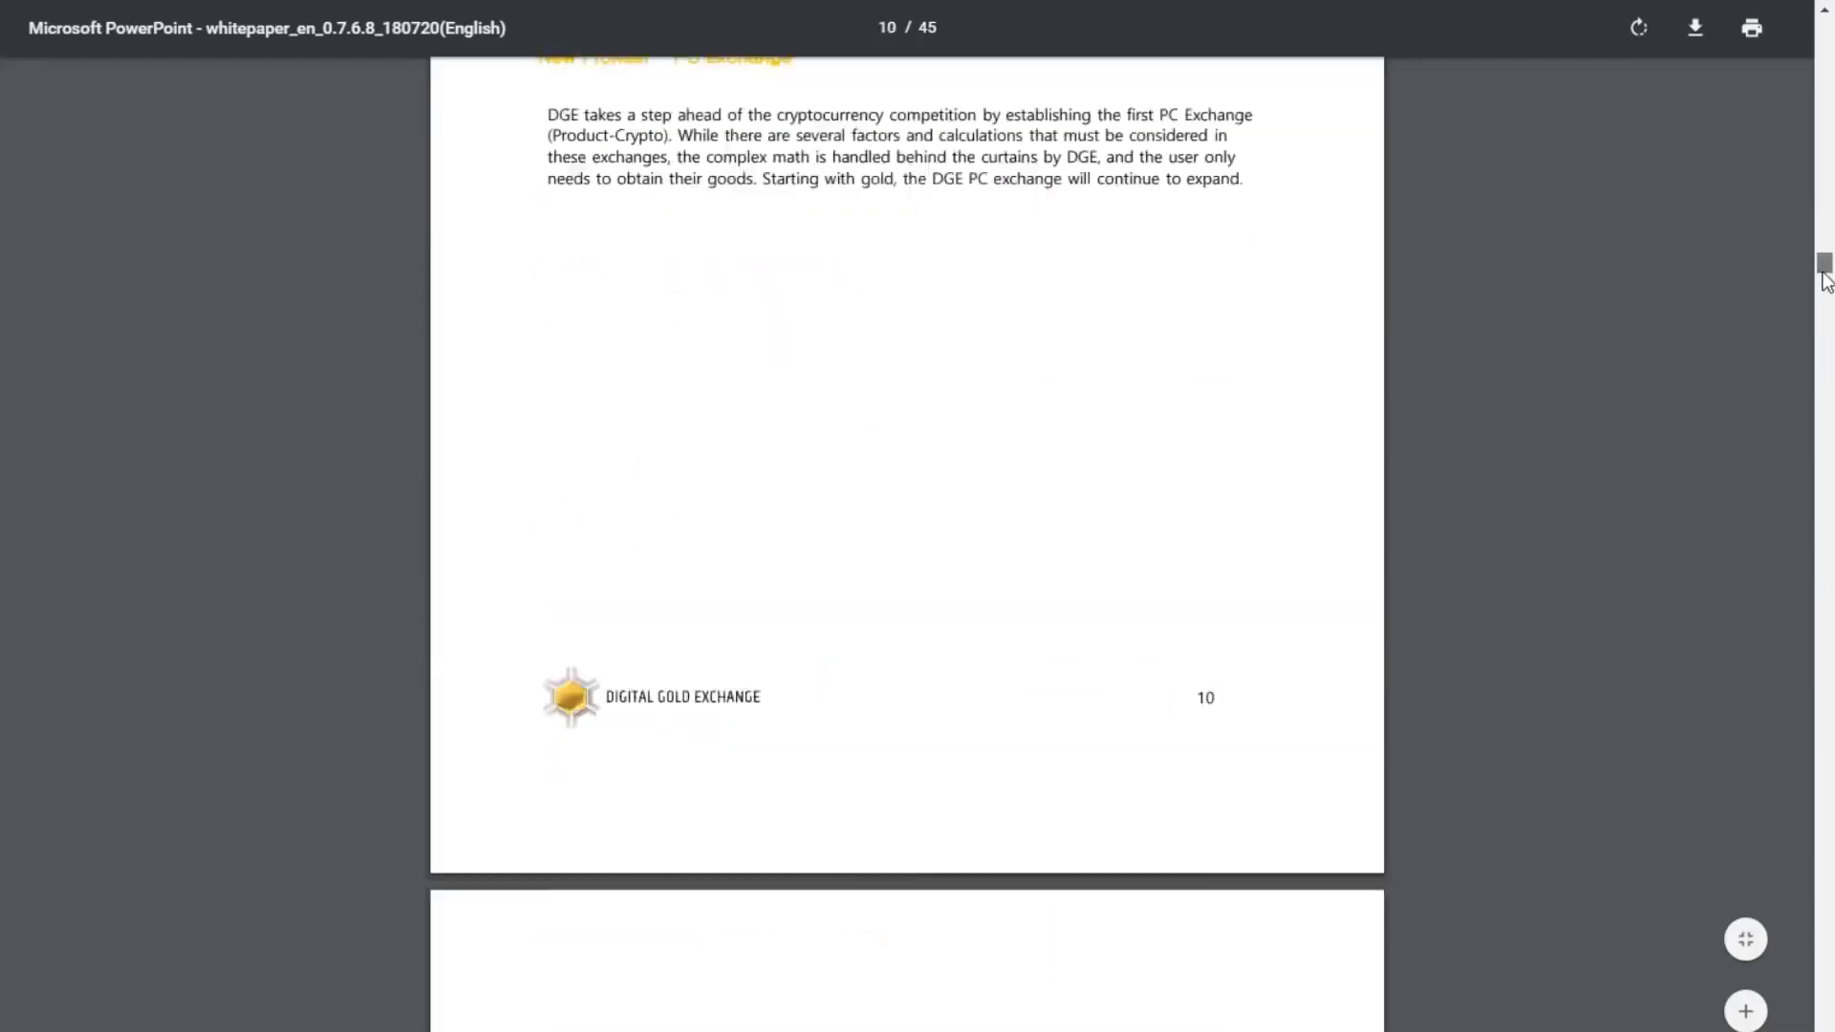
{"action": "scroll", "scroll_direction": "down", "scroll_amount": 3}
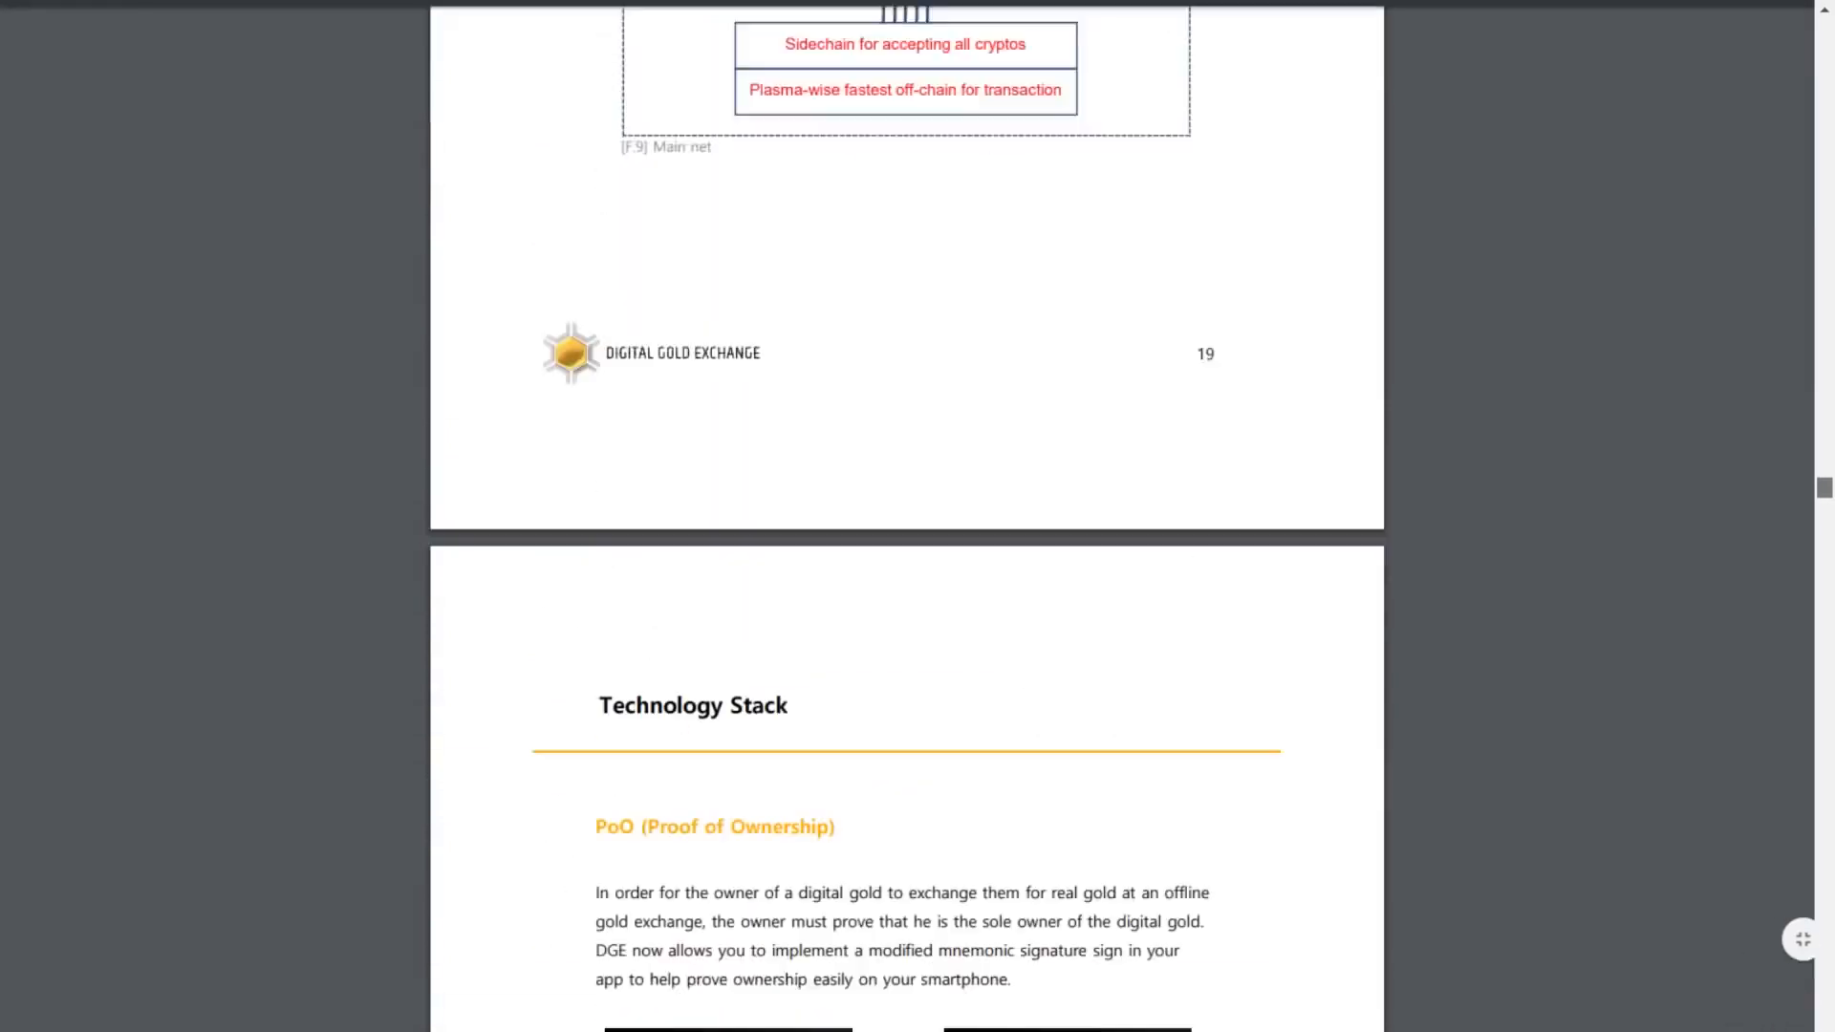
{"action": "scroll", "scroll_direction": "up", "scroll_amount": 3}
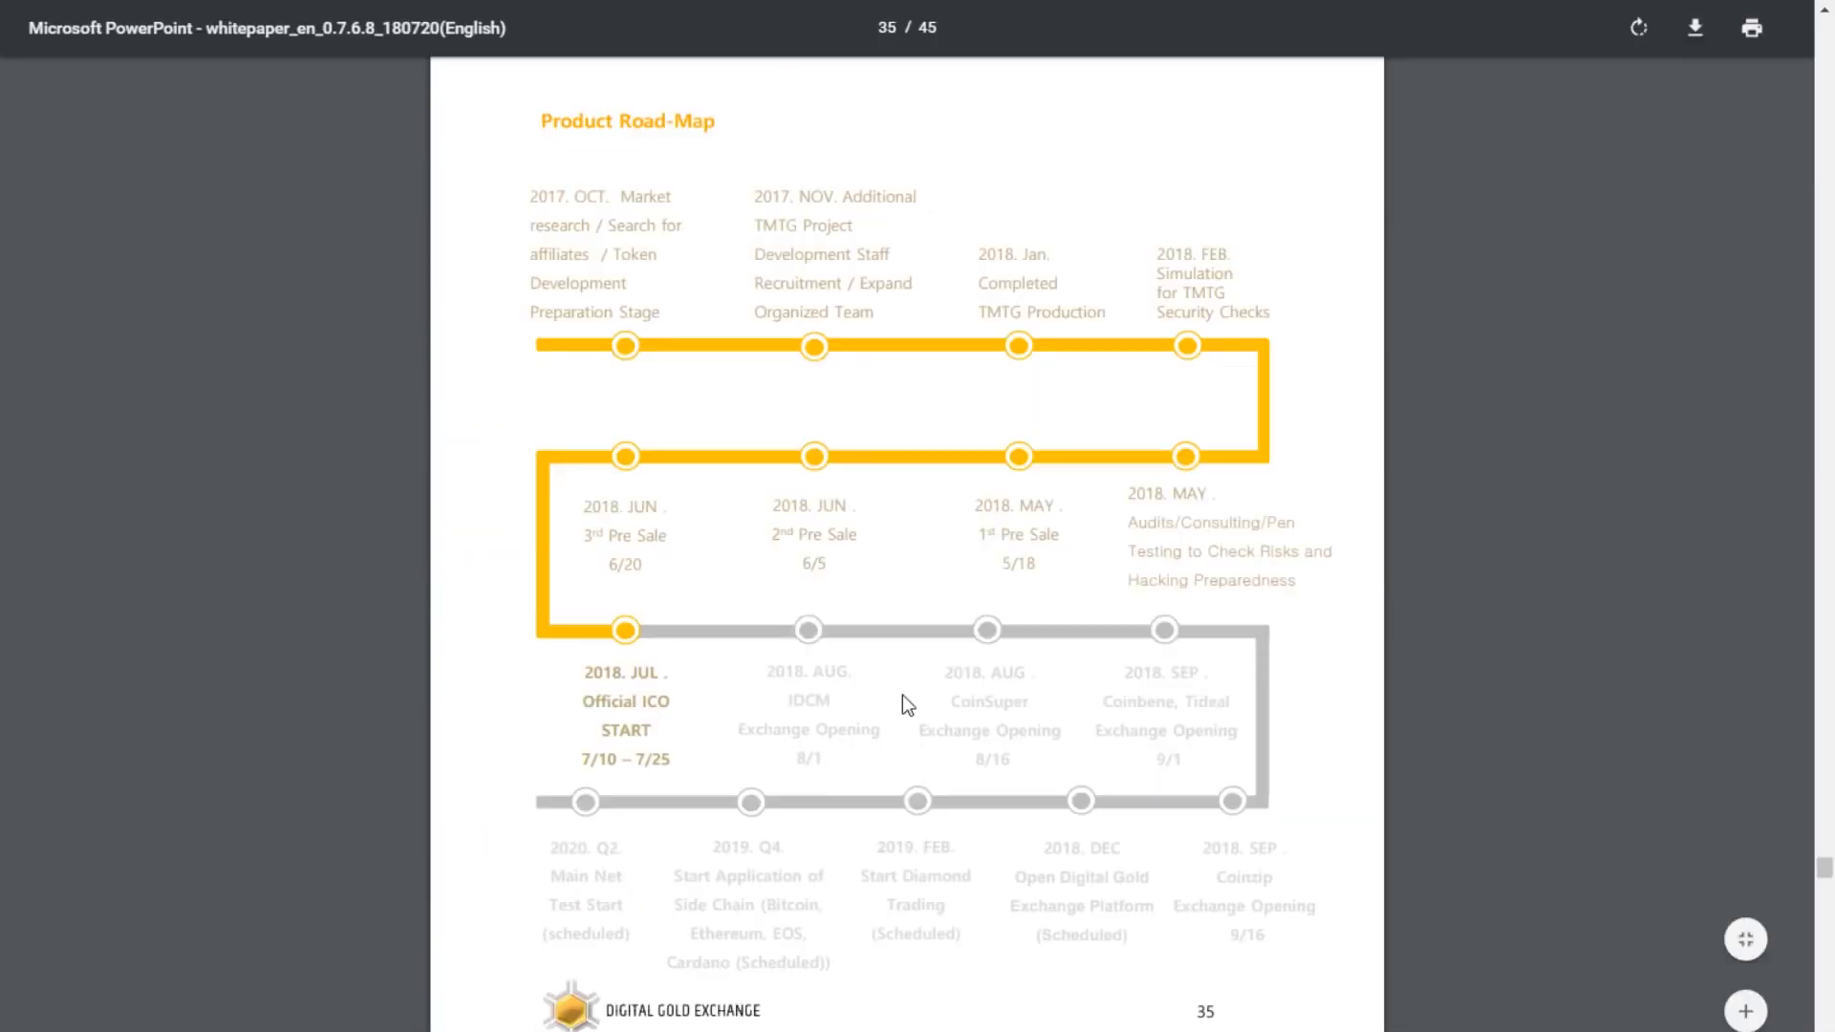
{"action": "scroll", "scroll_direction": "up", "scroll_amount": 3}
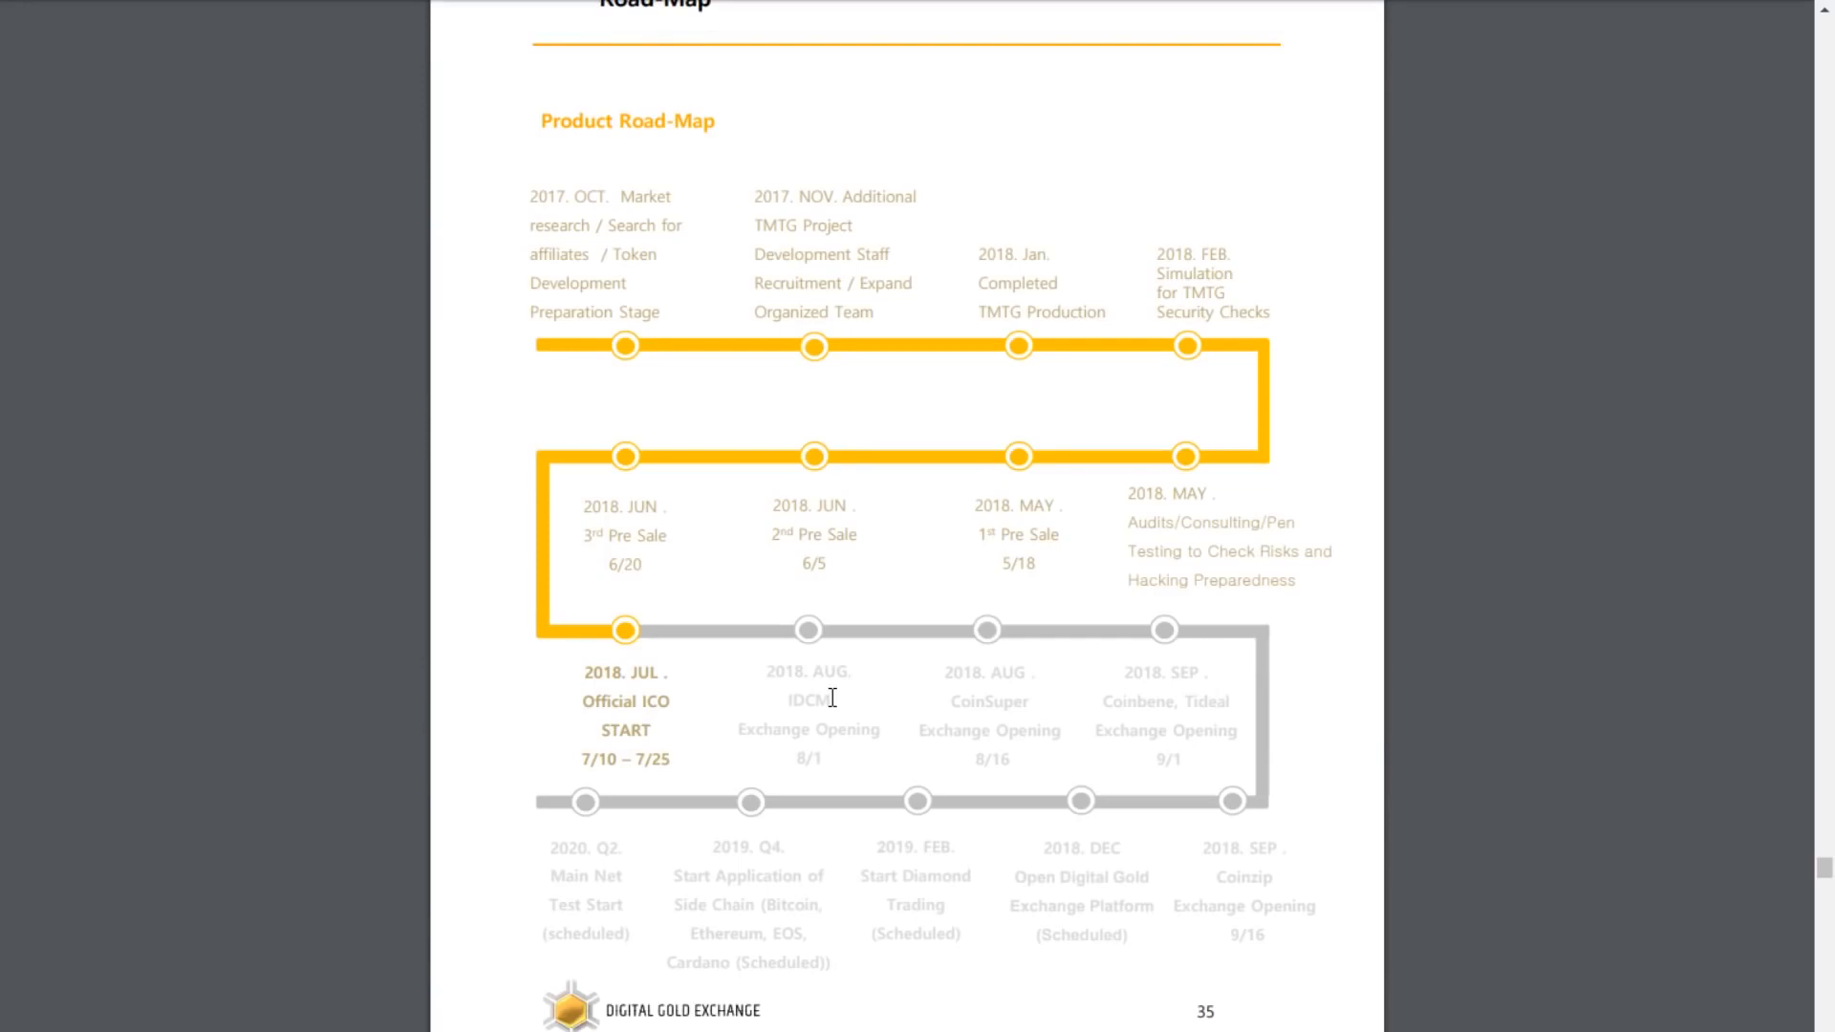
{"action": "mouse_move", "coordinate": [861, 649]}
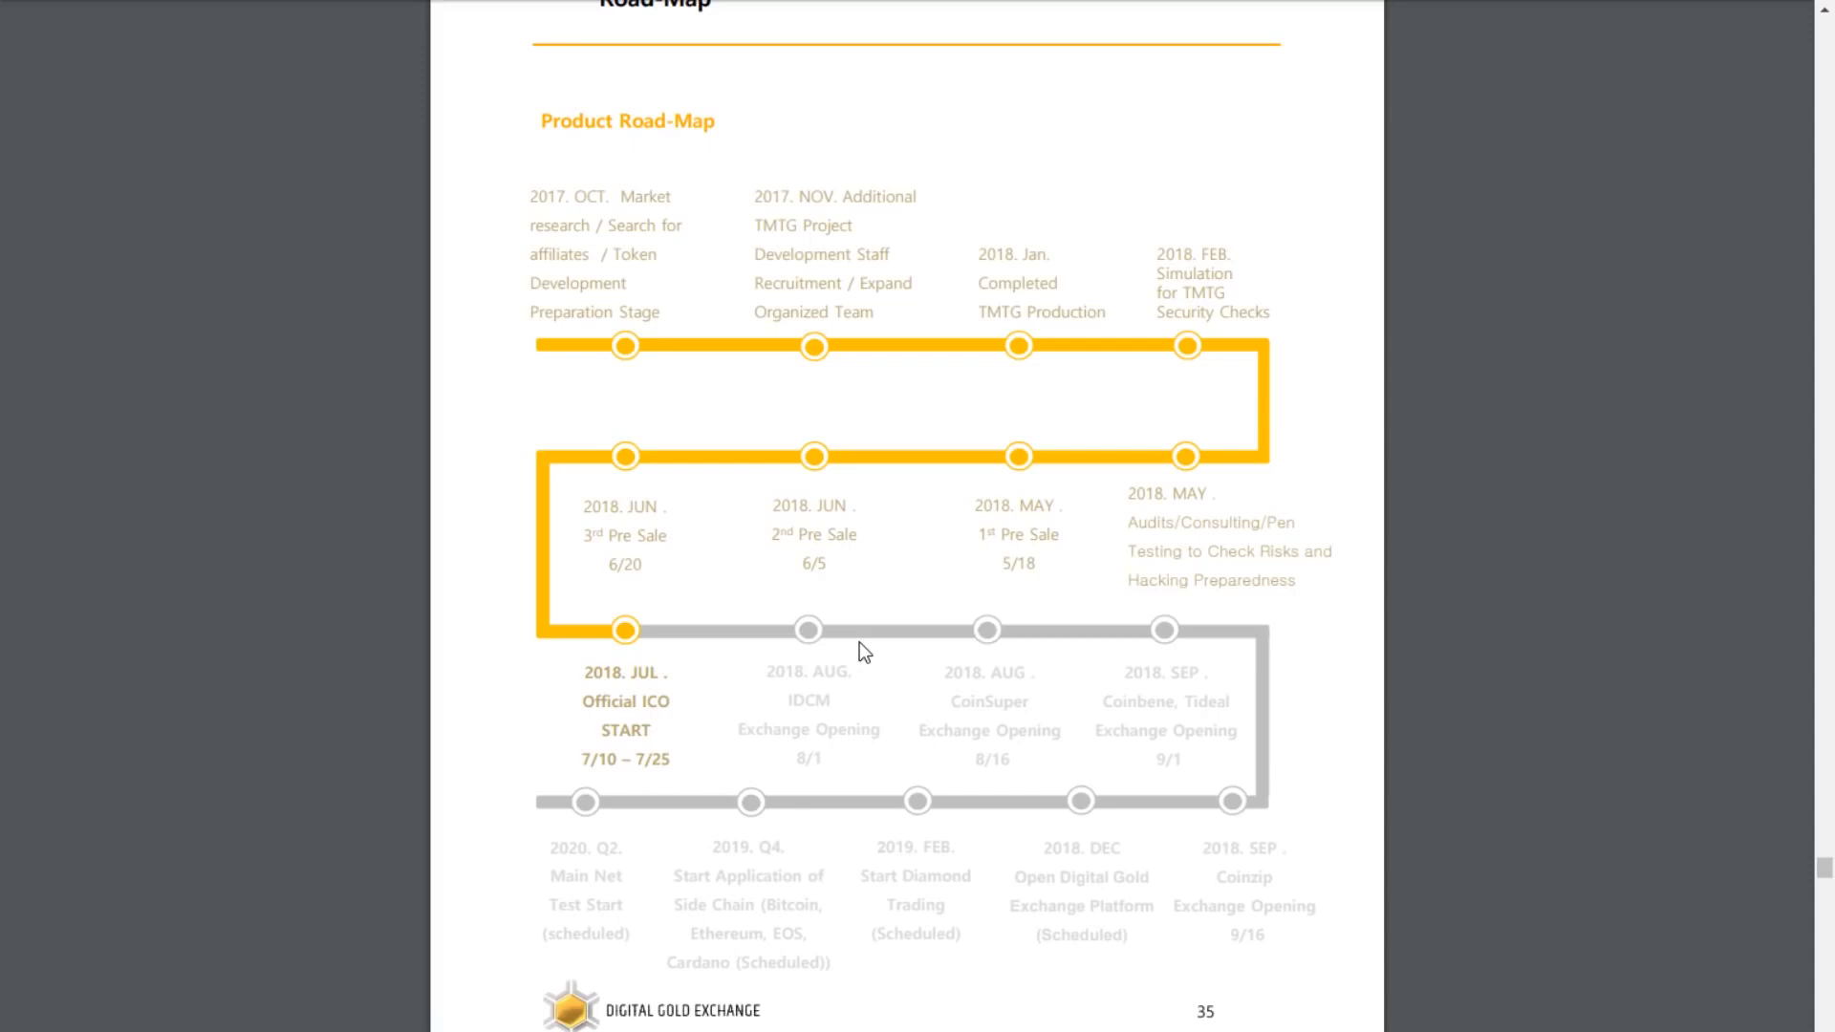
{"action": "mouse_move", "coordinate": [558, 876]}
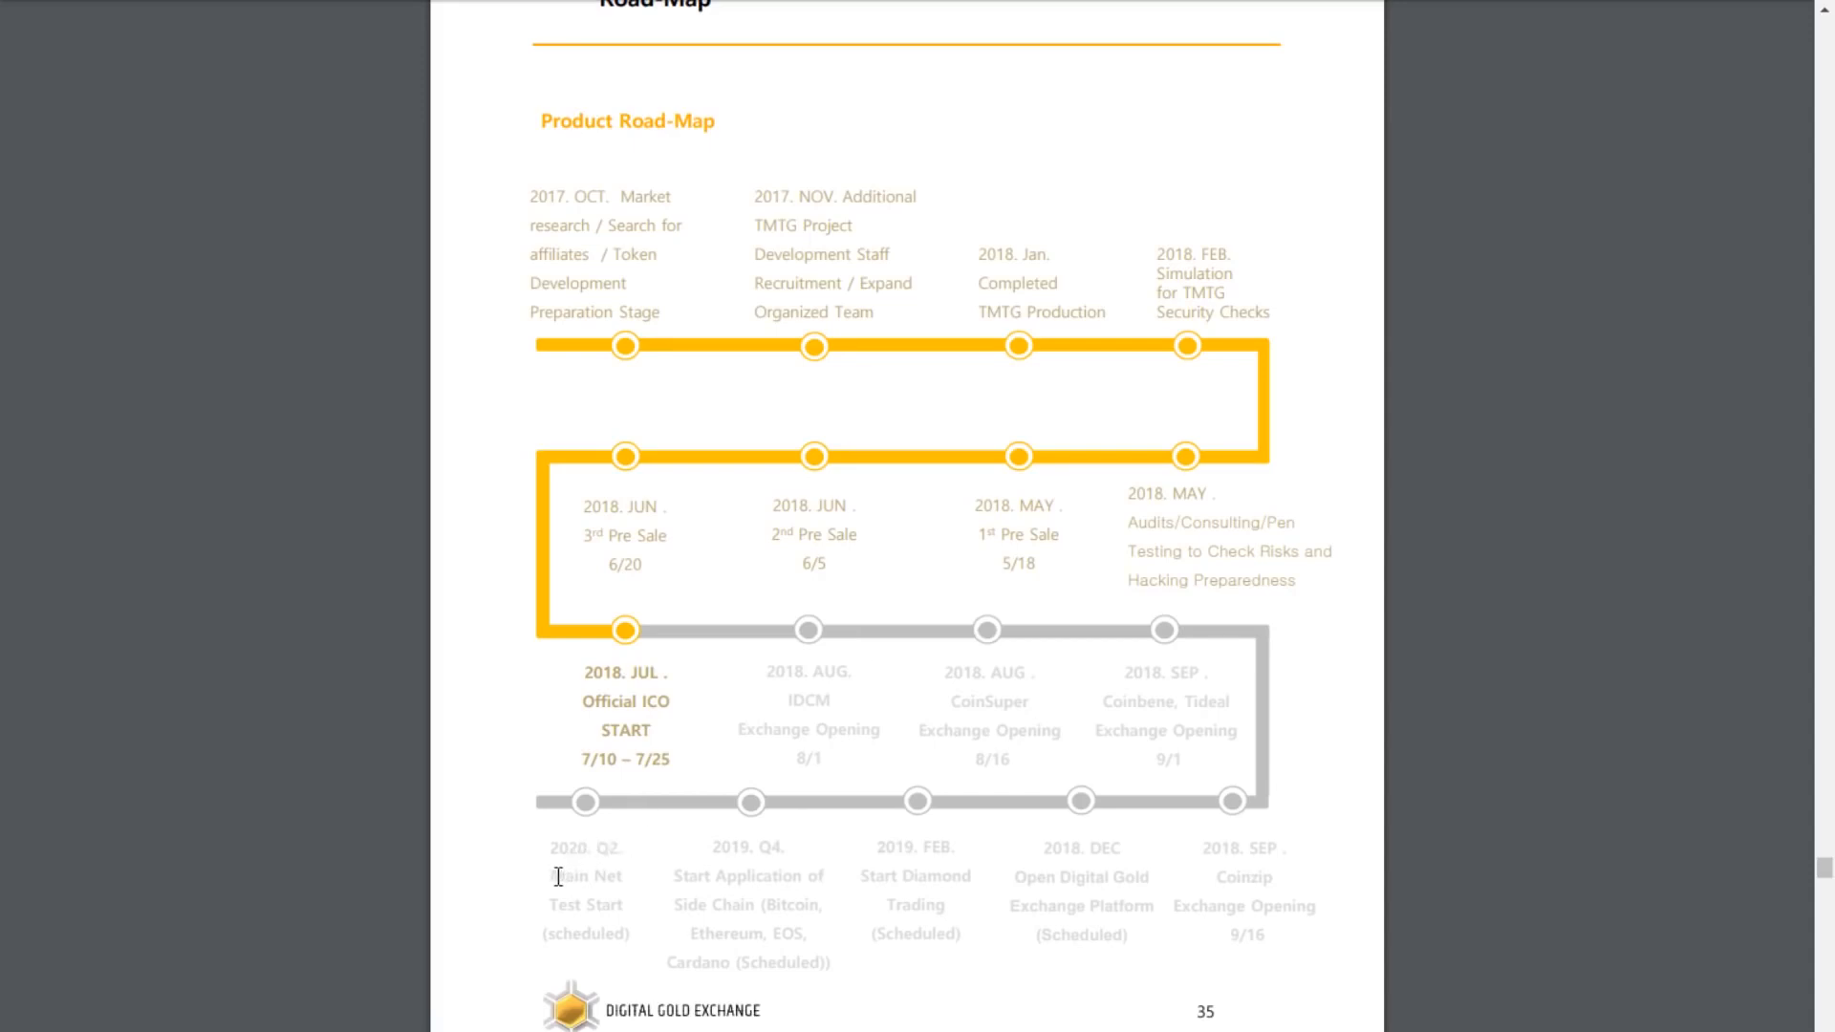
{"action": "mouse_move", "coordinate": [806, 641]}
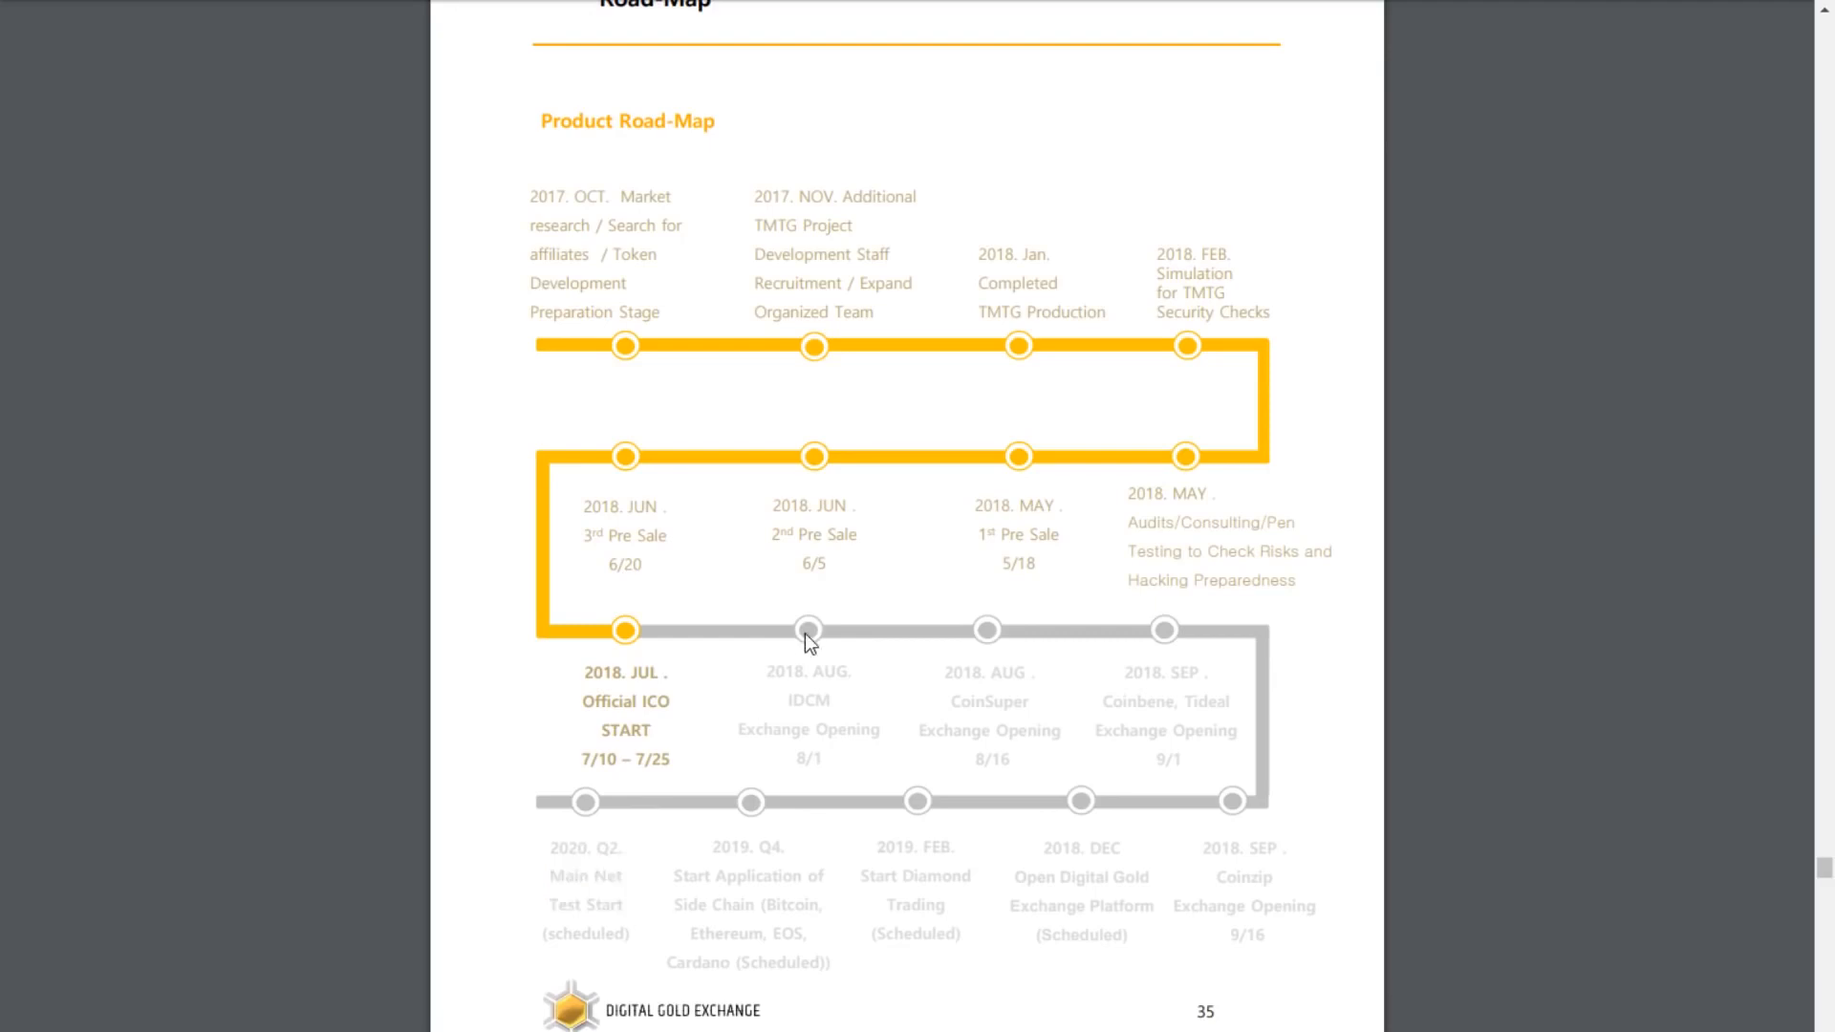
{"action": "mouse_move", "coordinate": [823, 657]}
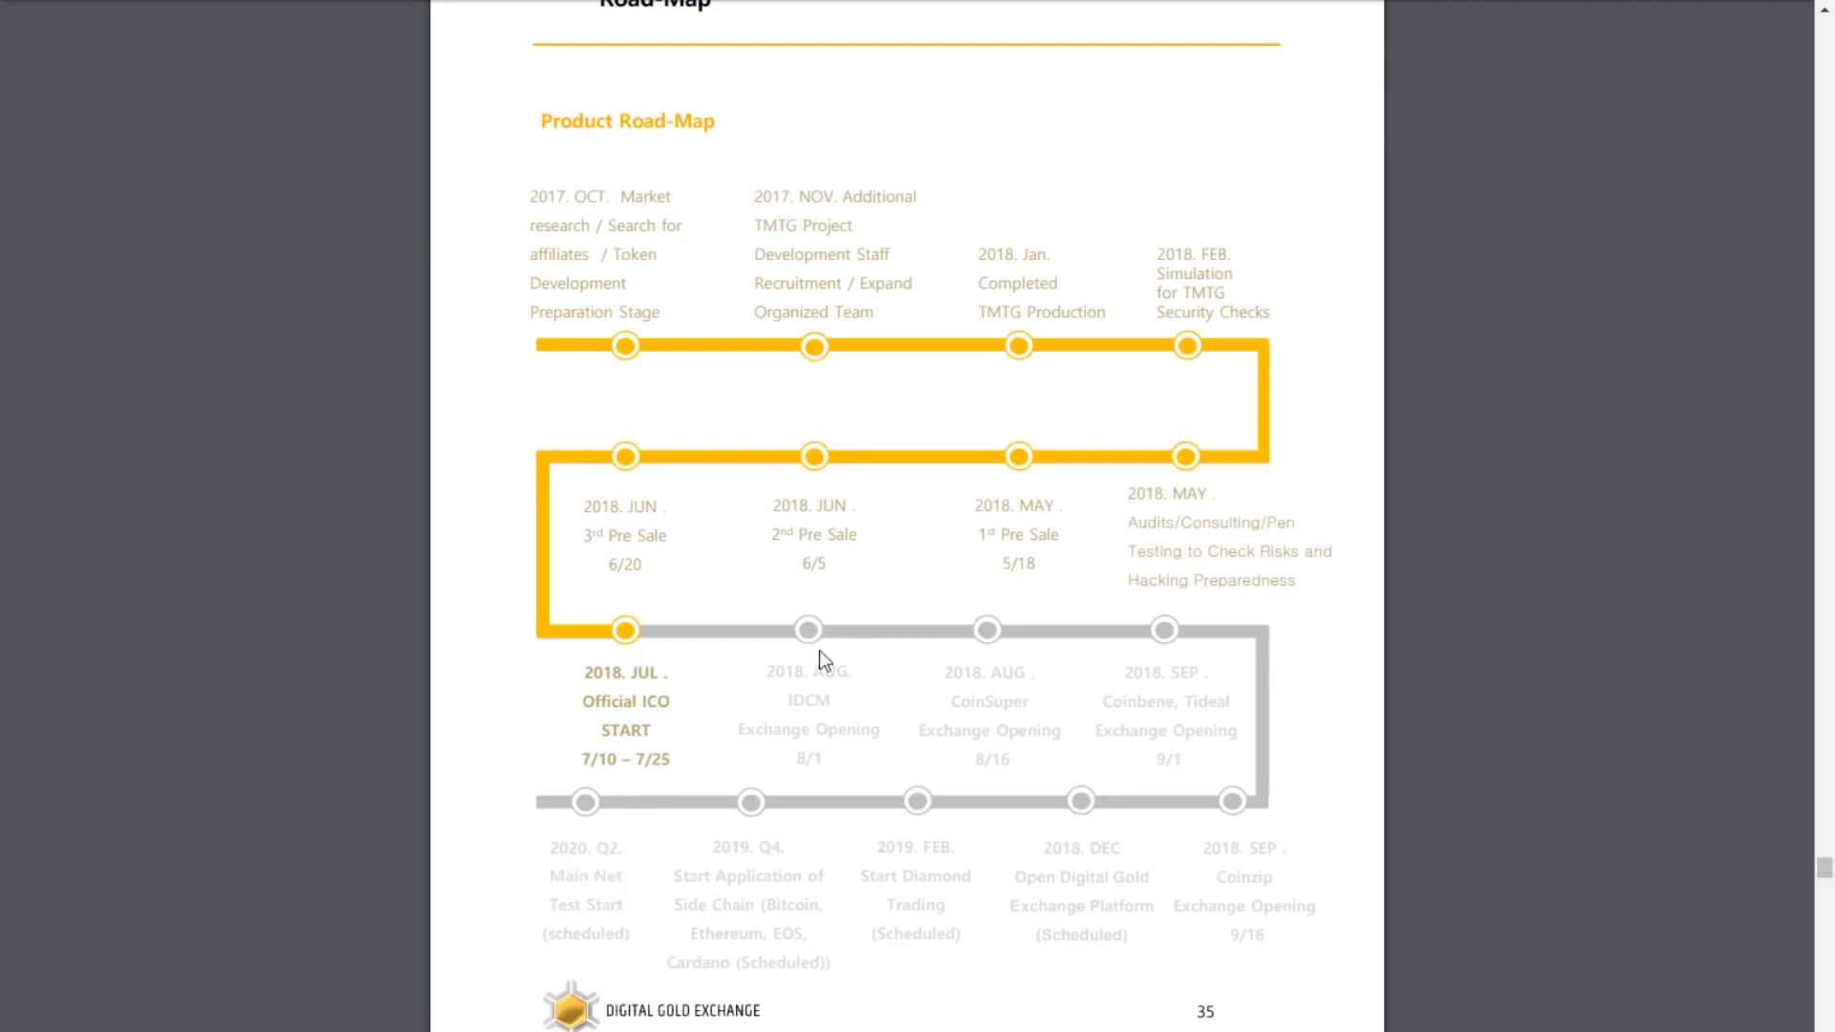
{"action": "mouse_move", "coordinate": [1143, 835]}
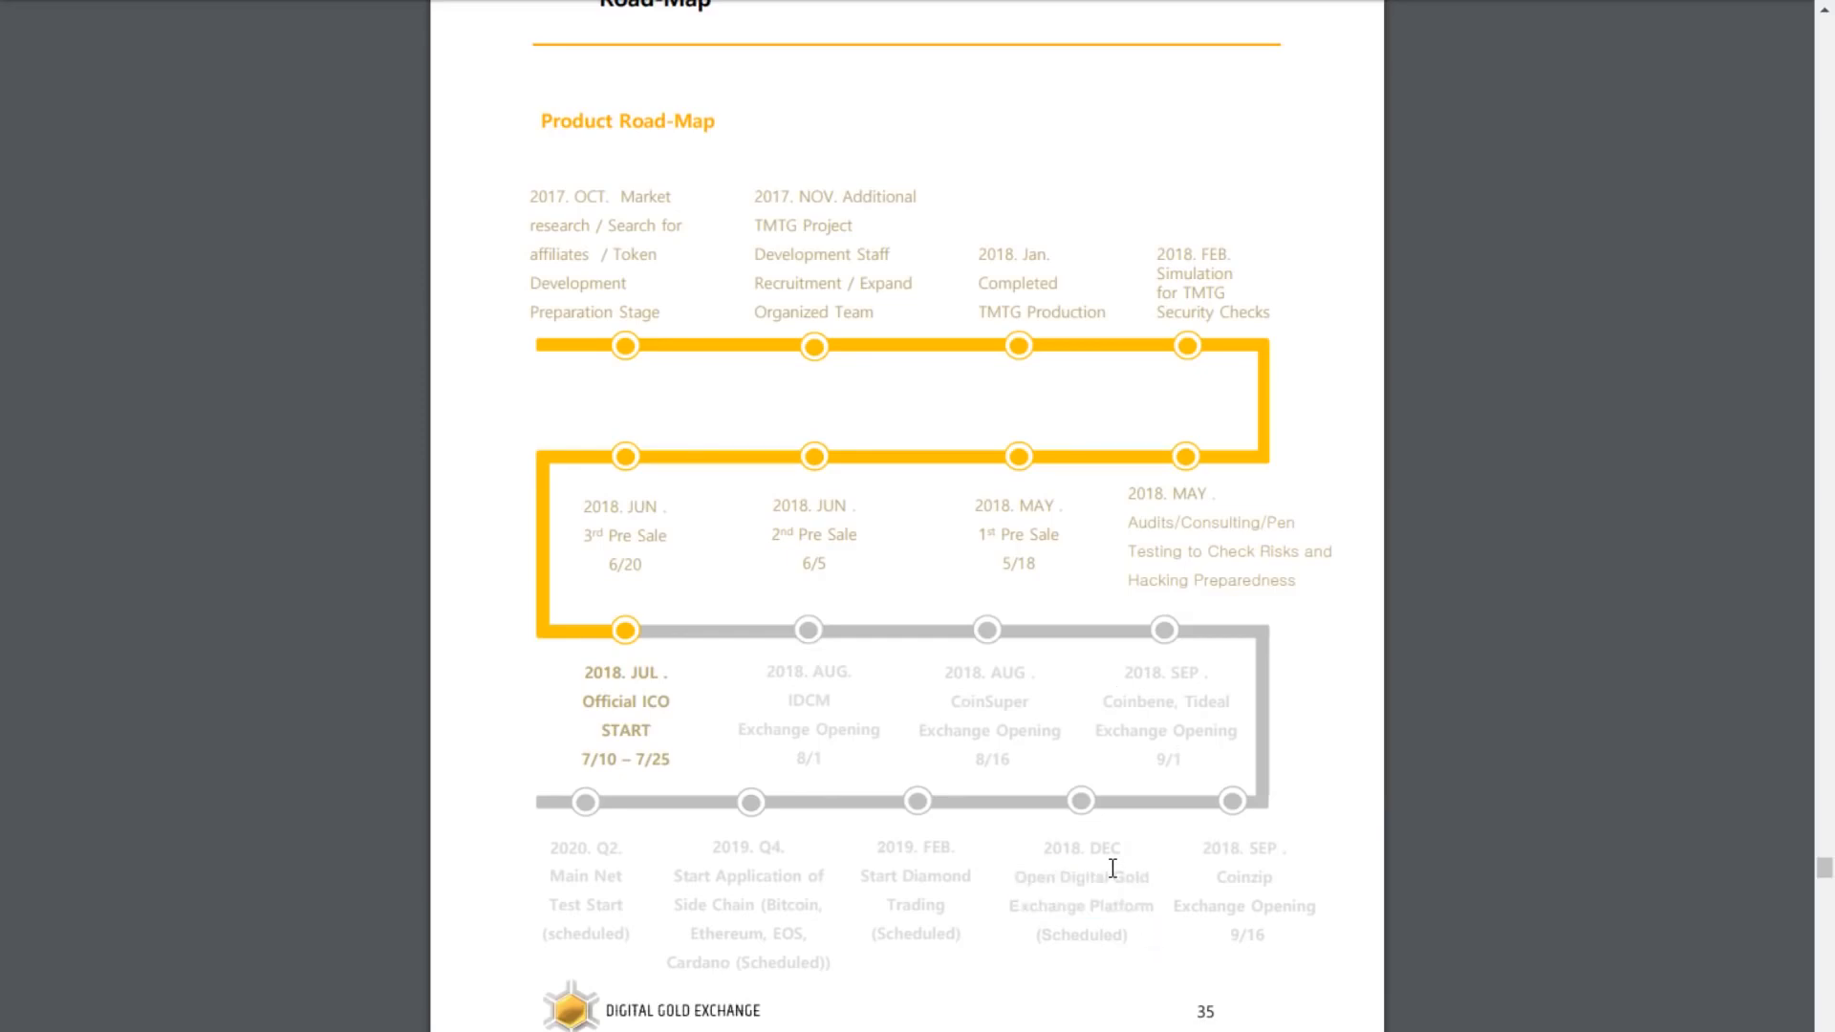
Step: Scroll past the team member profiles down to the Partners logo grid
{"action": "scroll", "scroll_direction": "down", "scroll_amount": 3}
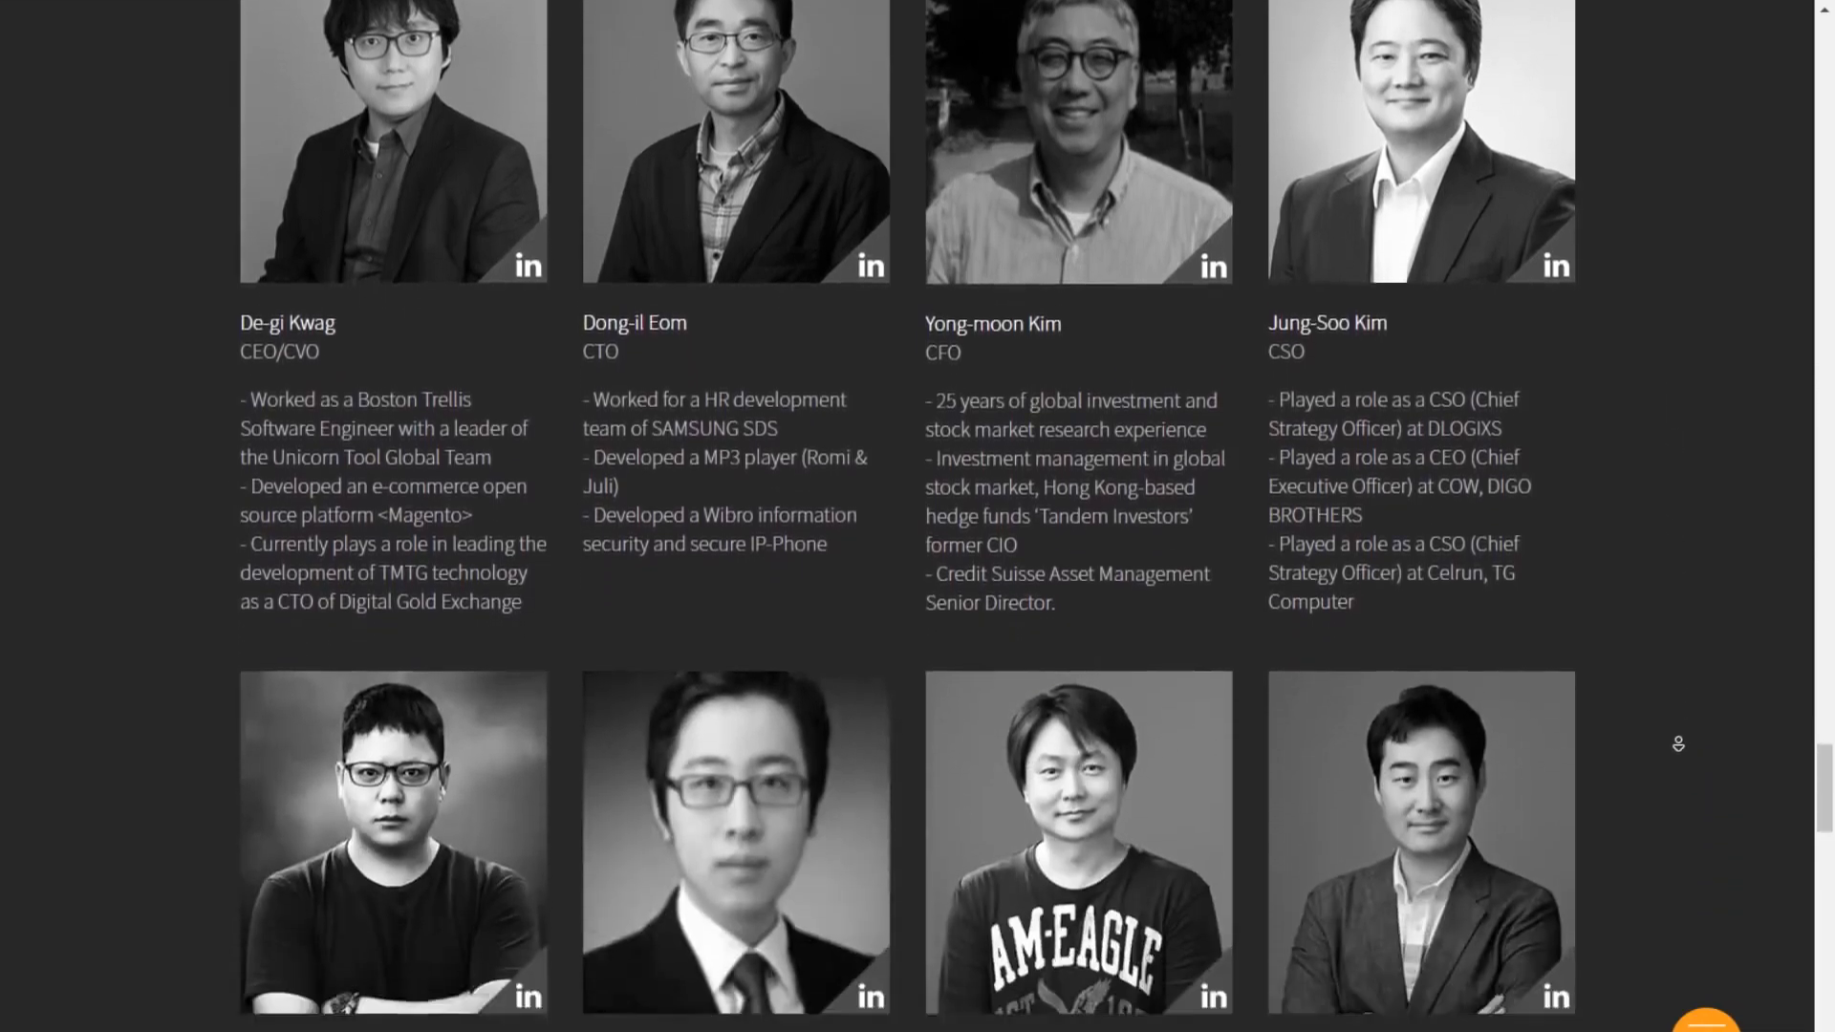
{"action": "scroll", "scroll_direction": "down", "scroll_amount": 3}
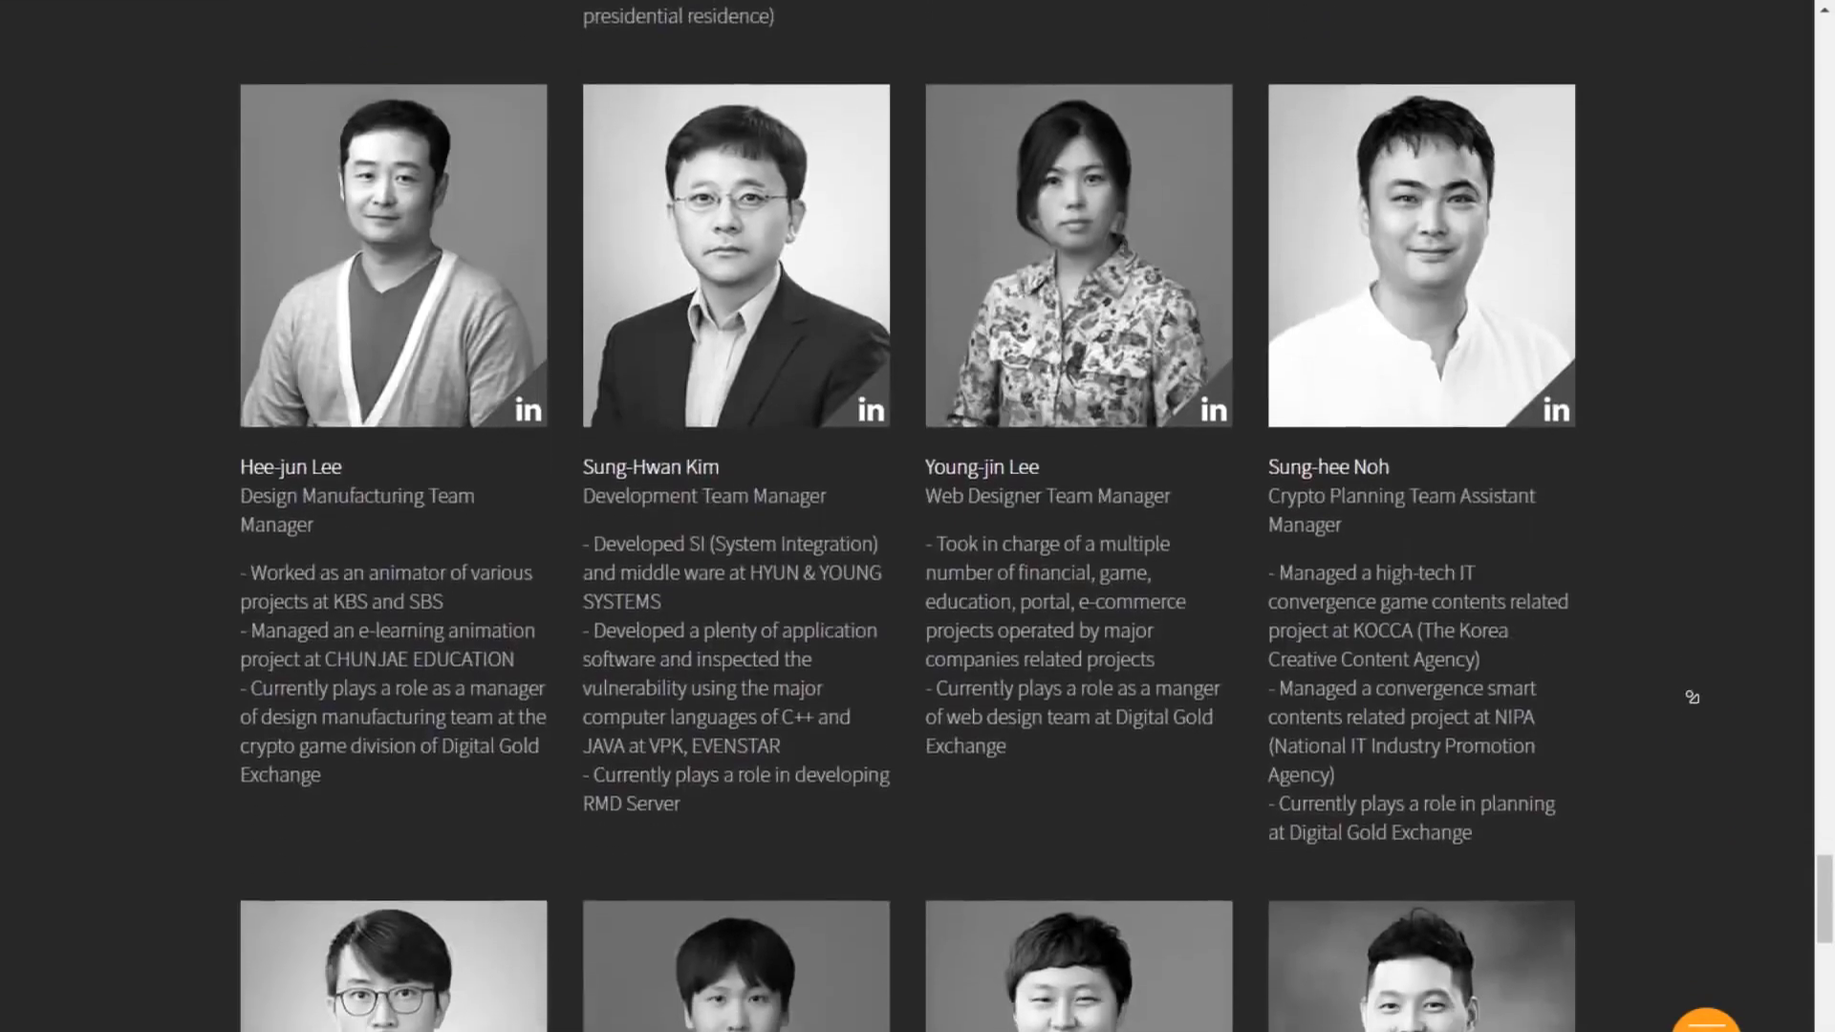
{"action": "scroll", "scroll_direction": "down", "scroll_amount": 3}
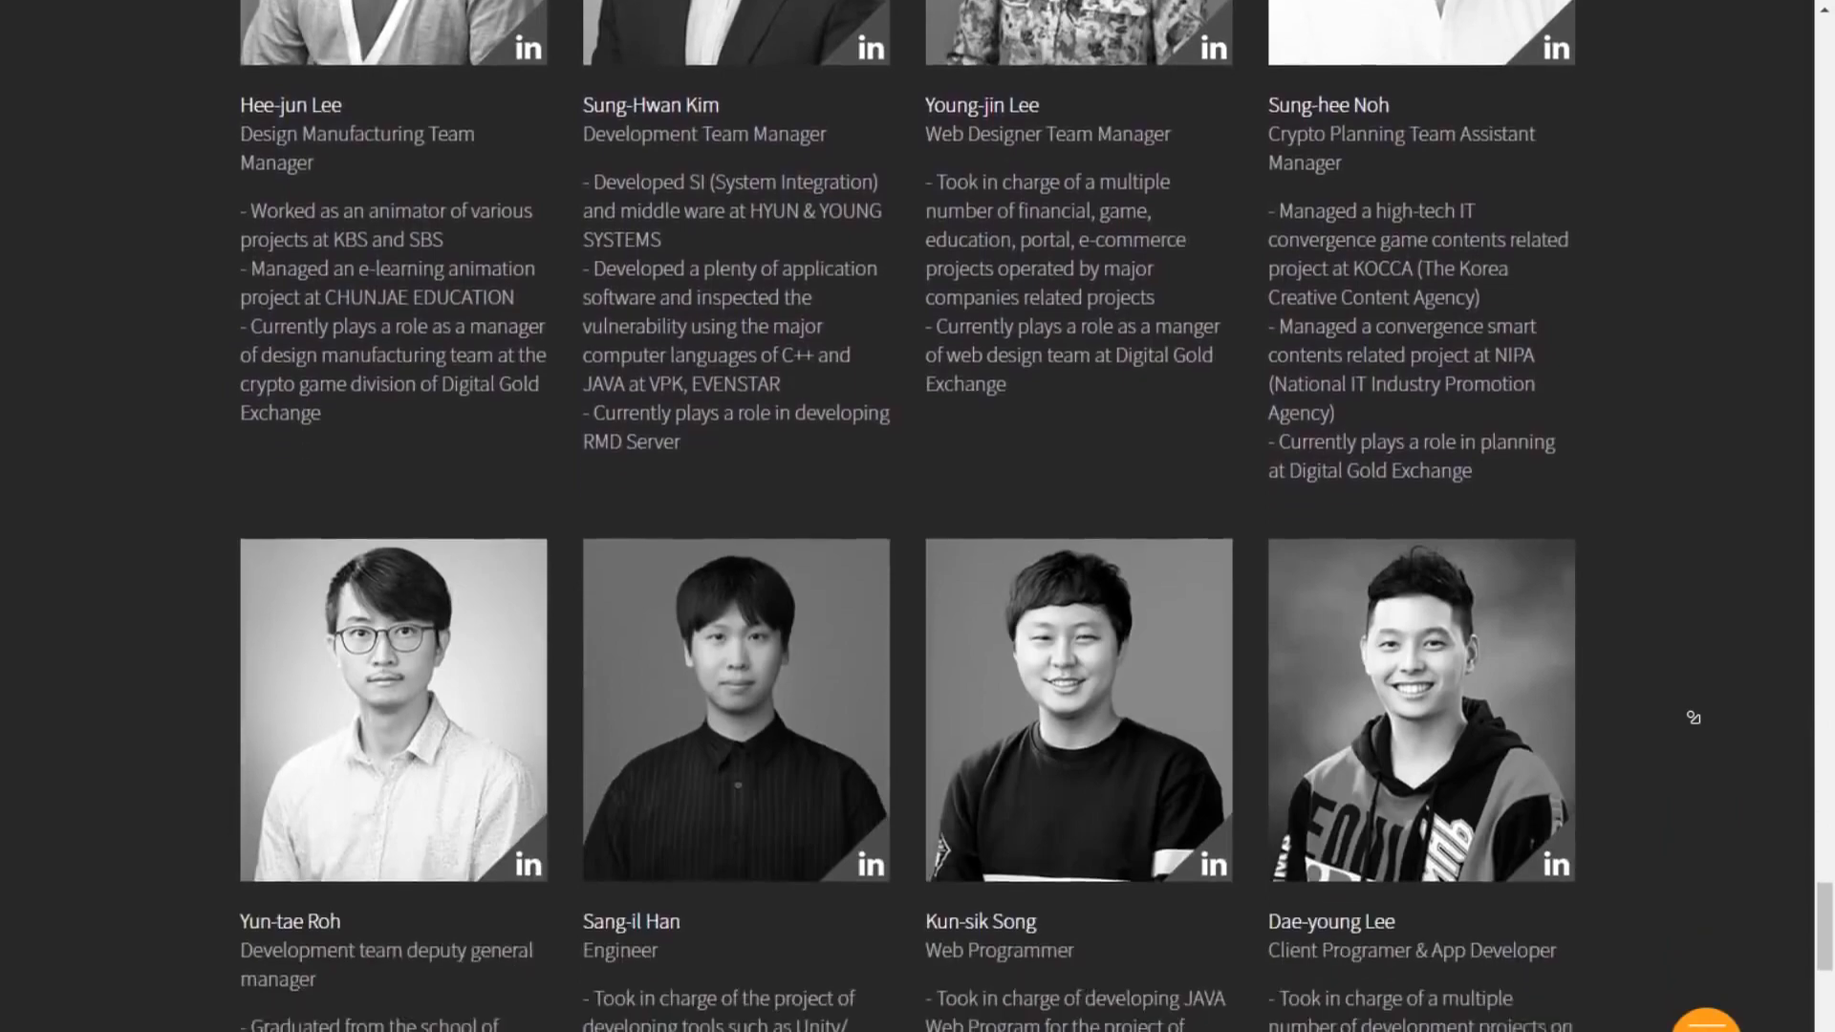
{"action": "scroll", "scroll_direction": "down", "scroll_amount": 3}
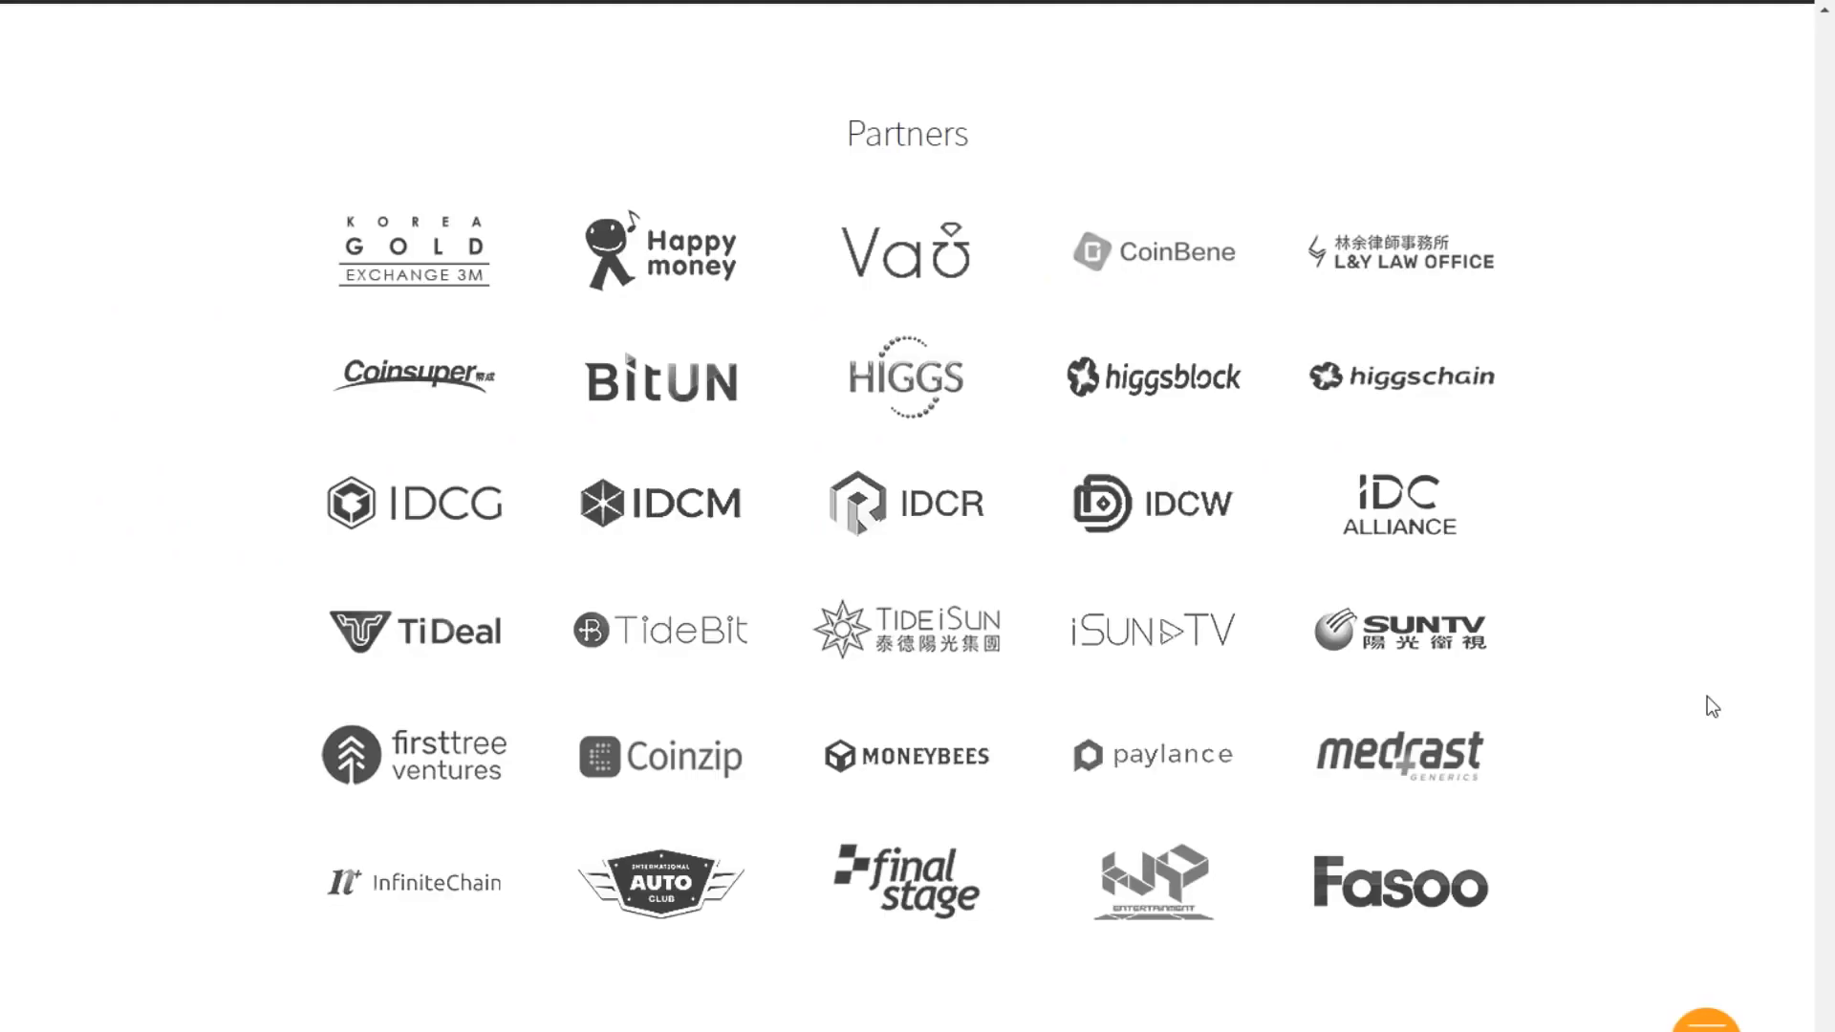
{"action": "scroll", "scroll_direction": "up", "scroll_amount": 3}
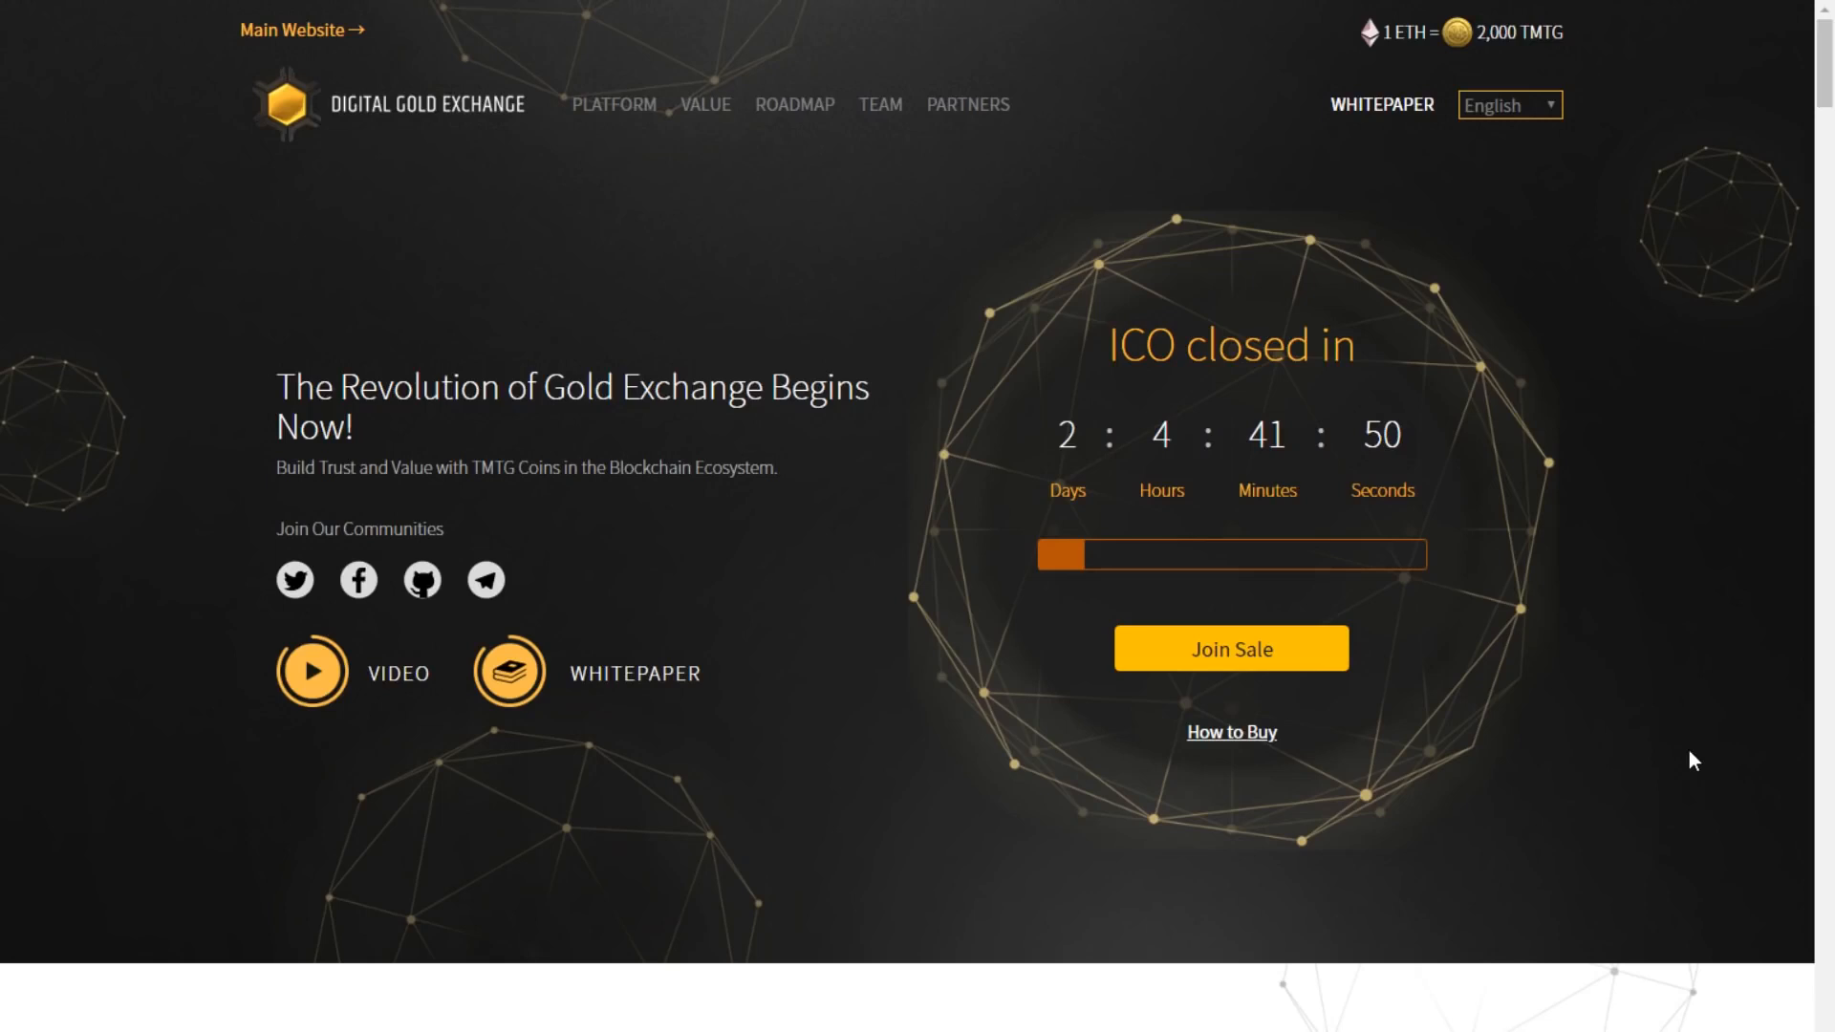
{"action": "mouse_move", "coordinate": [852, 491]}
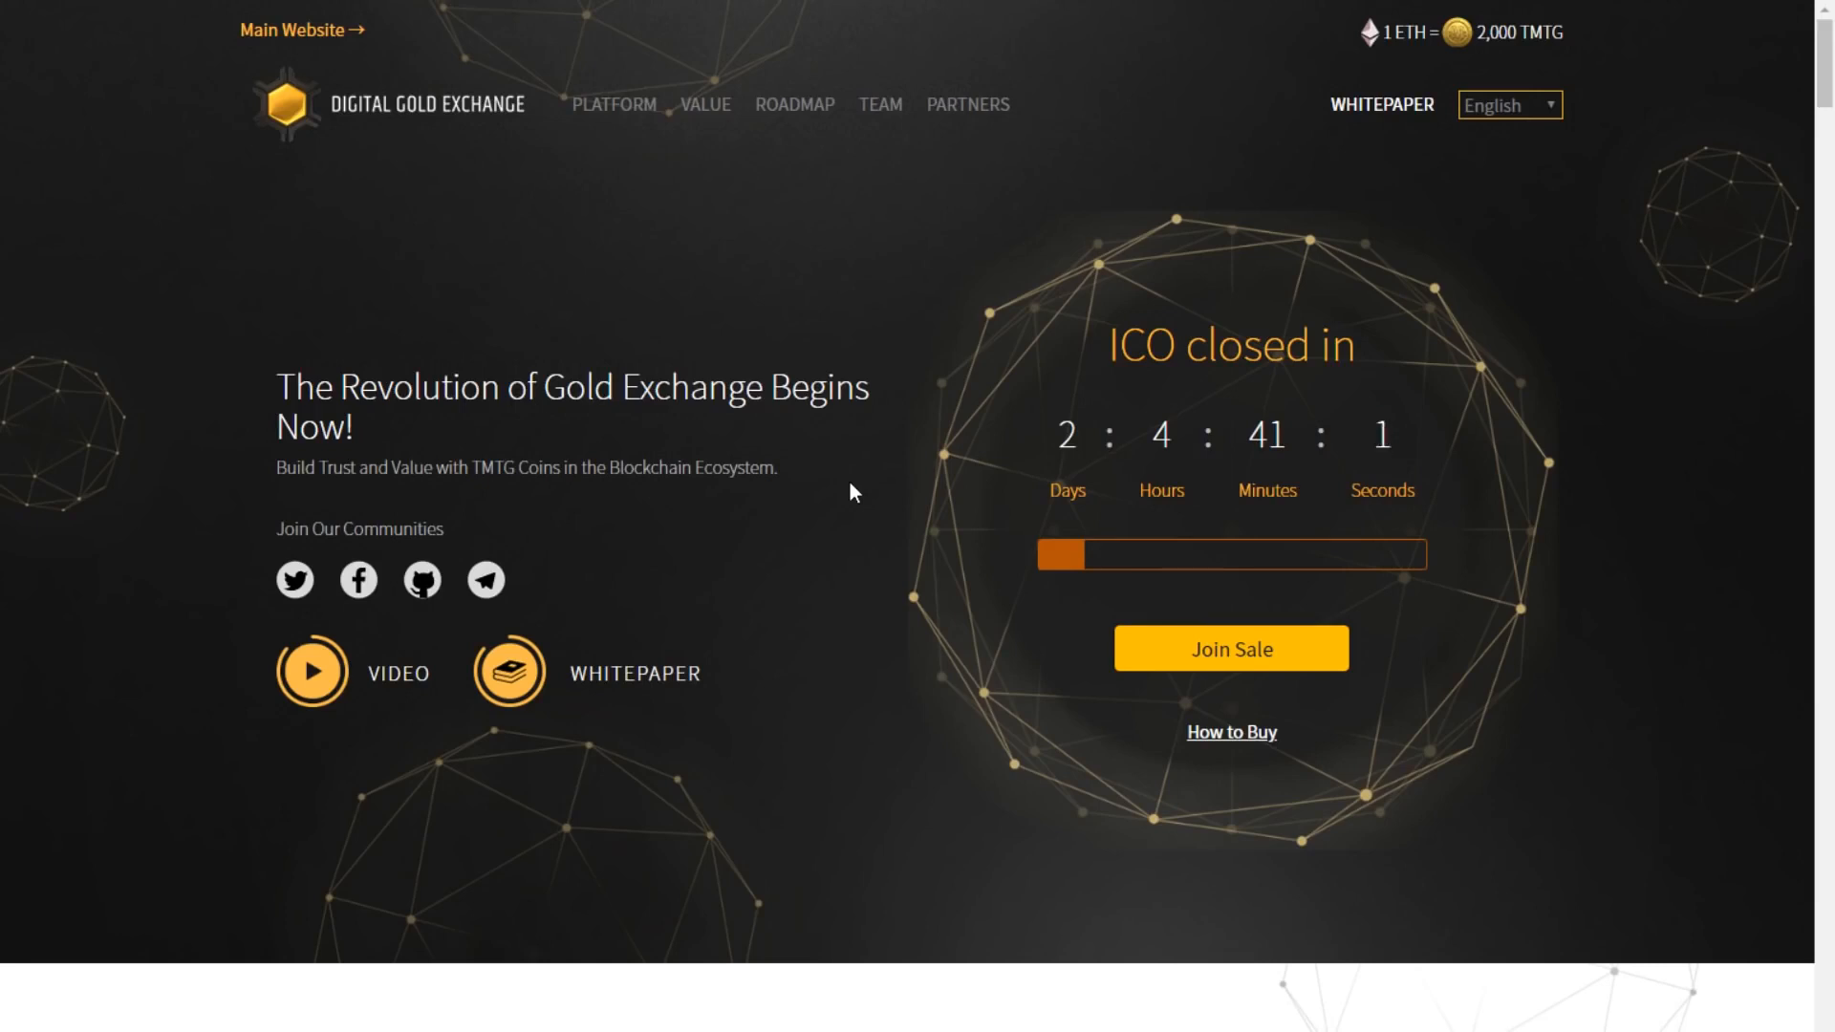
{"action": "mouse_move", "coordinate": [1445, 436]}
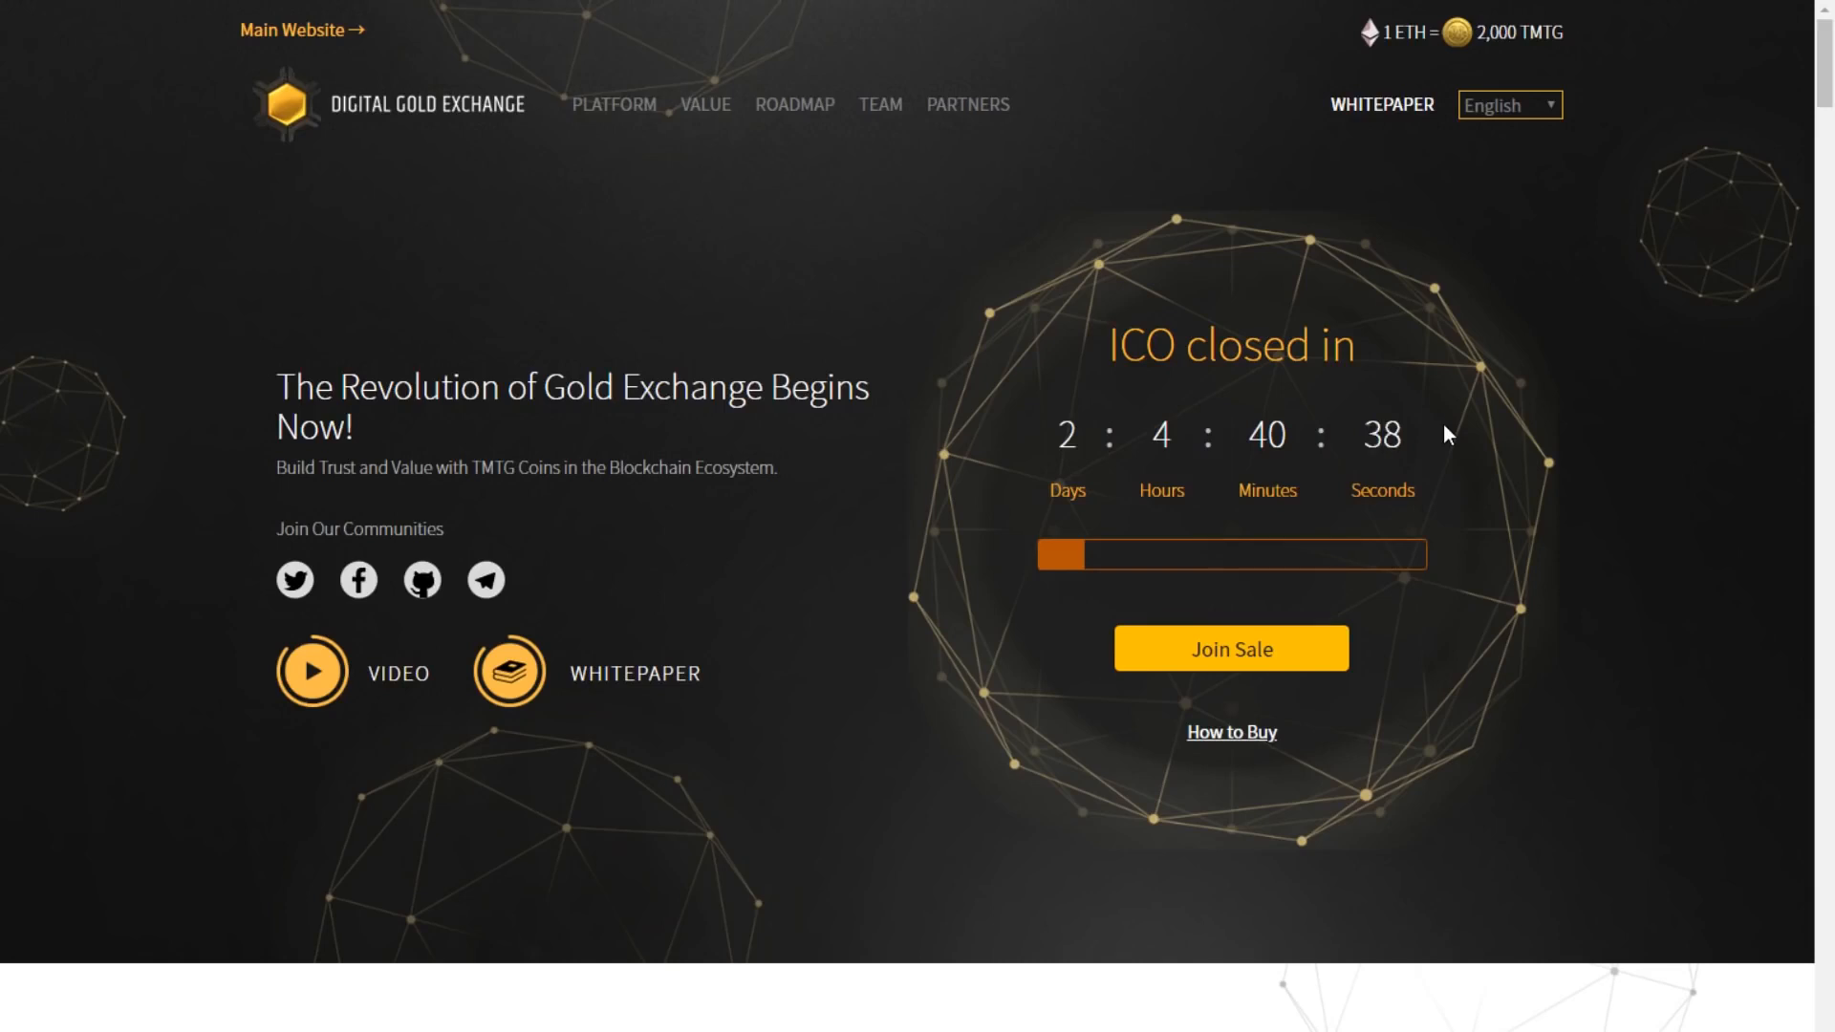
{"action": "mouse_move", "coordinate": [419, 311]}
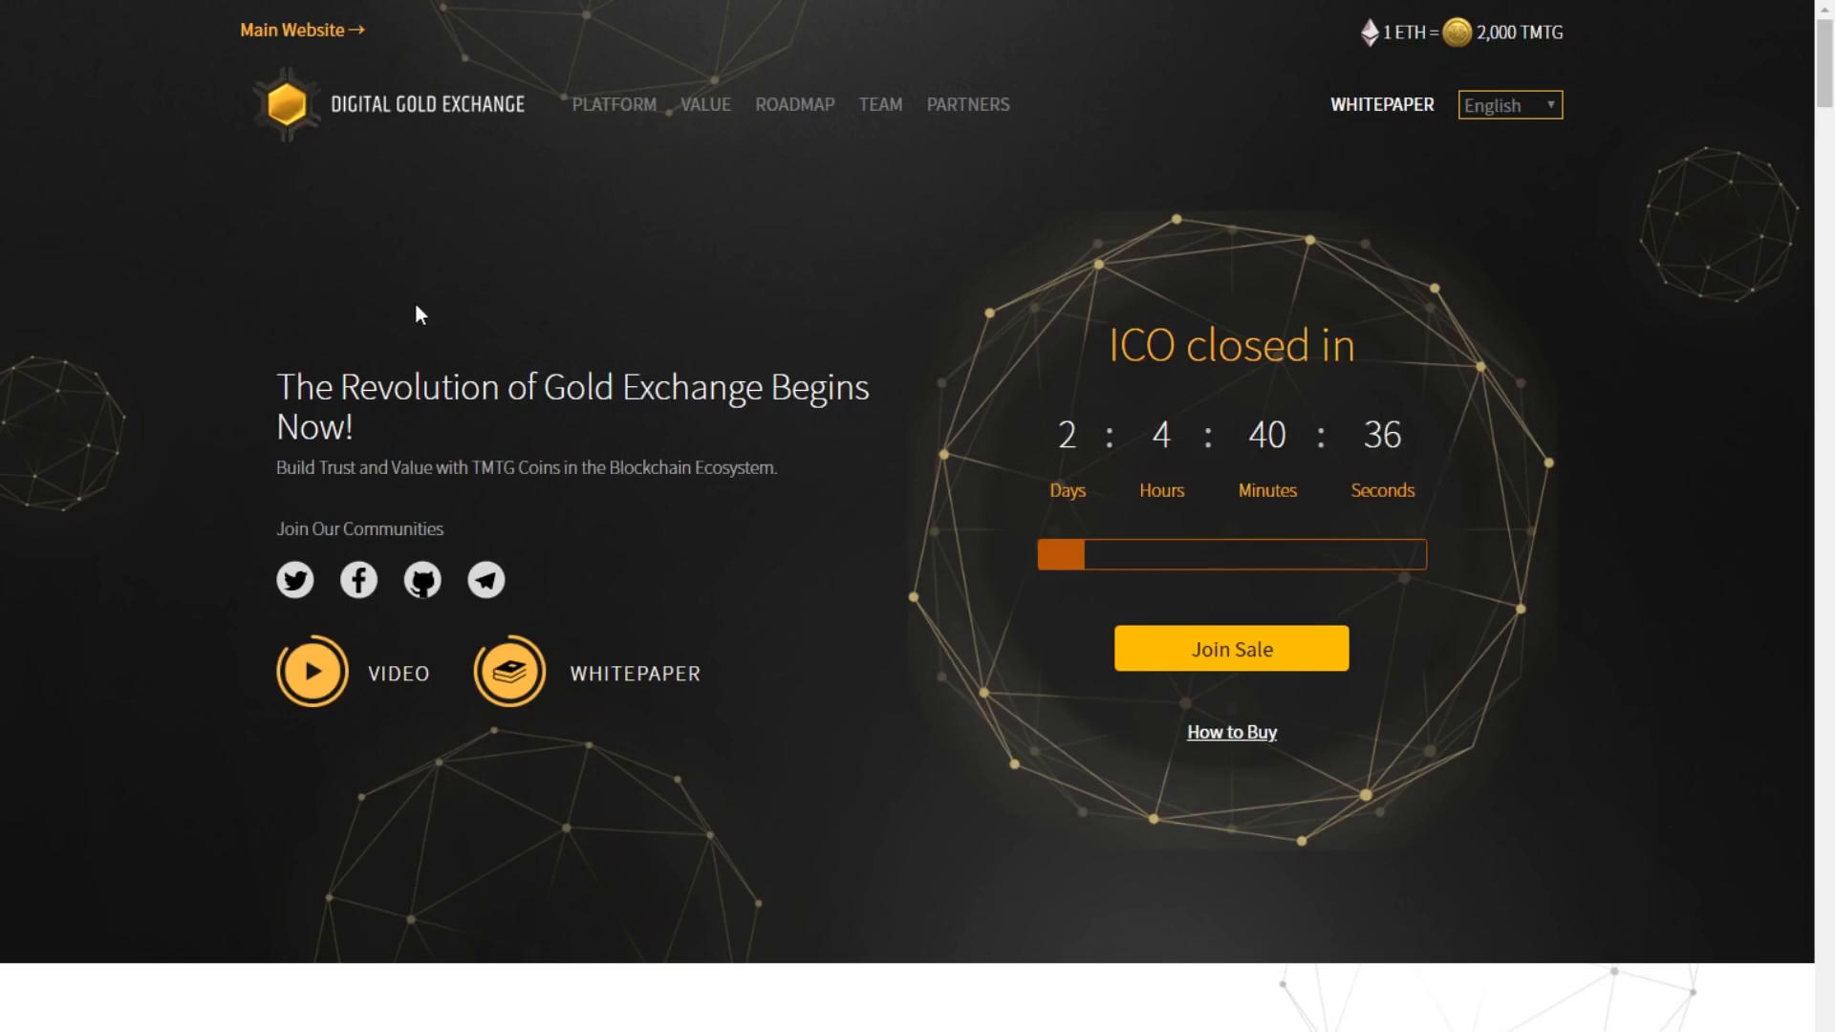
{"action": "mouse_move", "coordinate": [857, 289]}
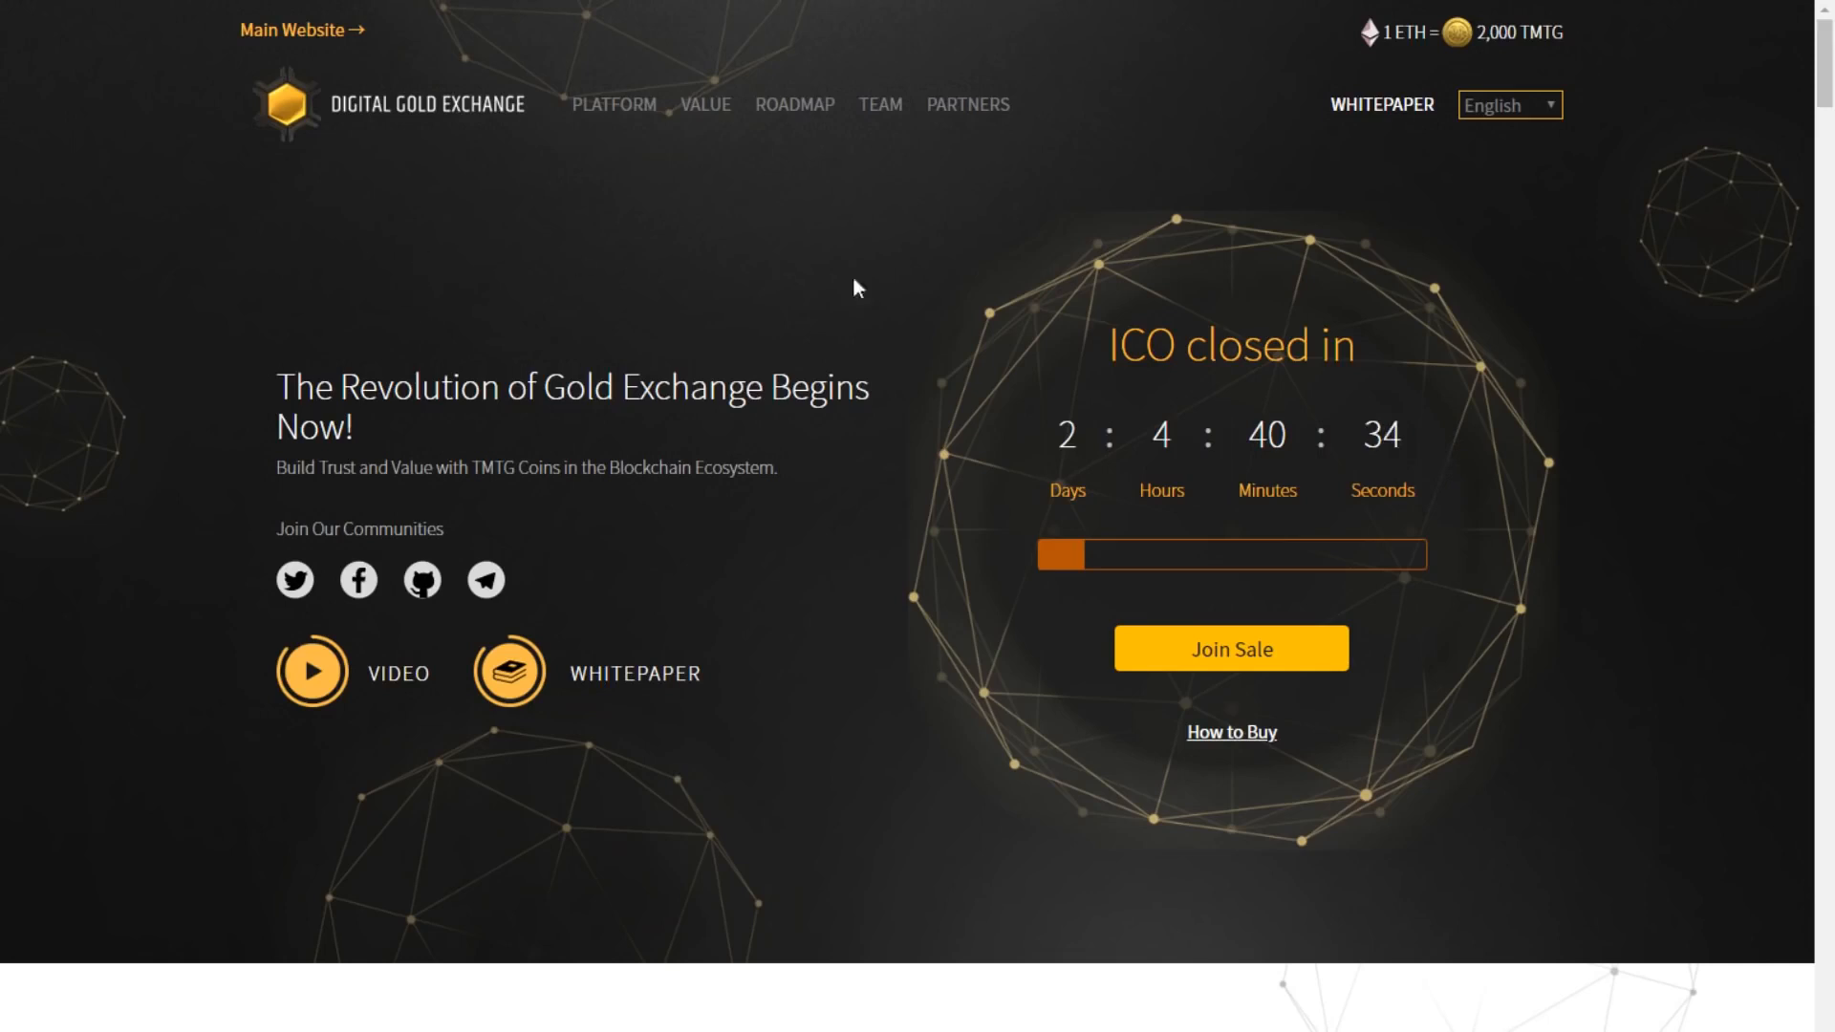
{"action": "mouse_move", "coordinate": [1191, 669]}
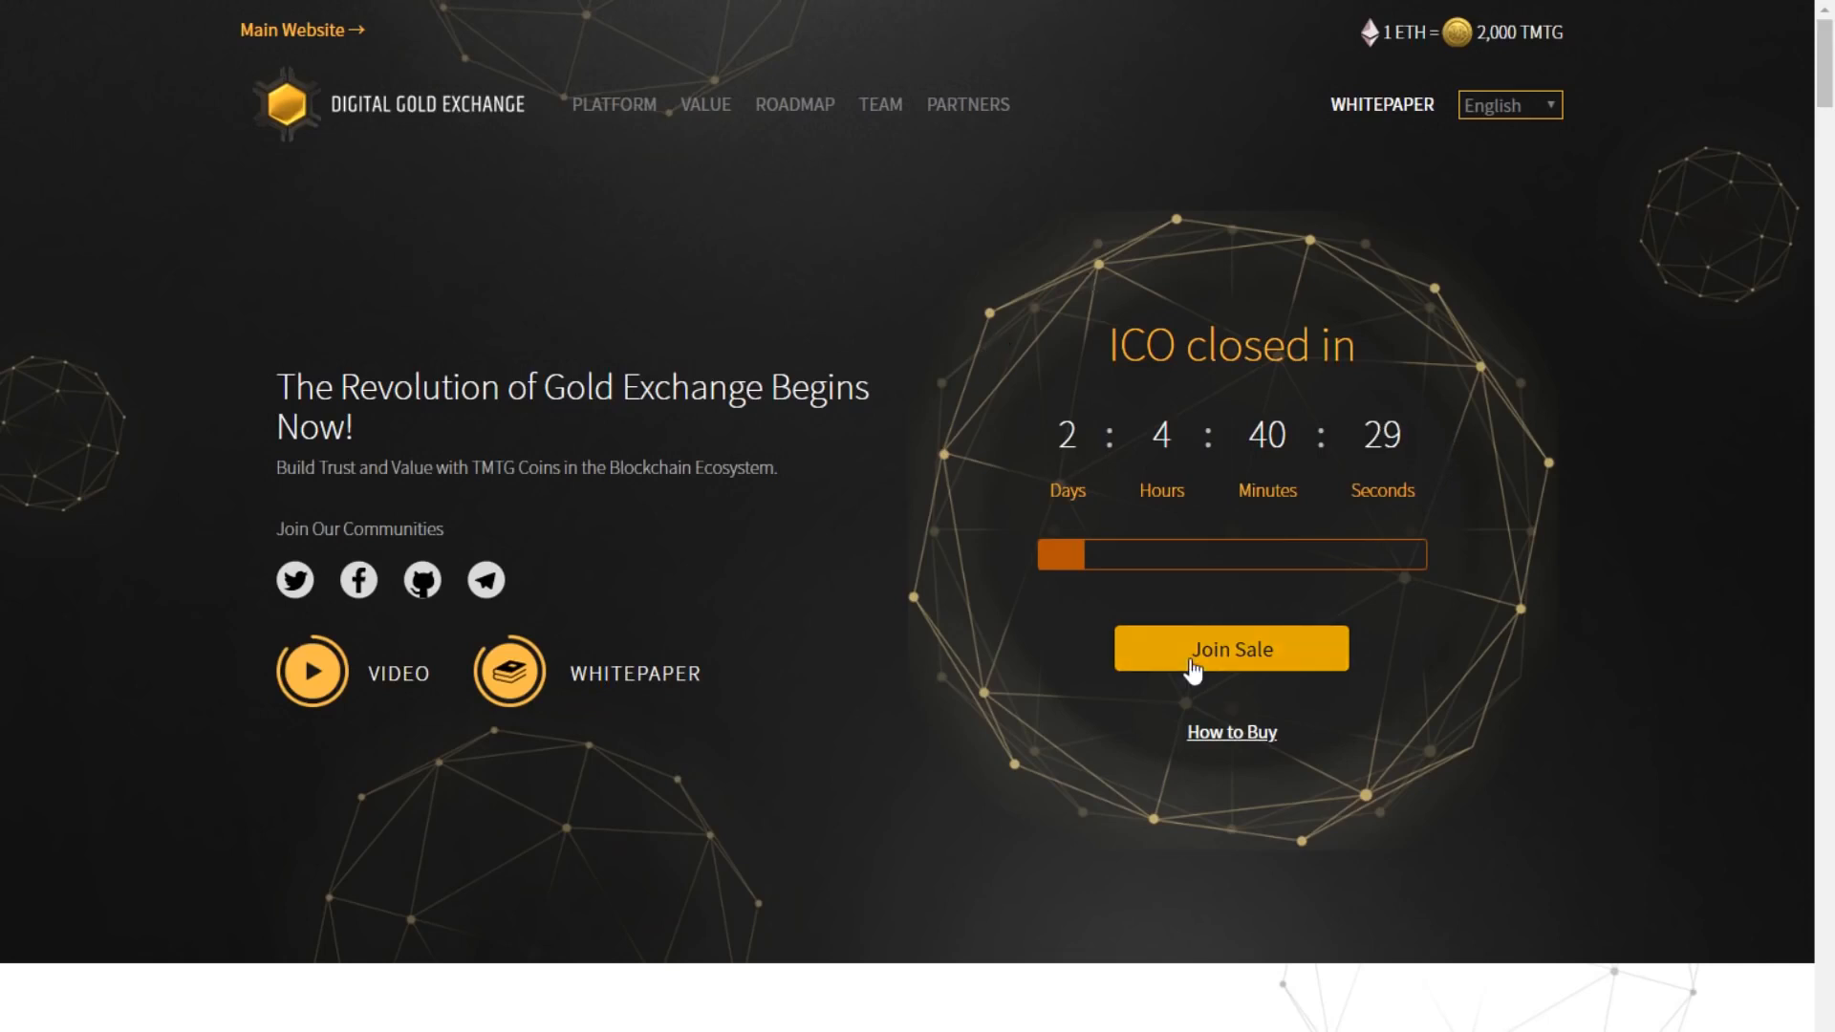
{"action": "mouse_move", "coordinate": [1242, 749]}
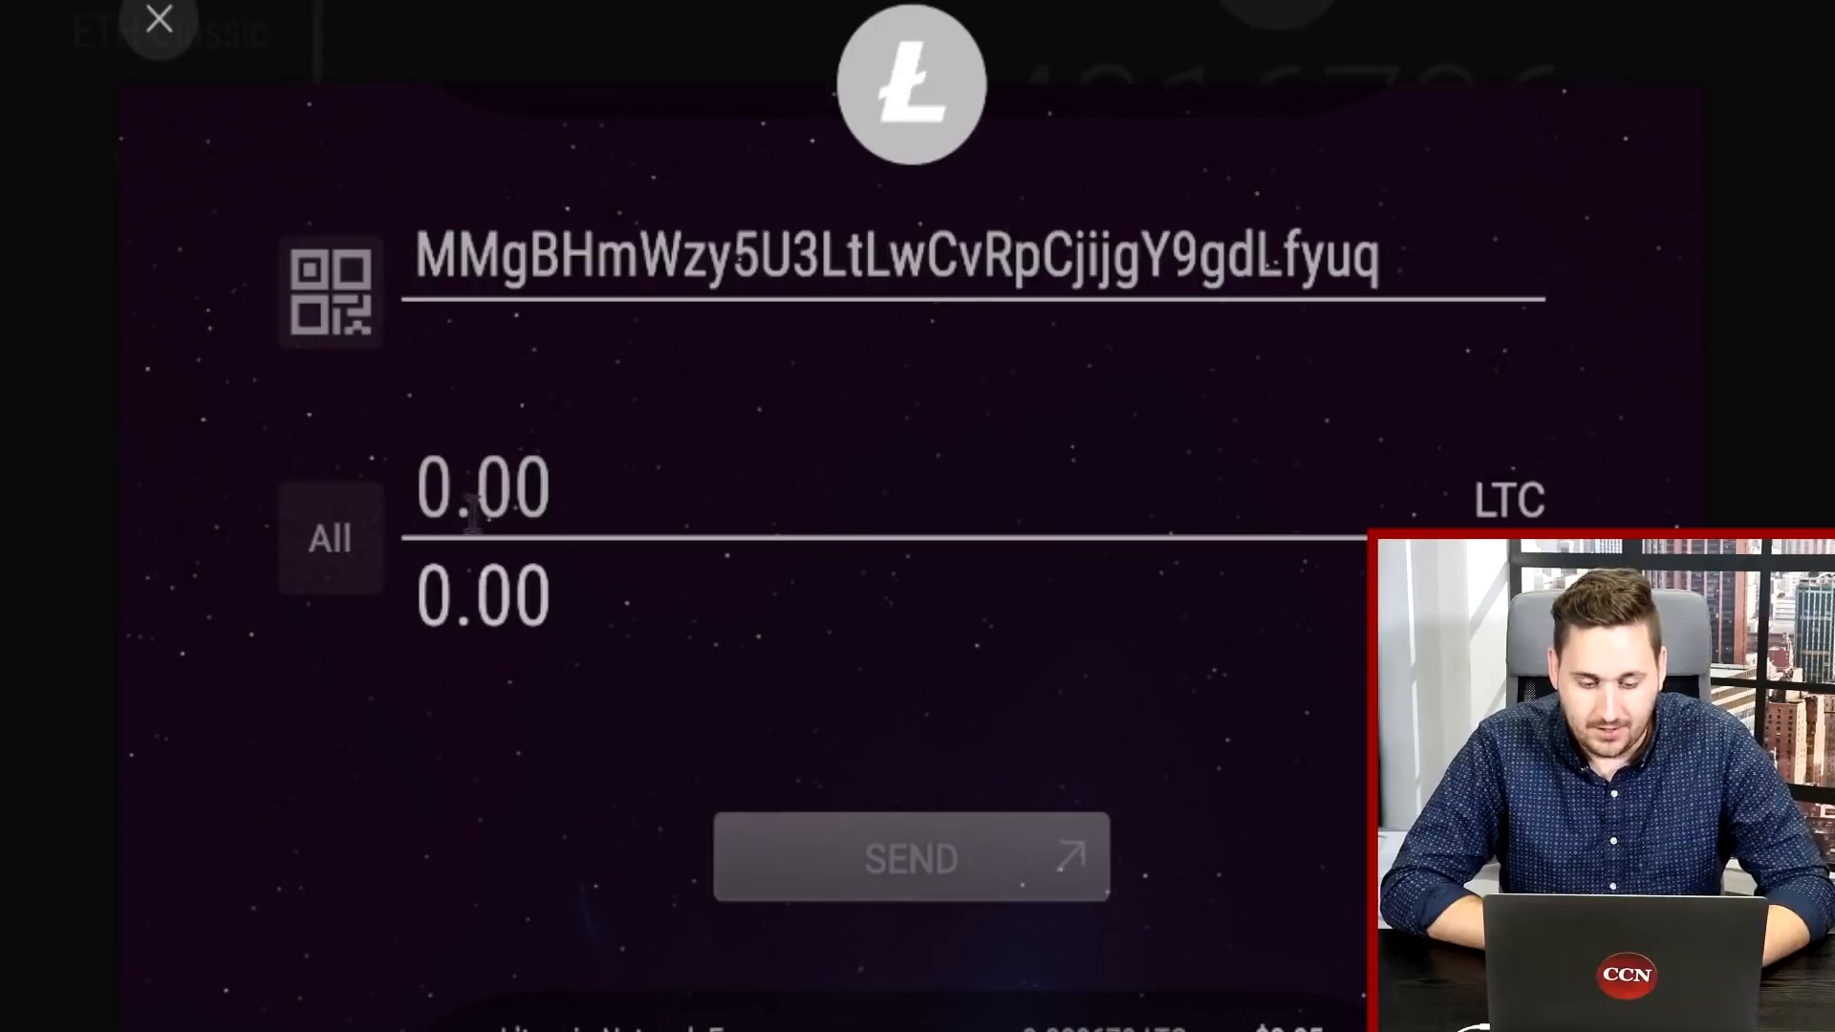
Step: Send 0.50 LTC ($38.15) to the giveaway address and confirm the transaction
{"action": "type", "text": "0.50"}
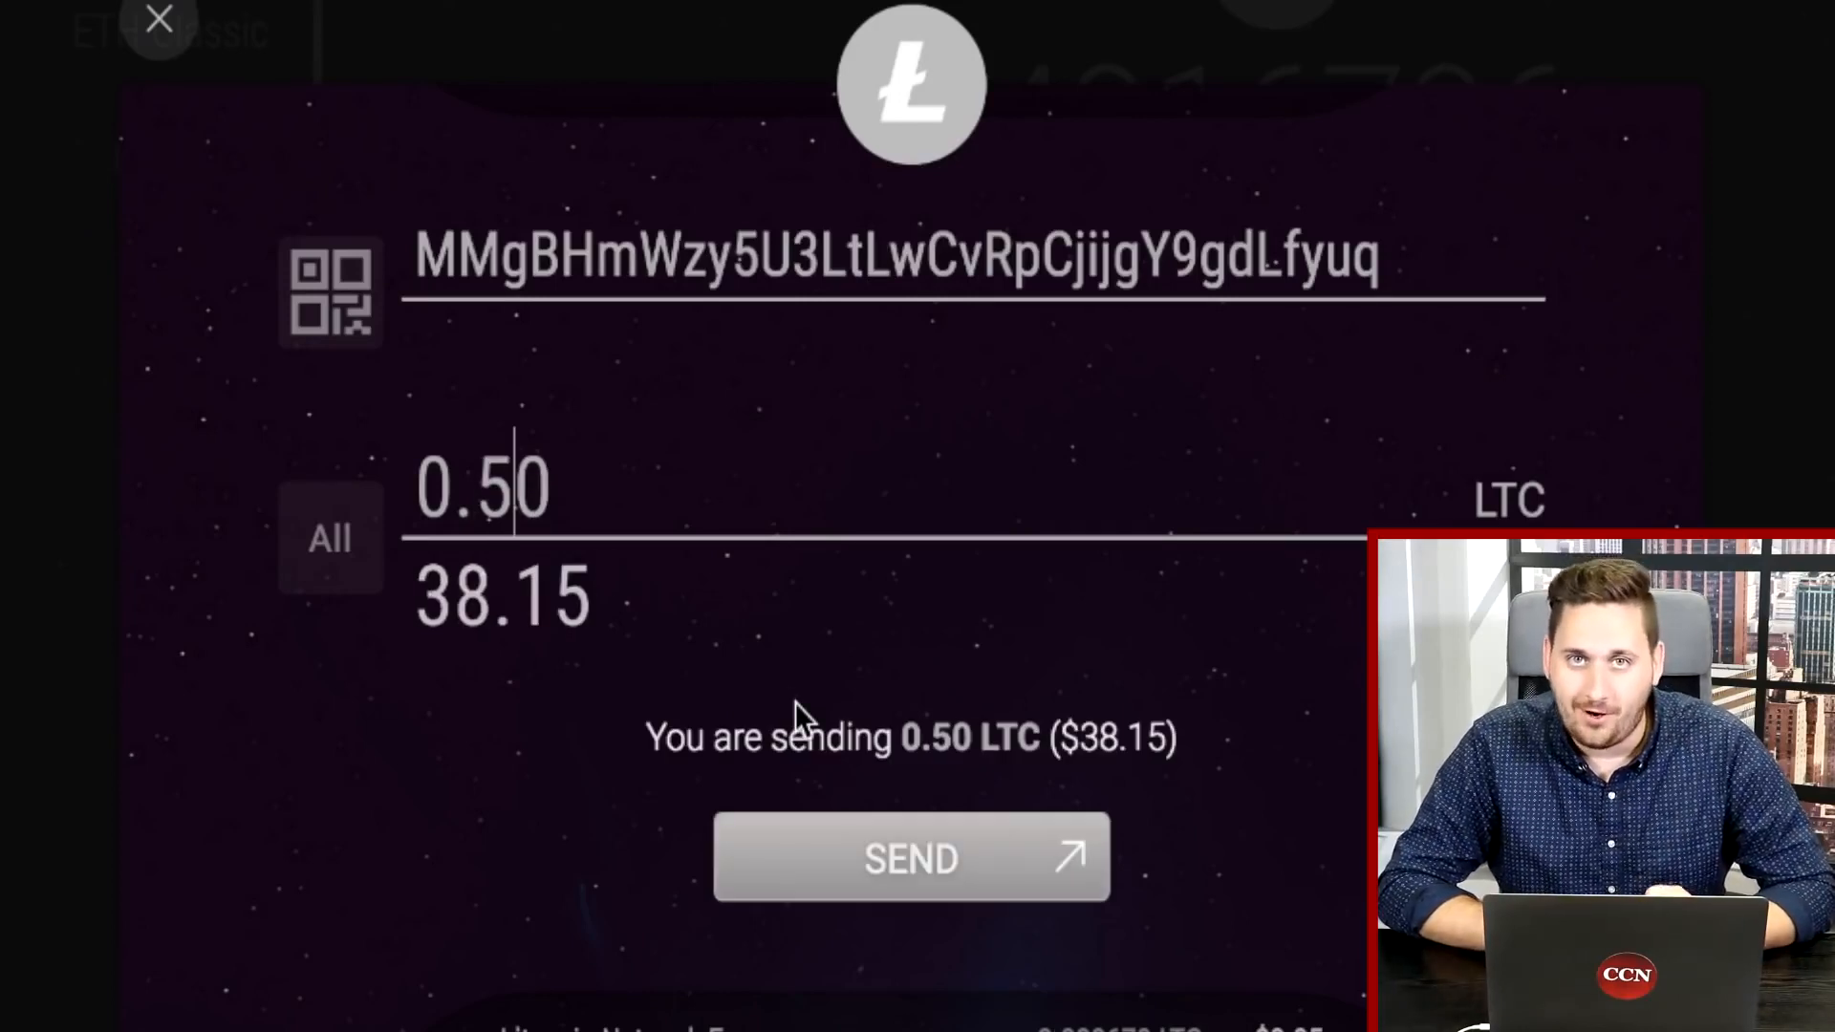
{"action": "left_click", "coordinate": [909, 856]}
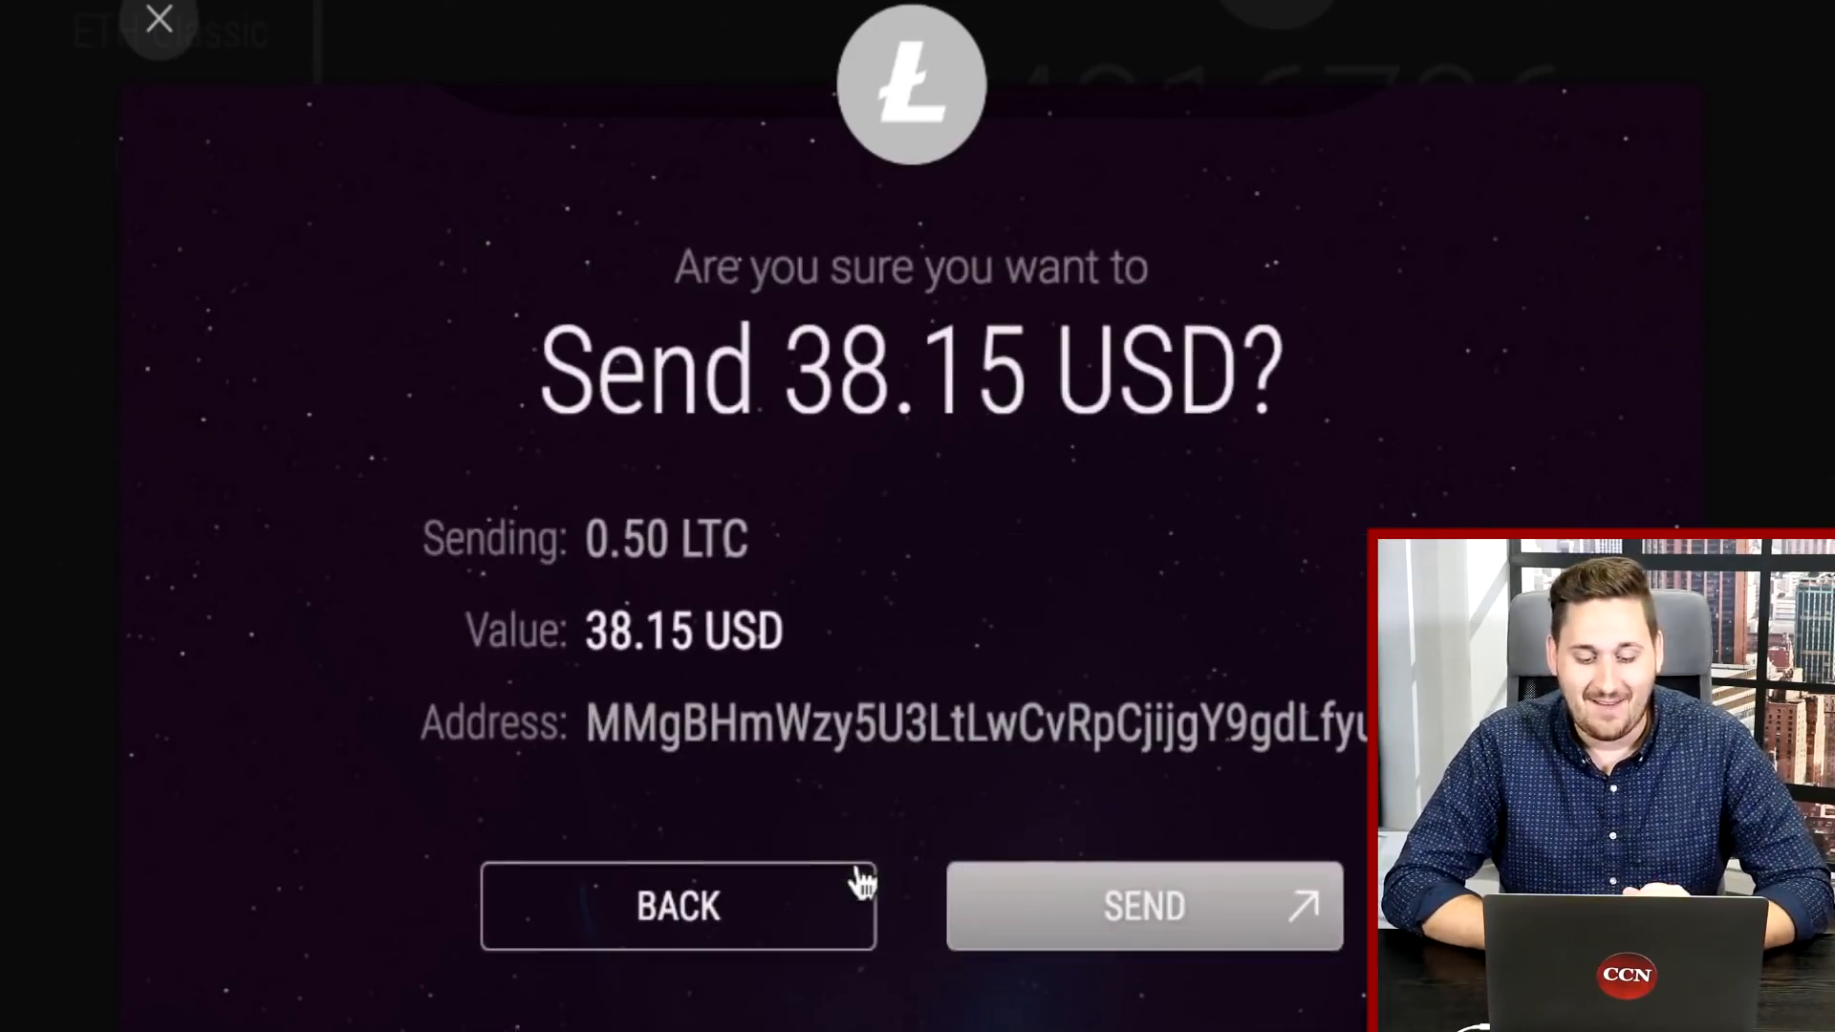
{"action": "left_click", "coordinate": [1143, 904]}
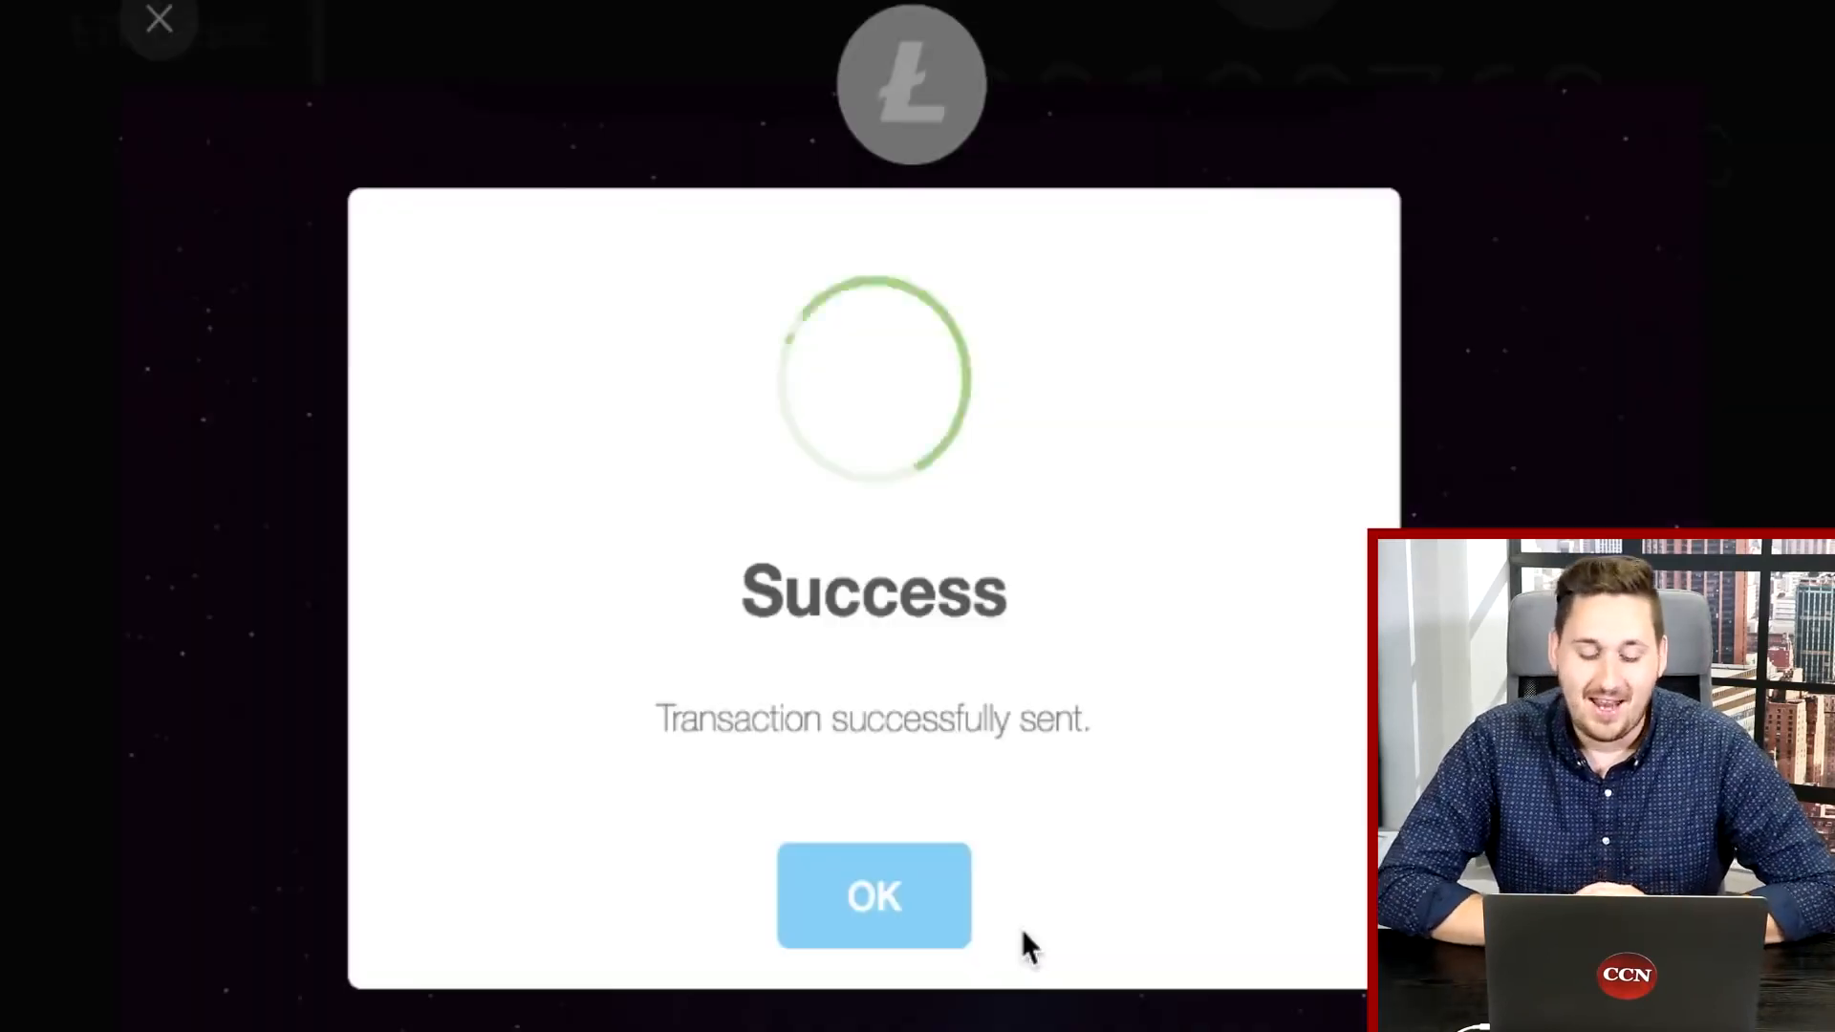